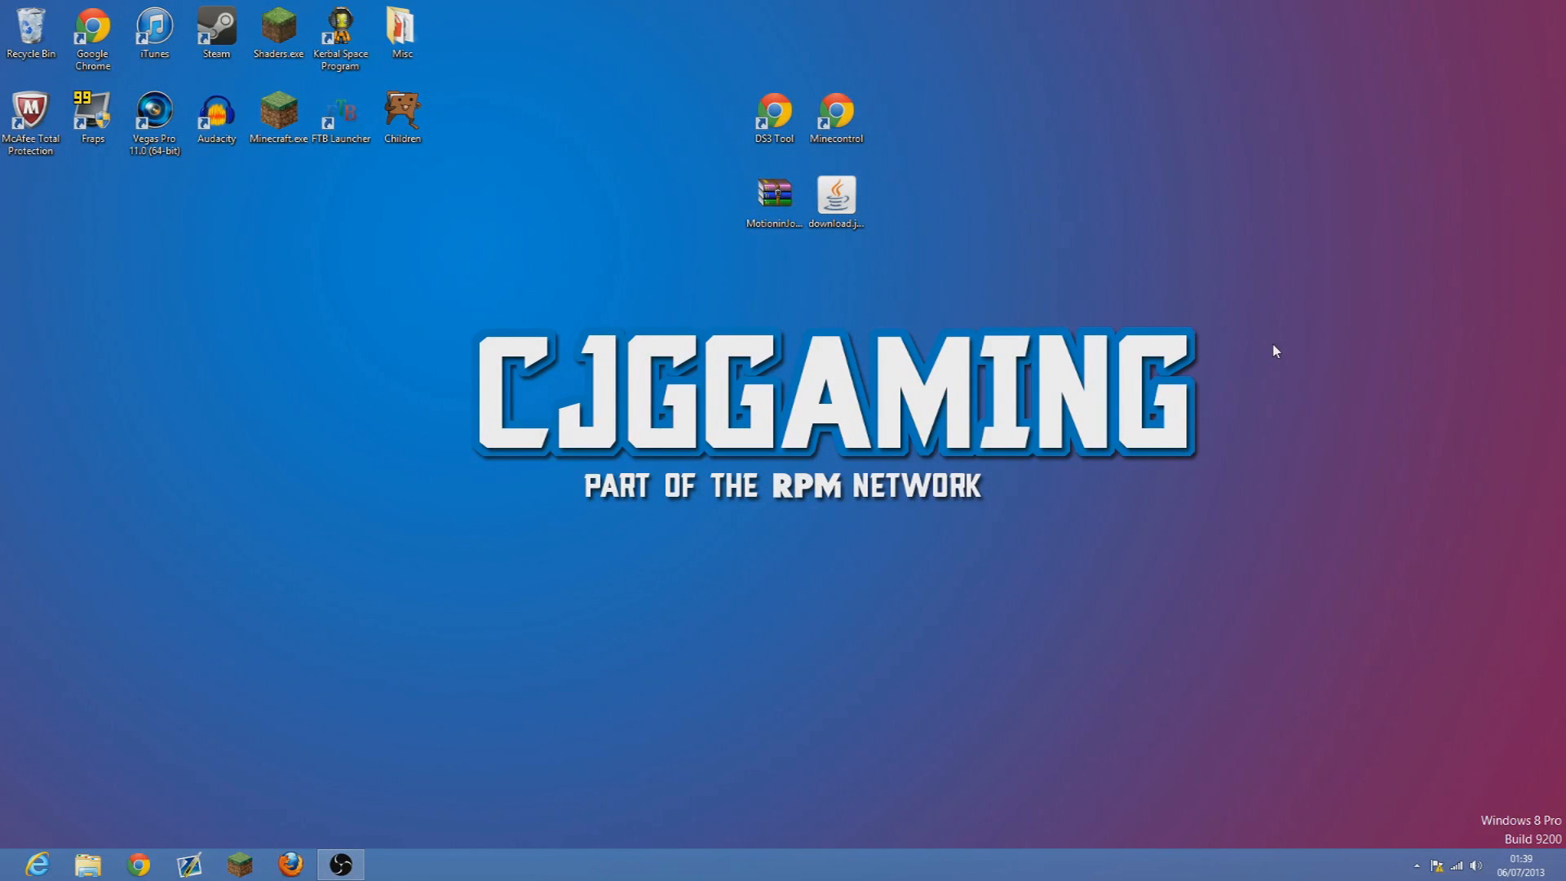
mouse_move(1026, 300)
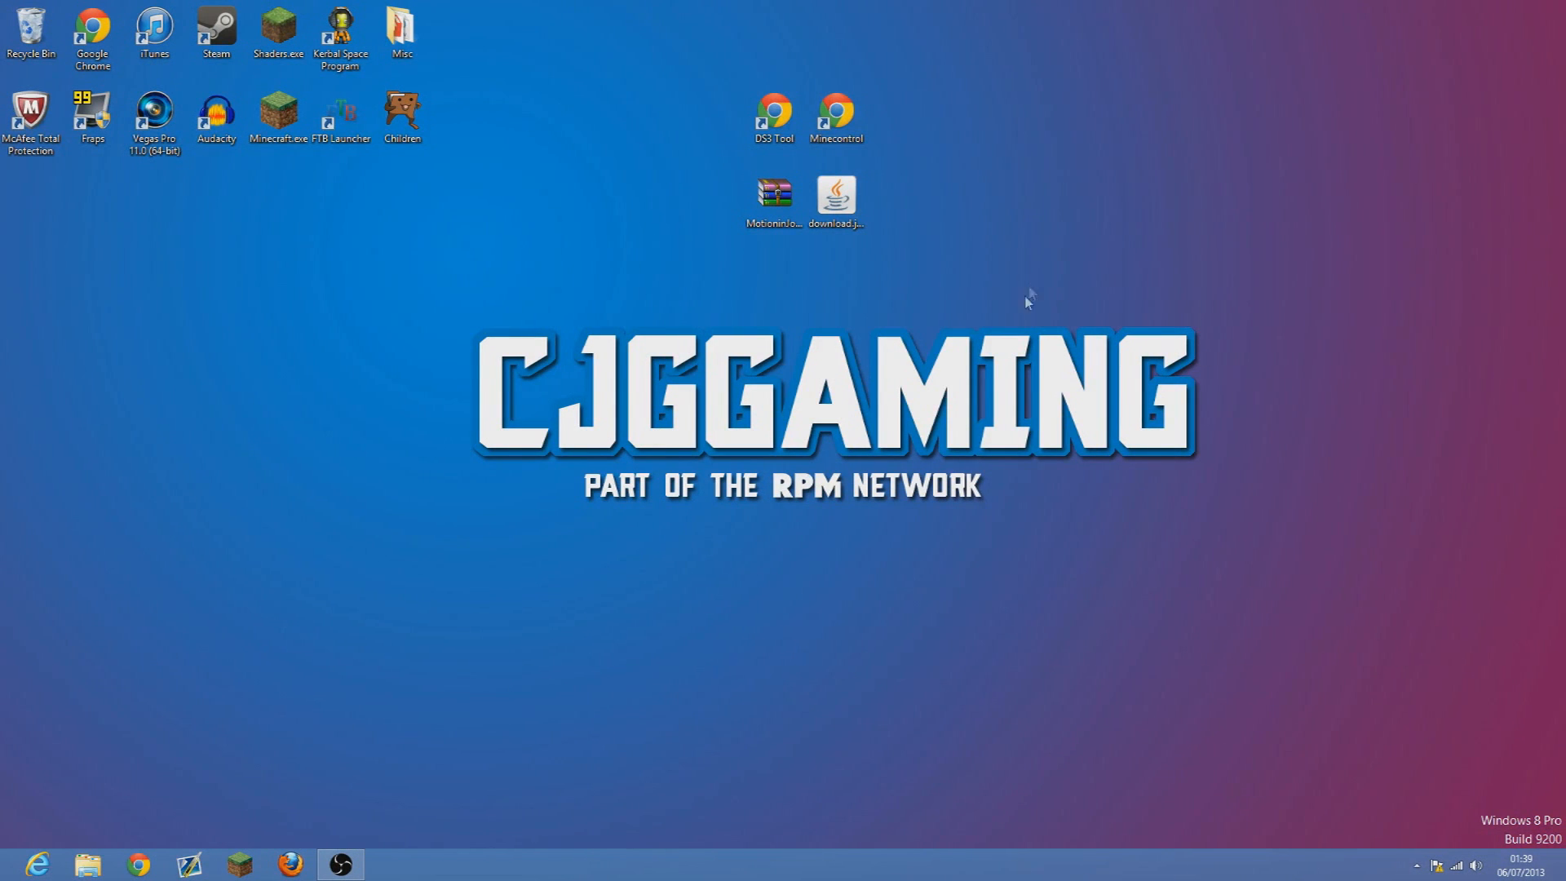
mouse_move(1018, 231)
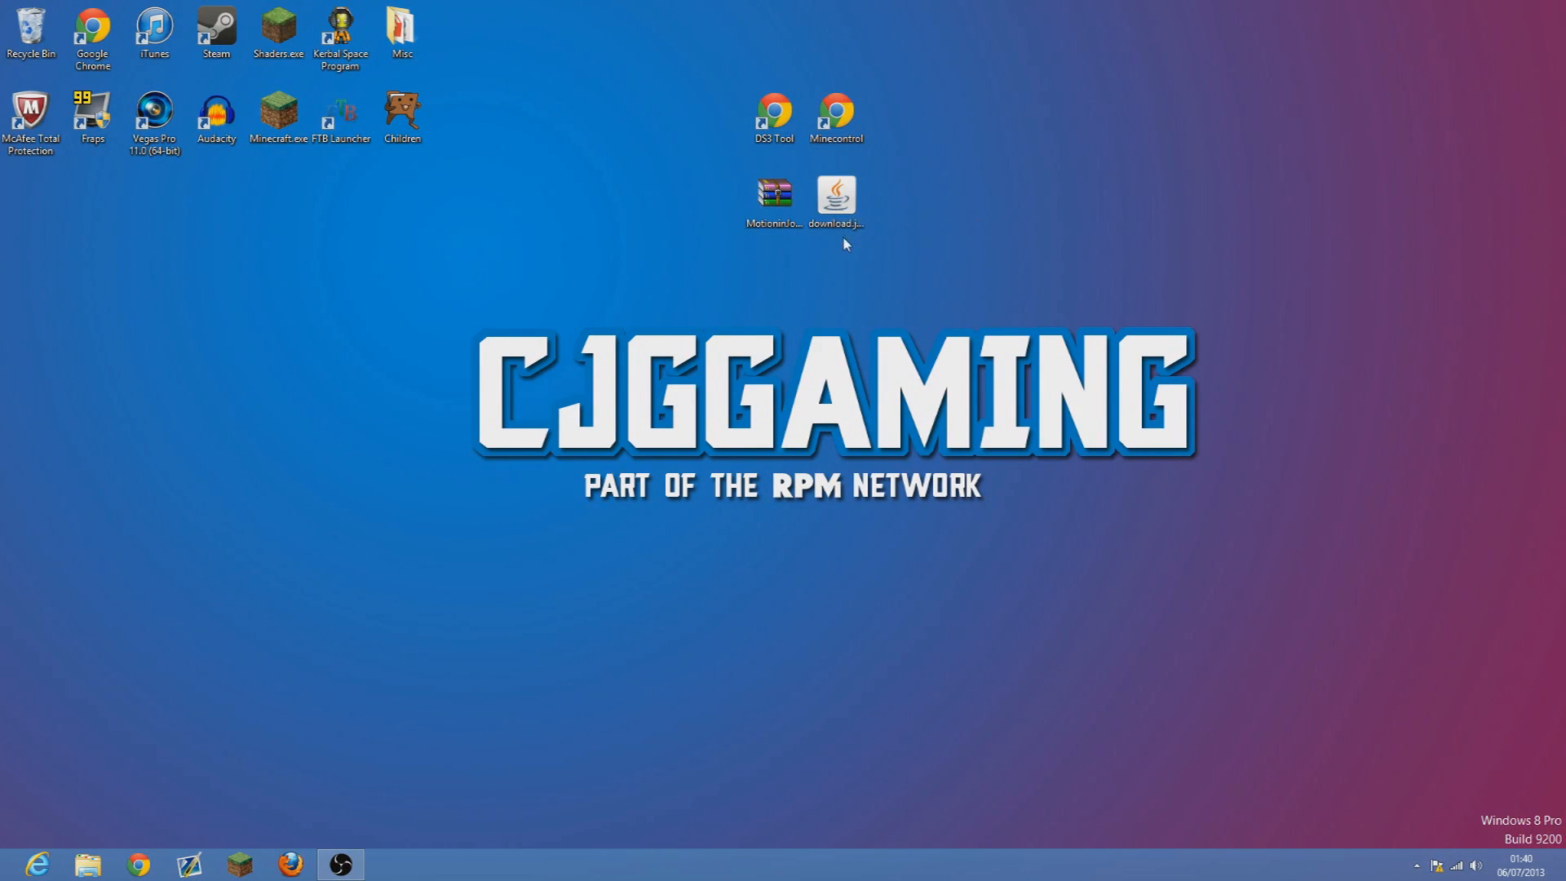
mouse_move(422, 325)
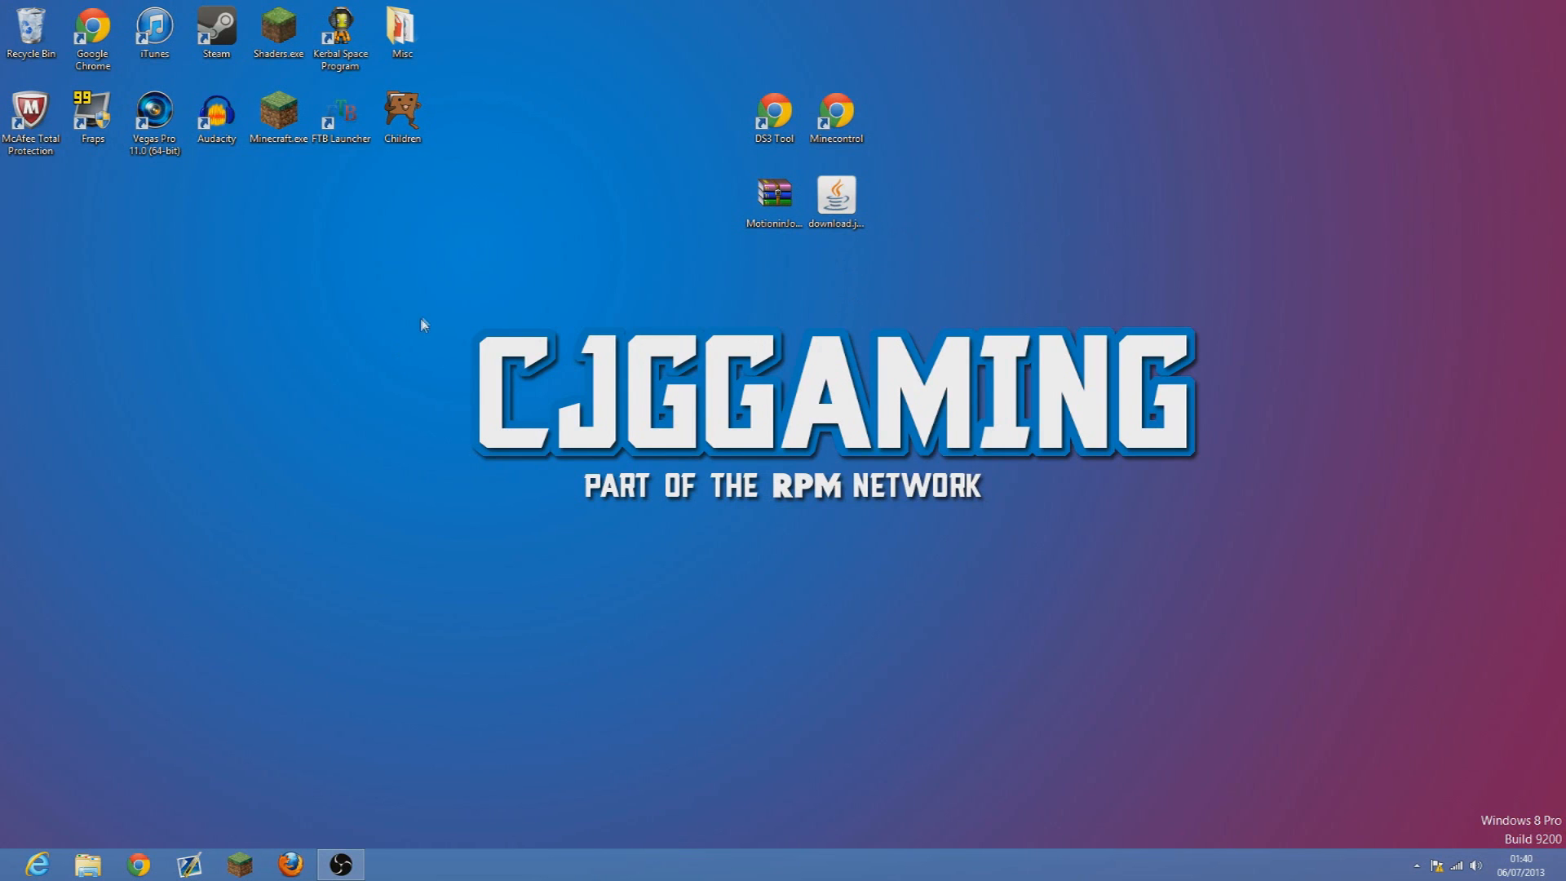
mouse_move(468, 292)
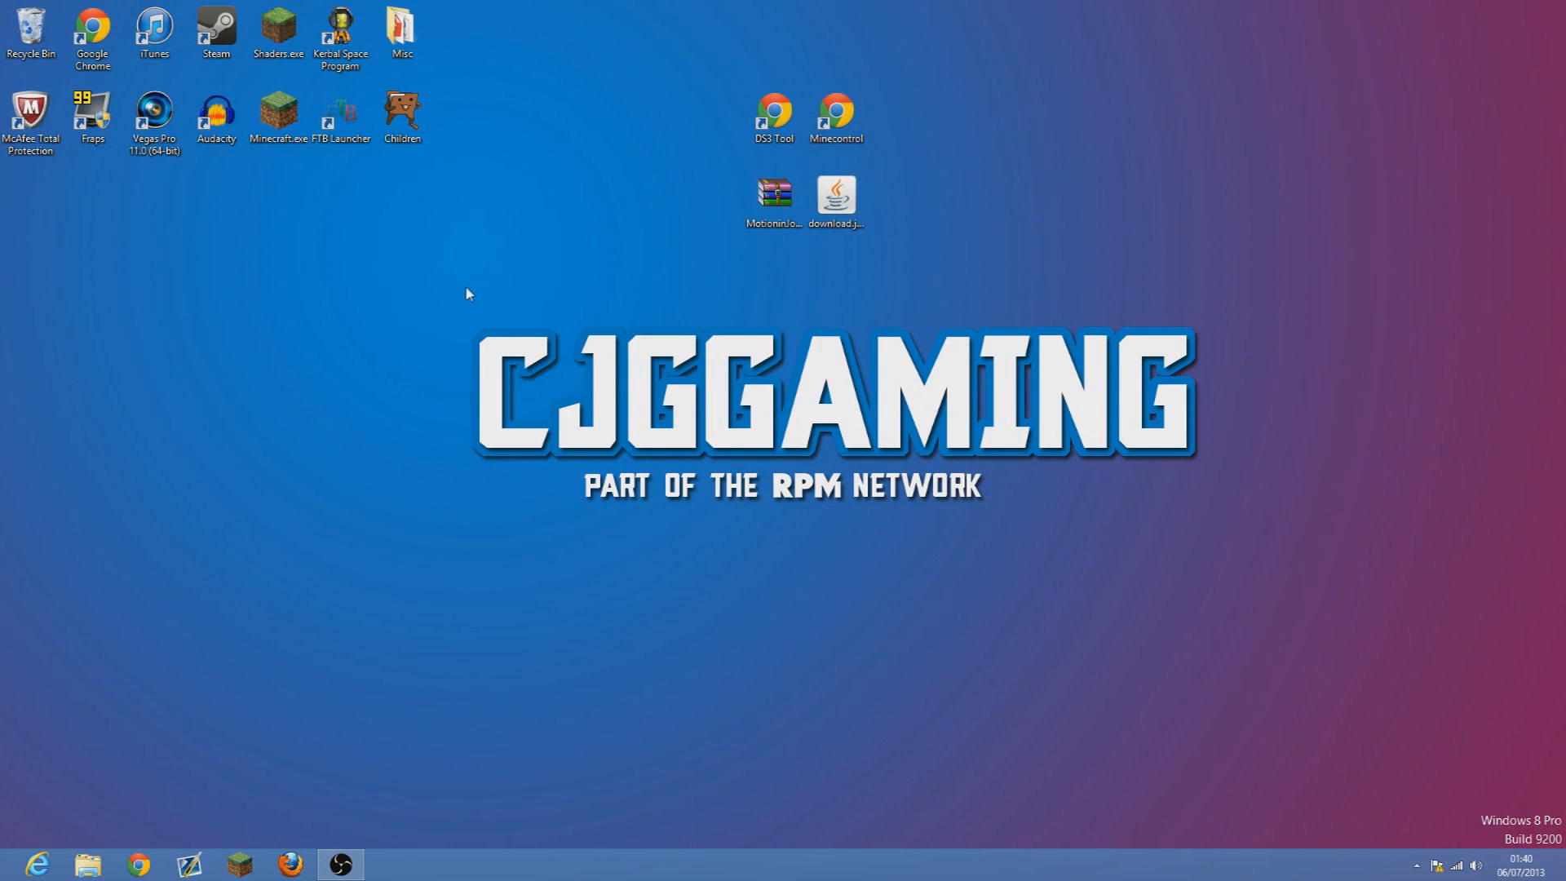
mouse_move(457, 308)
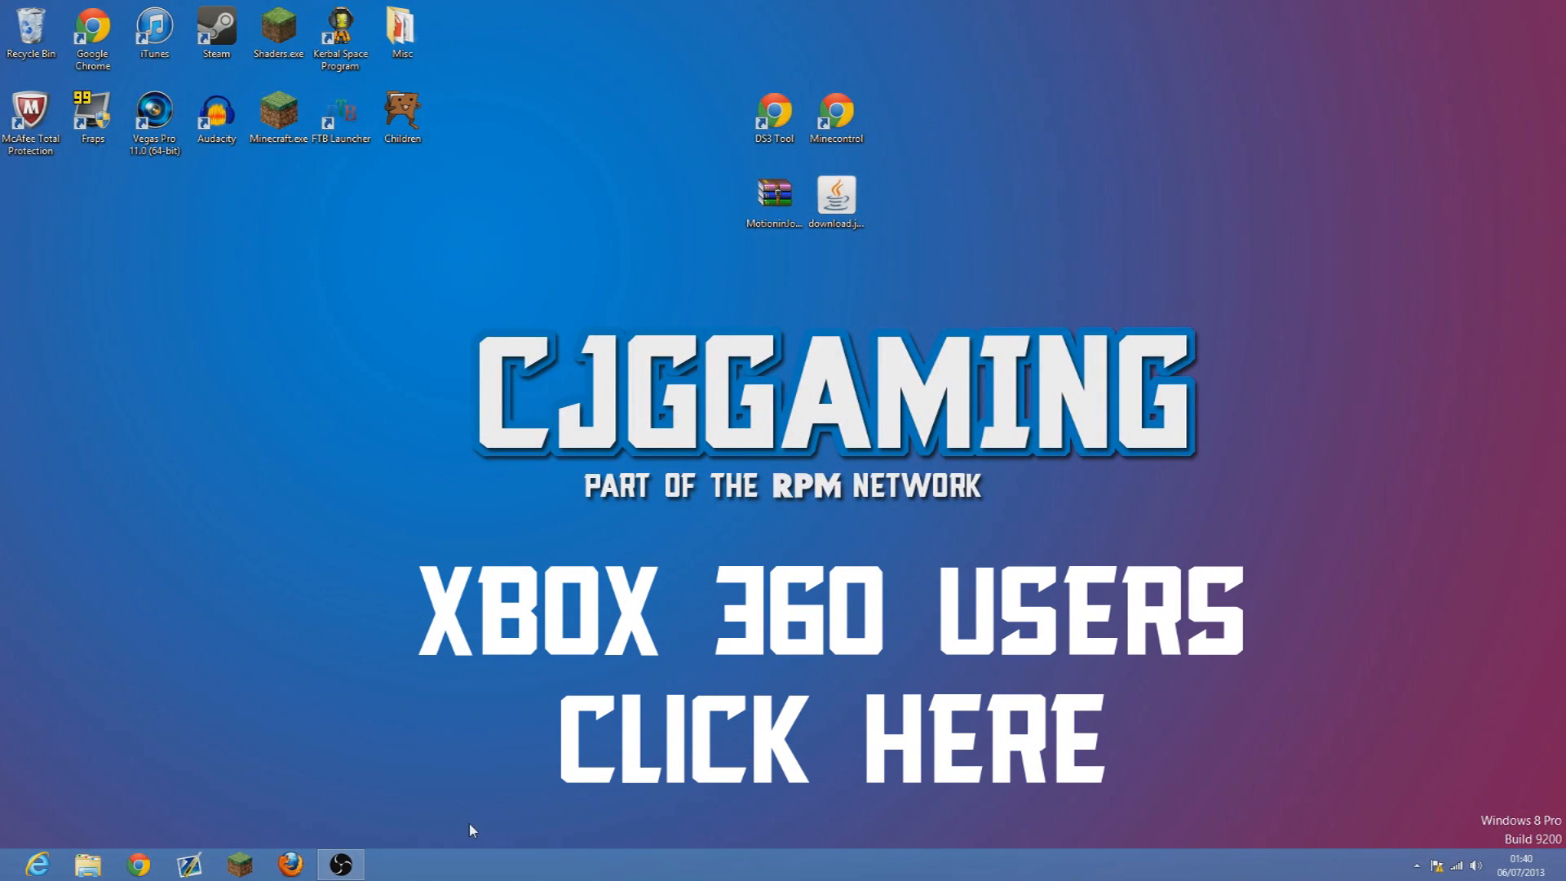
Open the MotioninJoy driver download page and scroll down through it.
click(774, 110)
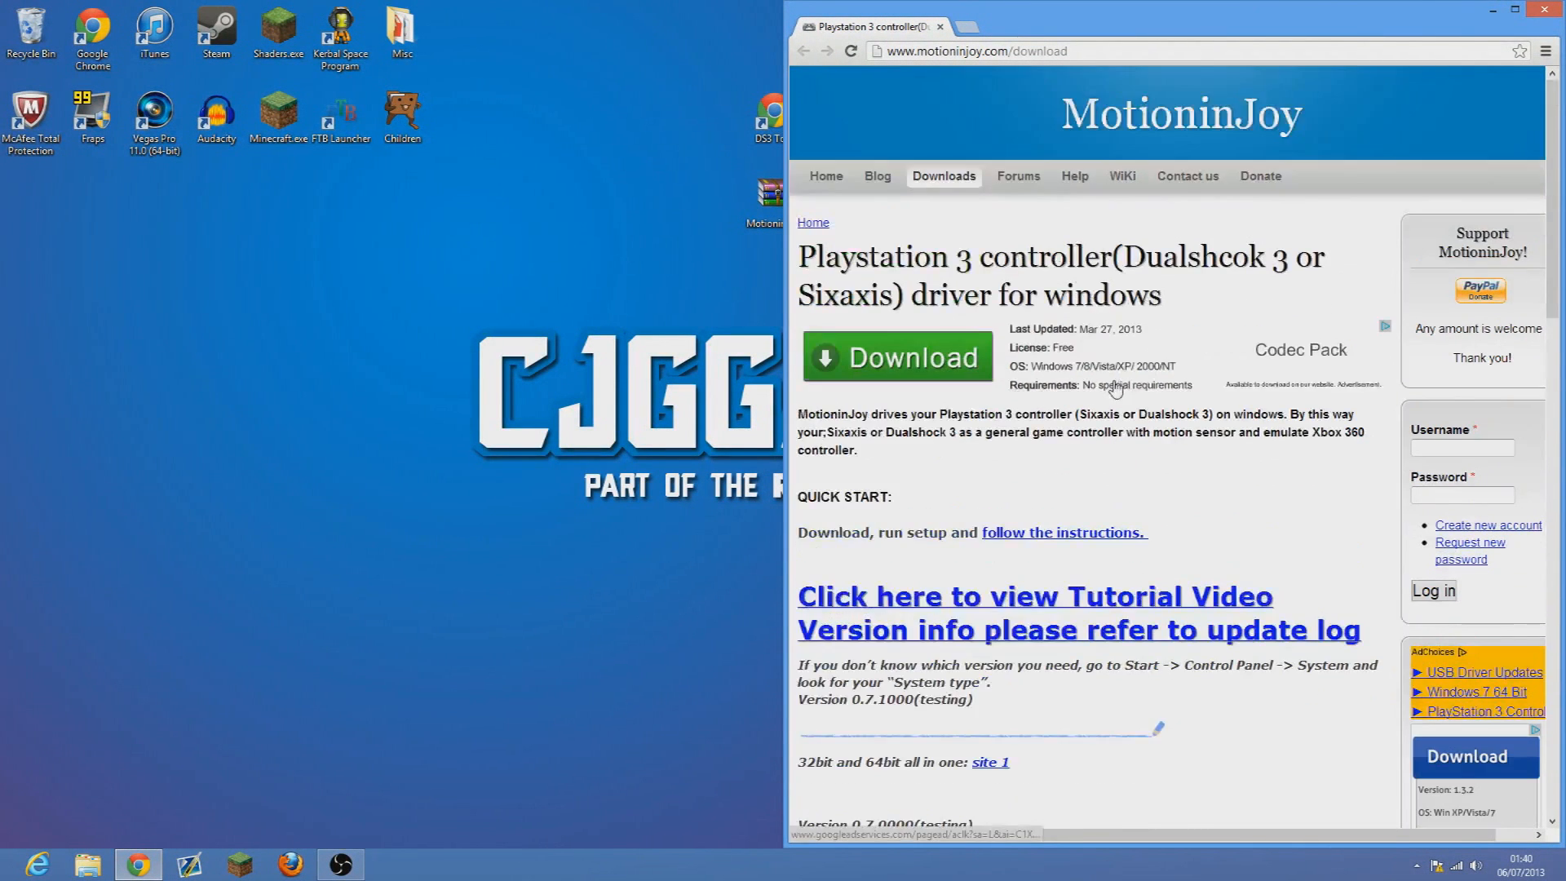
scroll(down, 3)
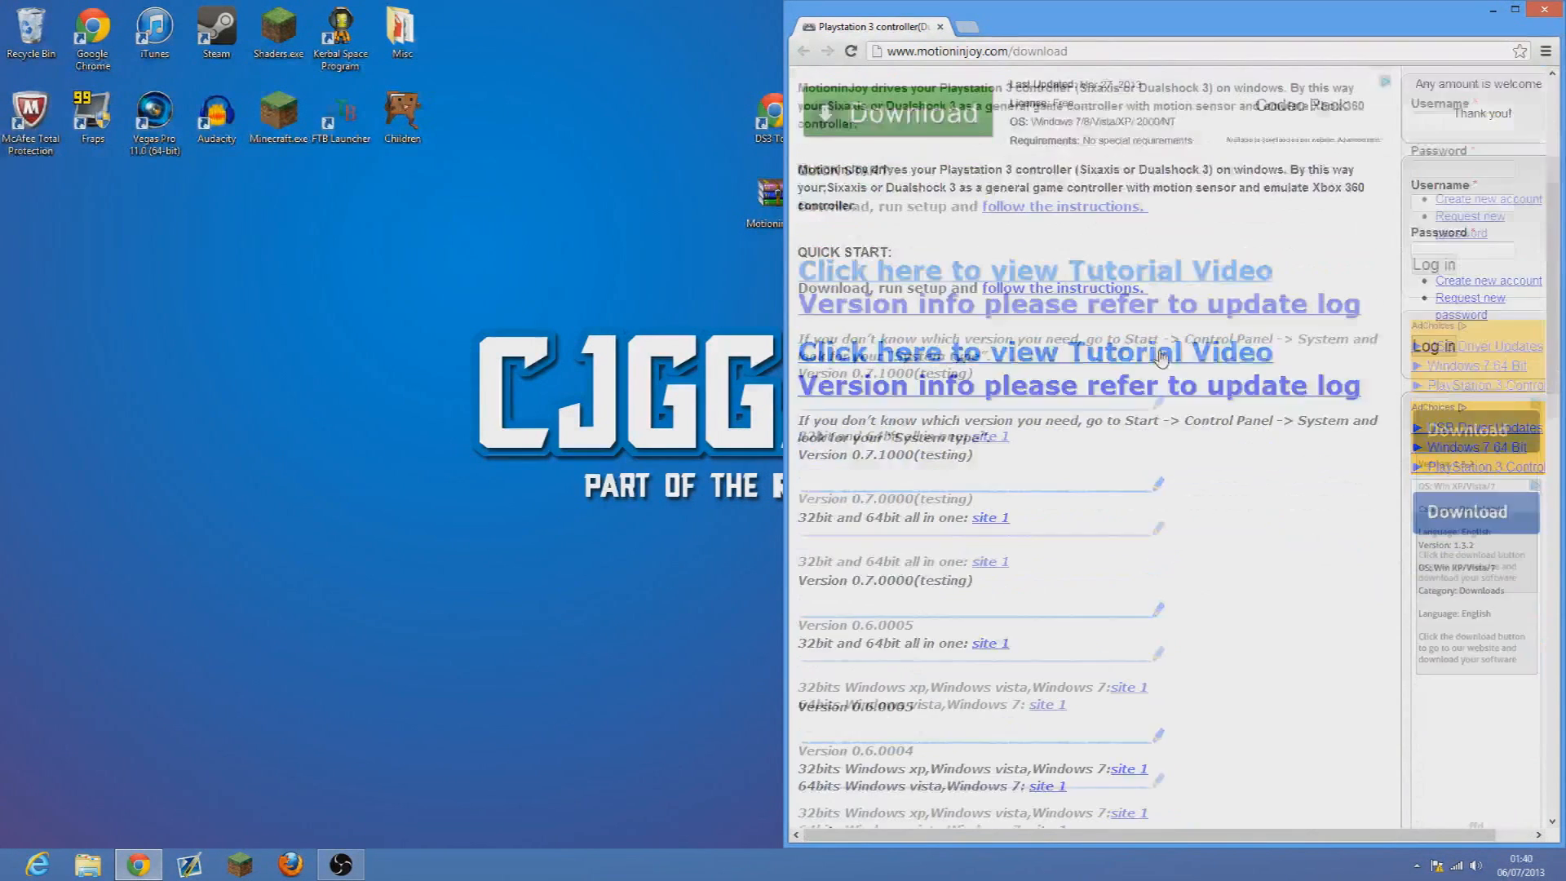
scroll(down, 3)
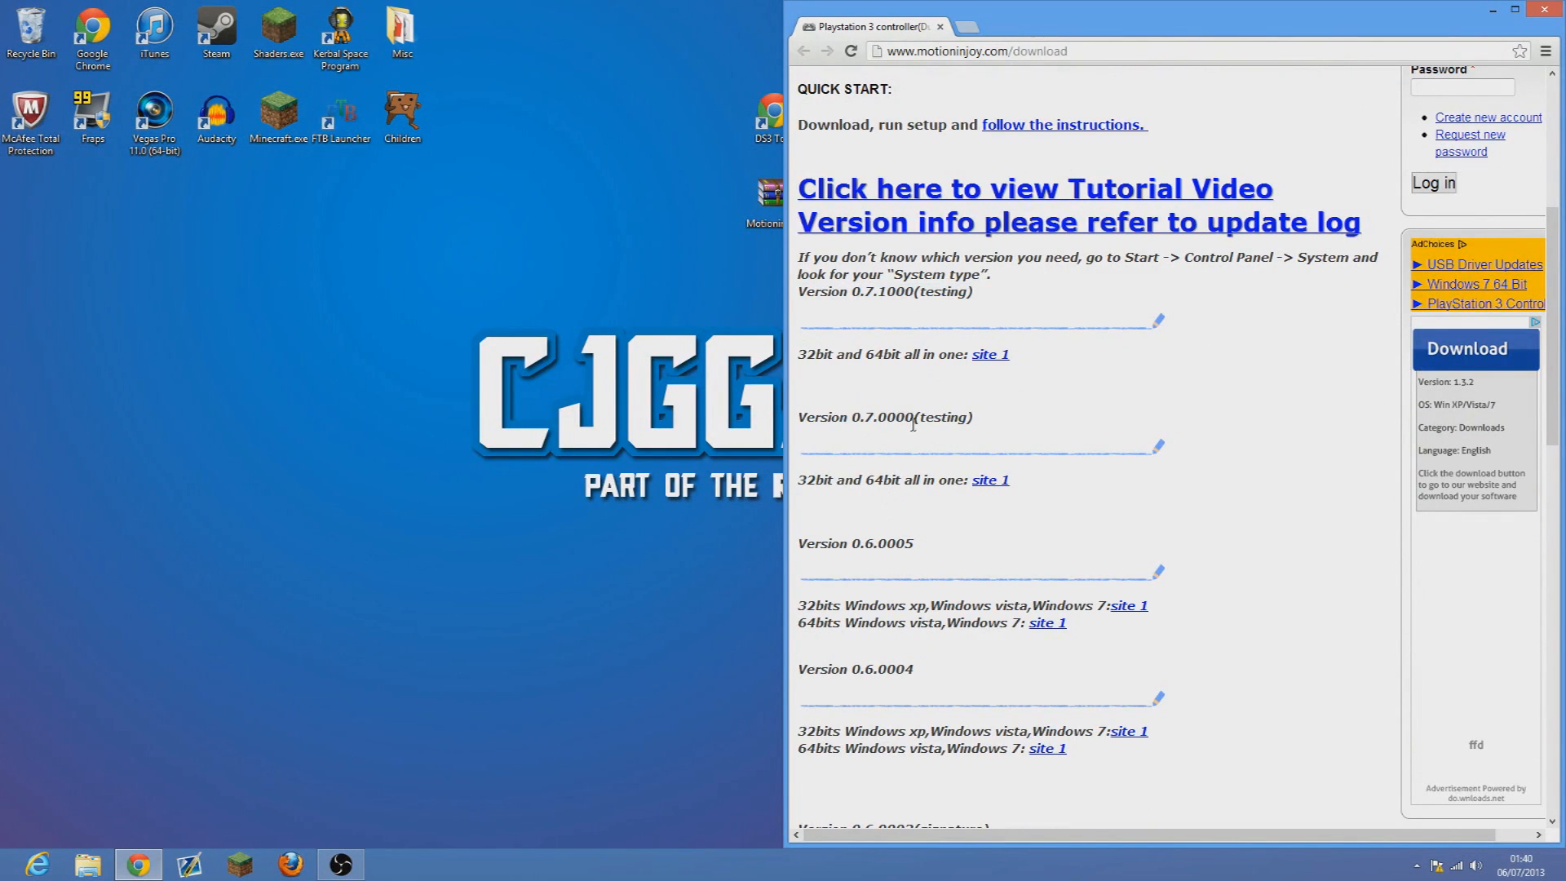
mouse_move(911, 520)
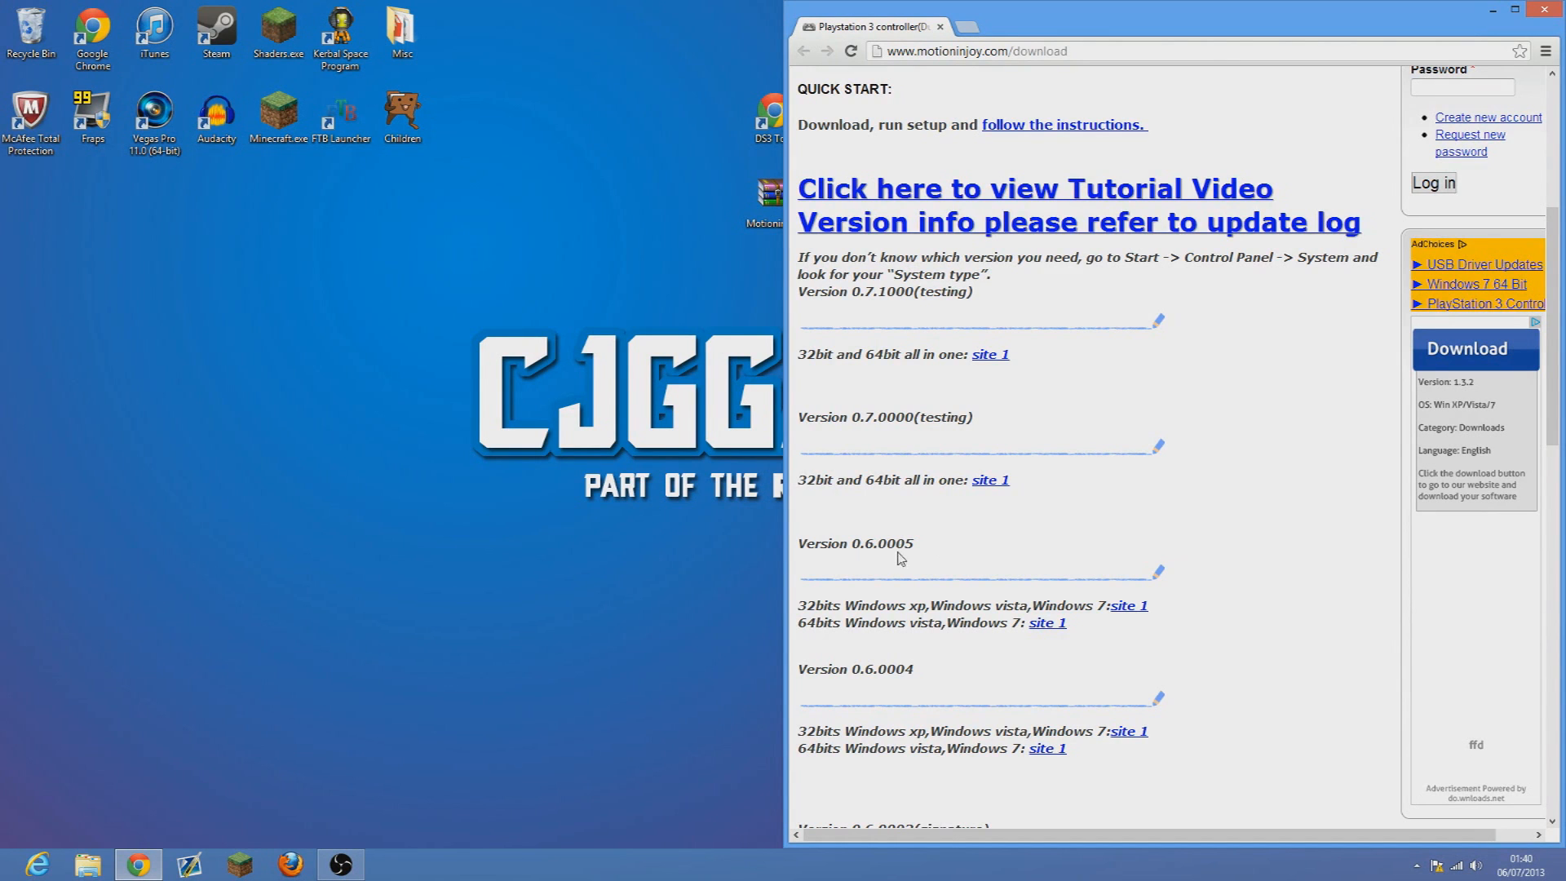
mouse_move(1030, 598)
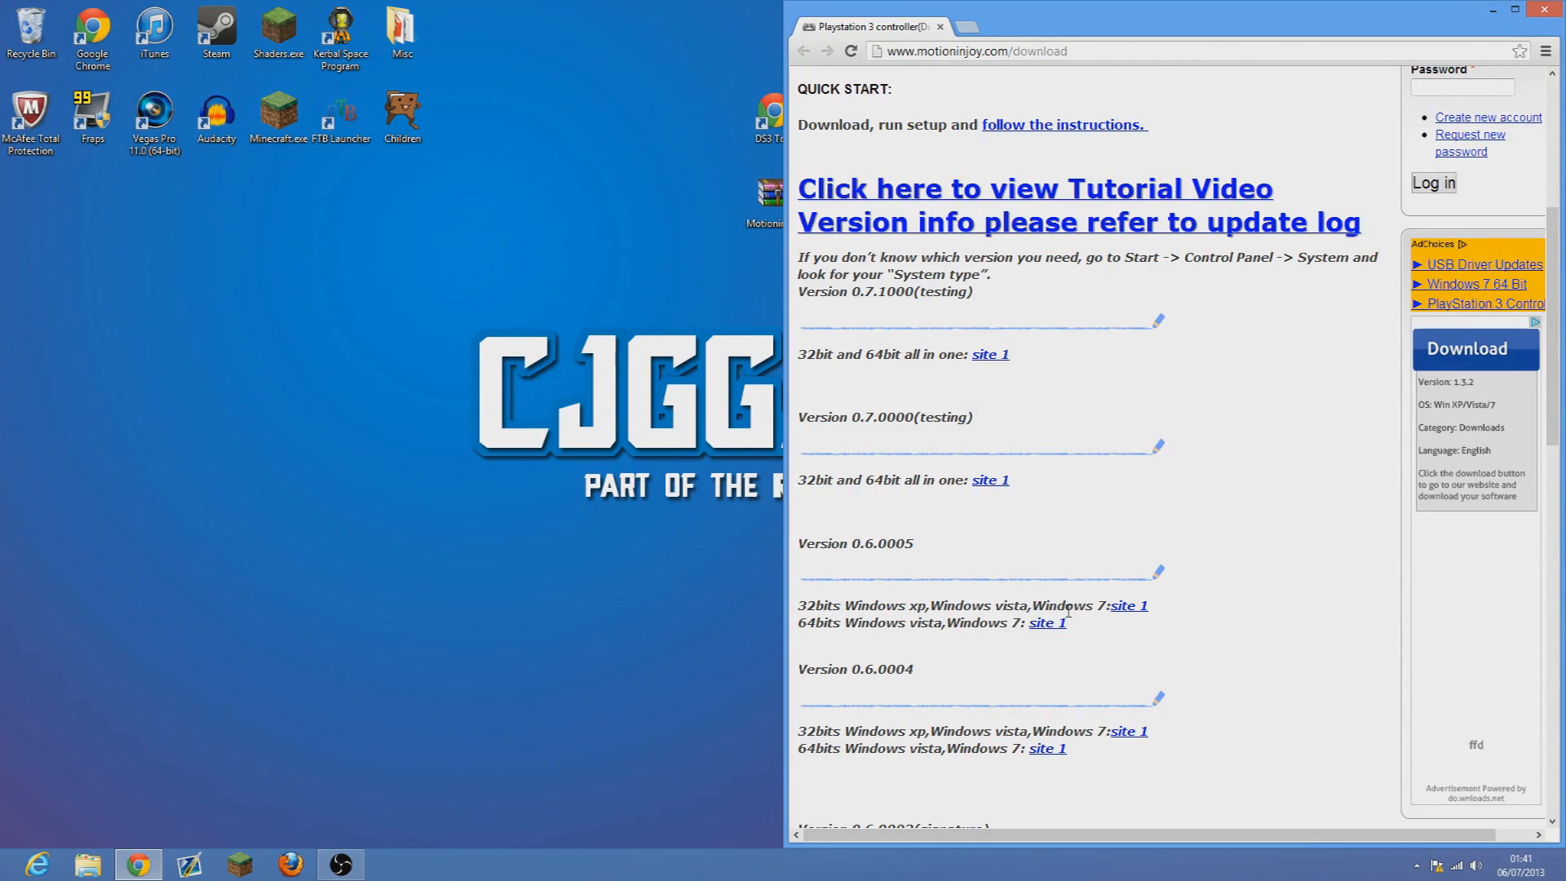
mouse_move(1125, 610)
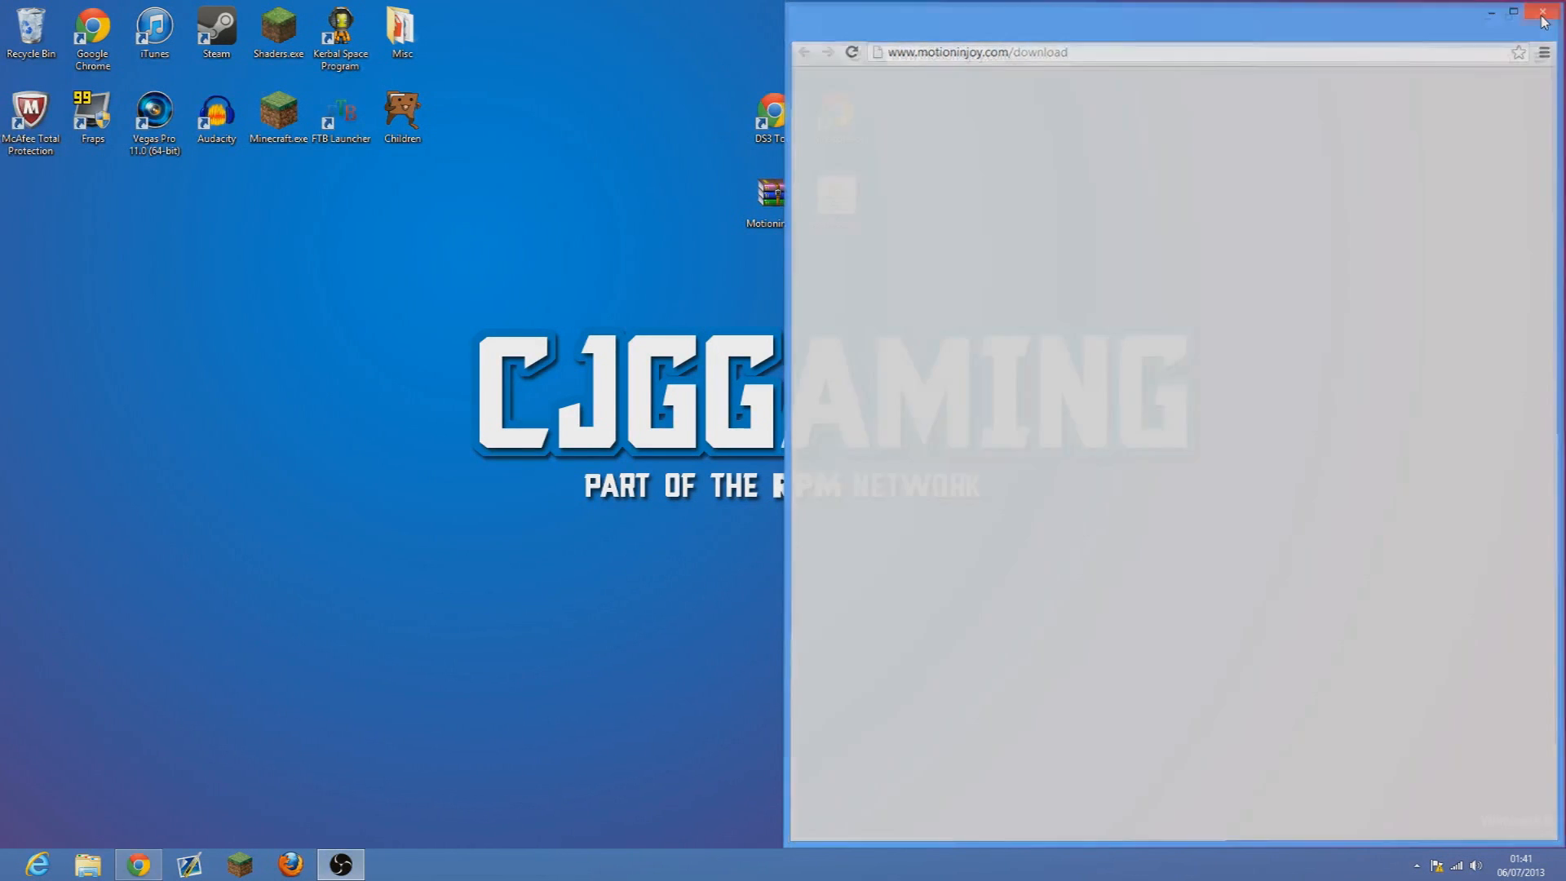
Extract MotioninJoy_060005_amd64_signed.exe from the zip to the desktop and close WinRAR.
click(1542, 14)
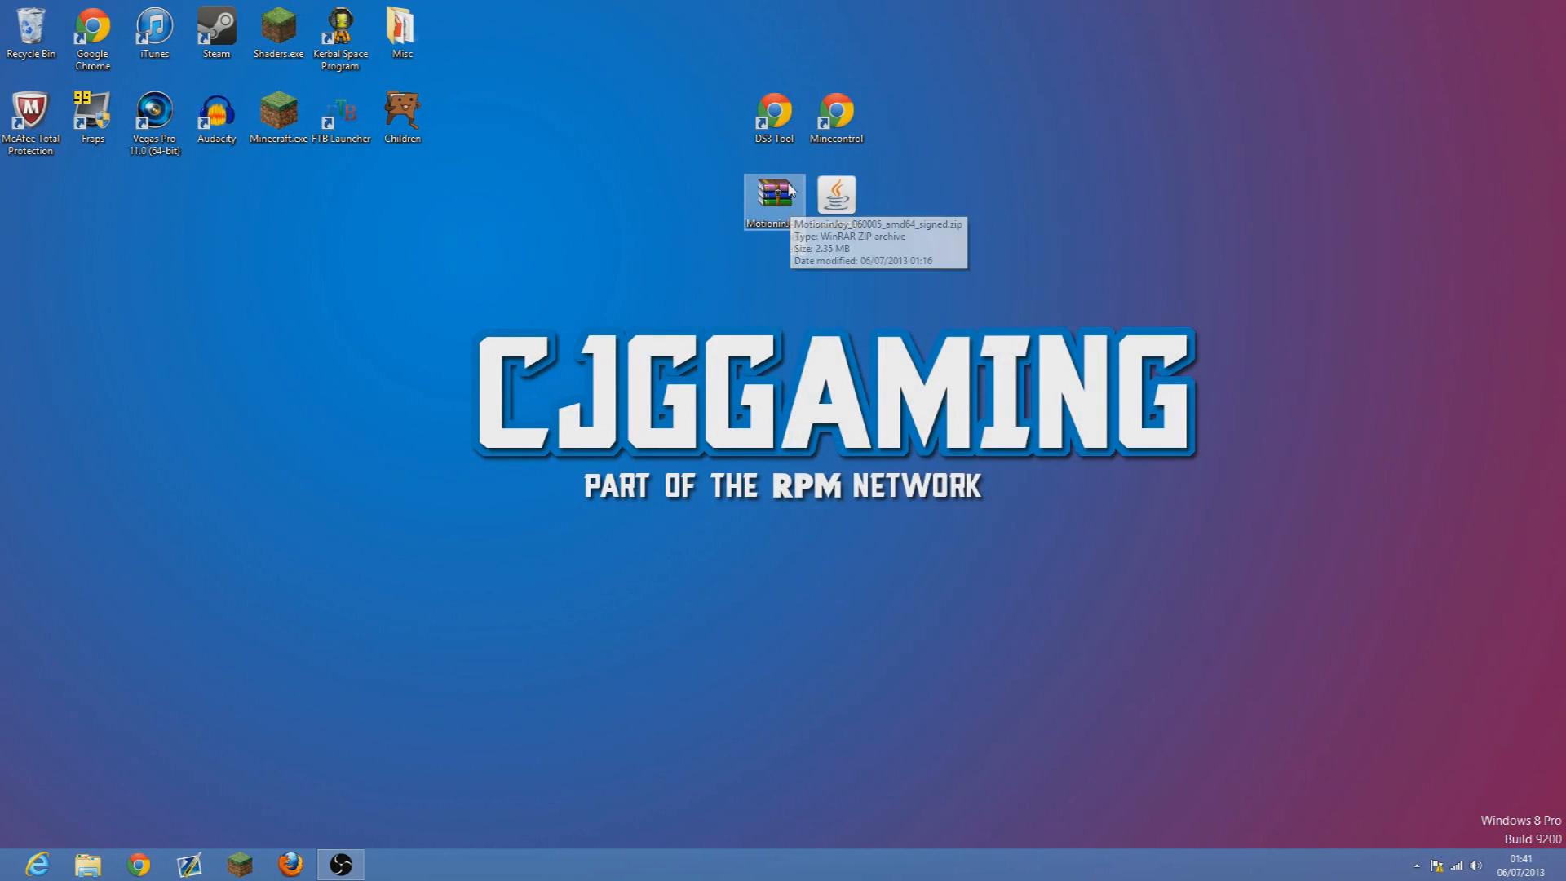
double_click(769, 193)
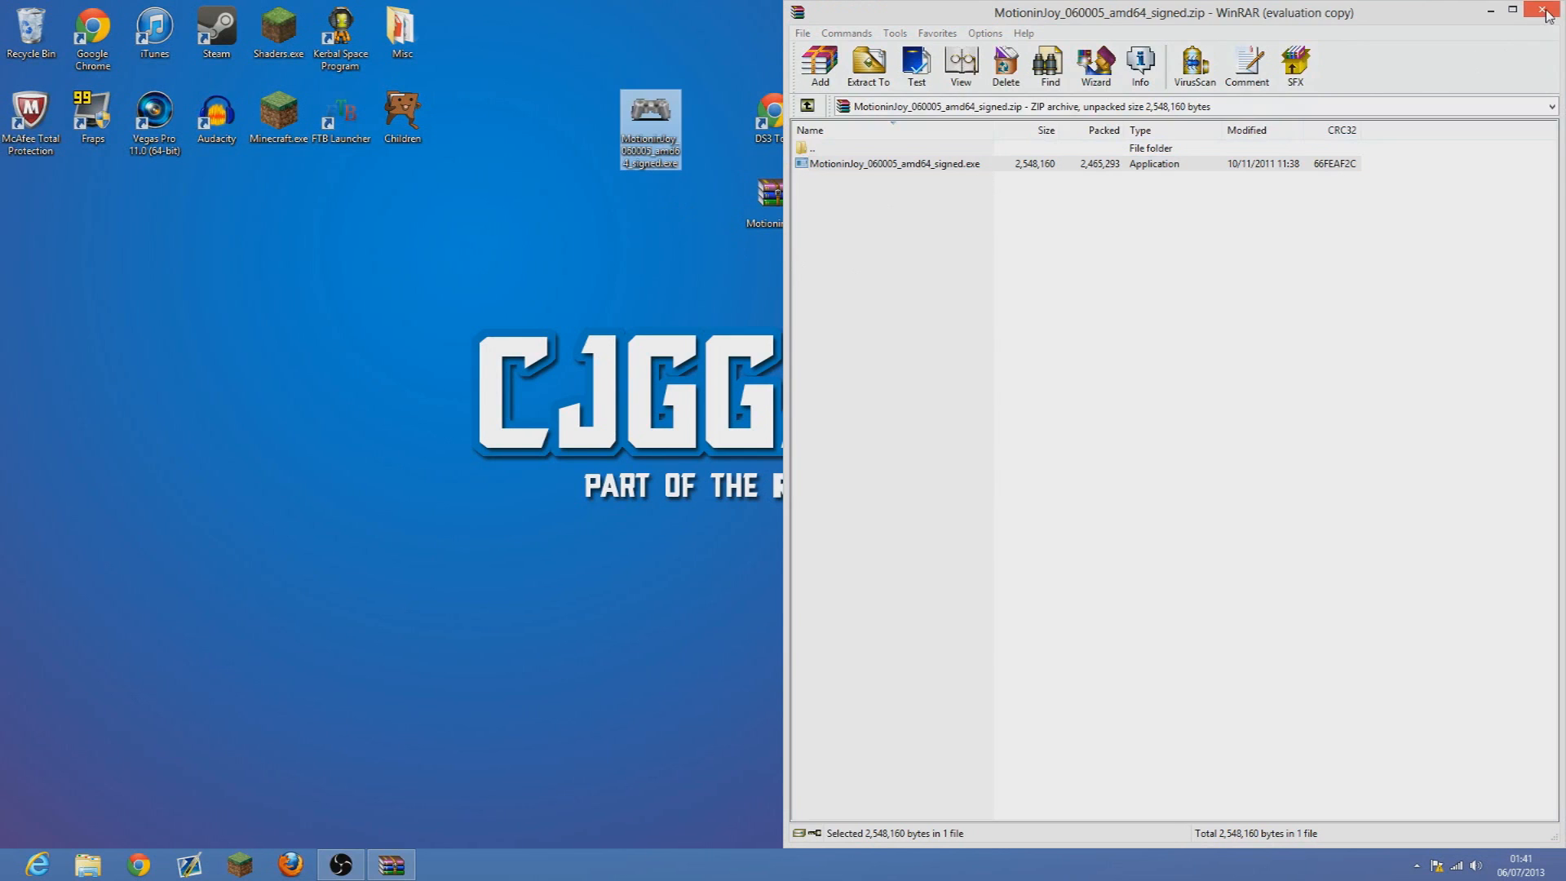
click(1545, 9)
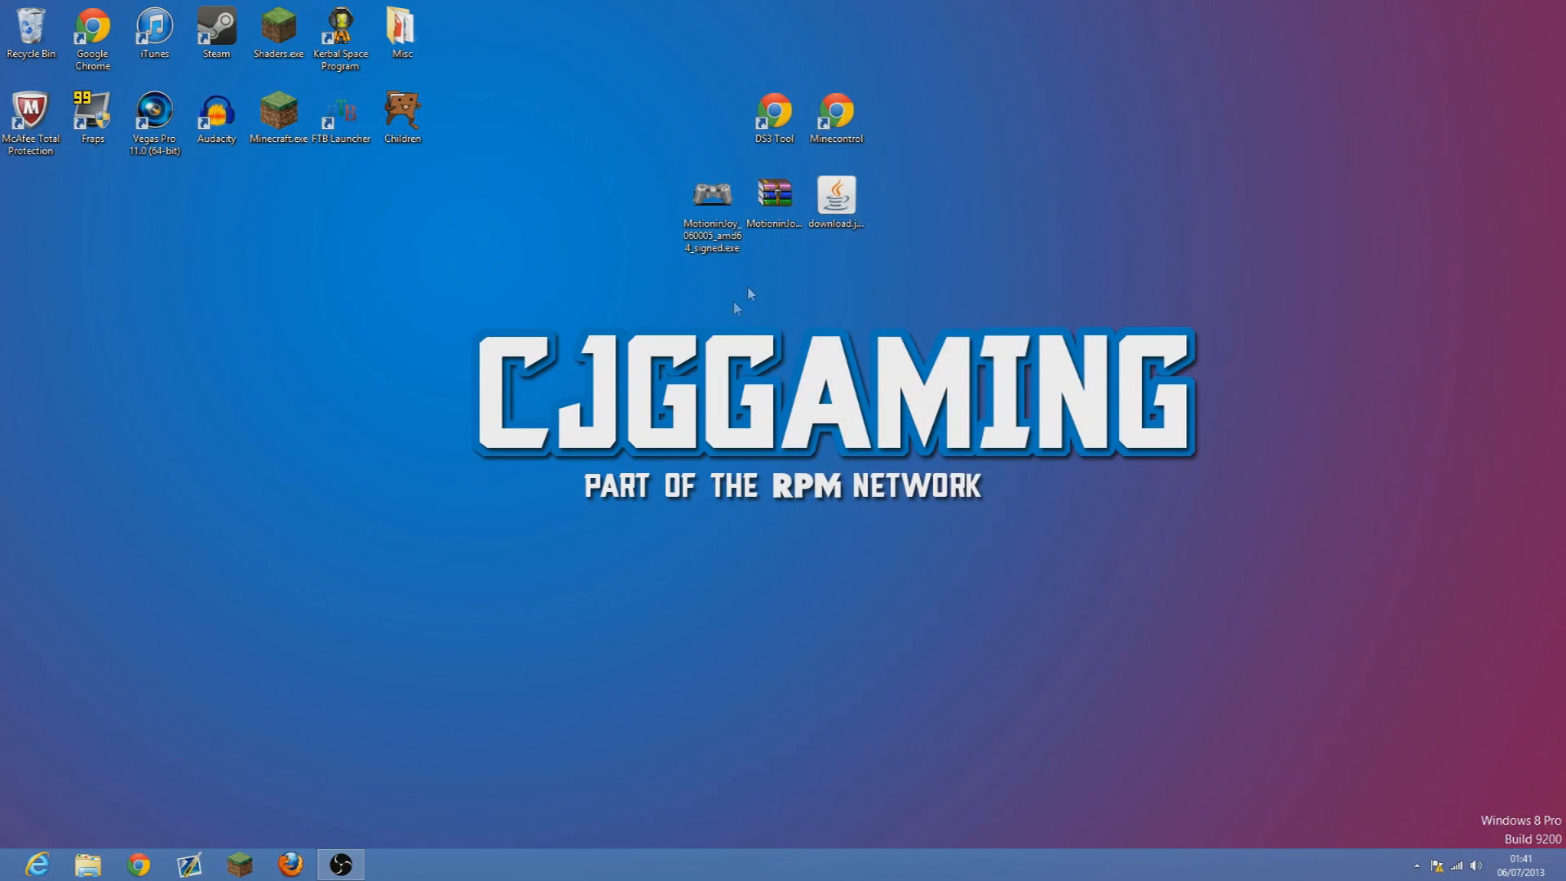
mouse_move(713, 202)
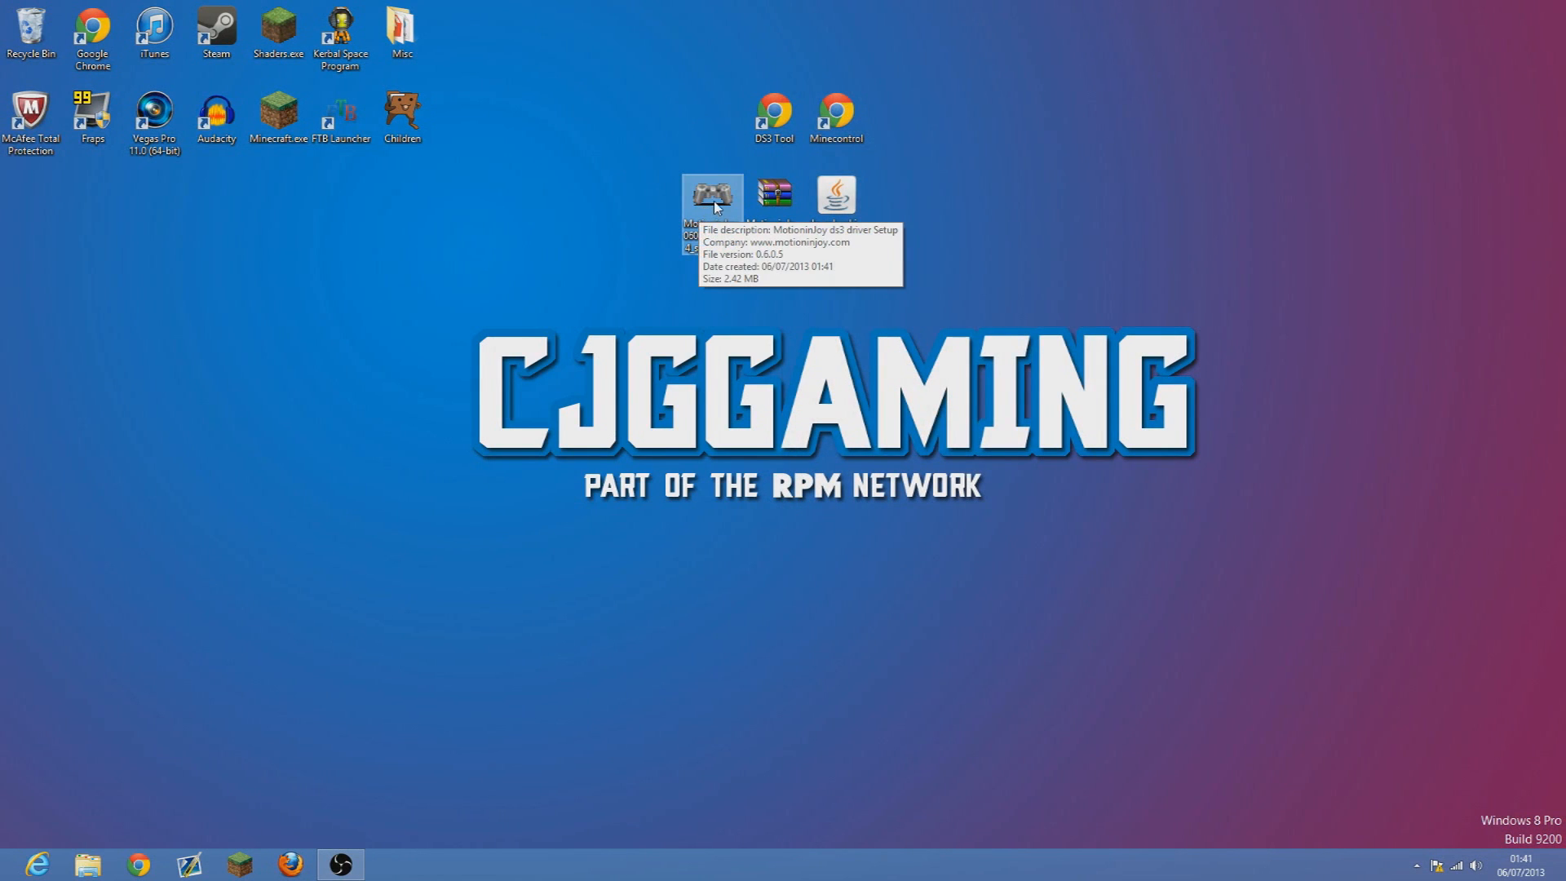
Install the MotioninJoy ds3 driver with the MotioninJoy Start Menu folder and both shortcut icons, then launch DS3 Tool.
double_click(711, 194)
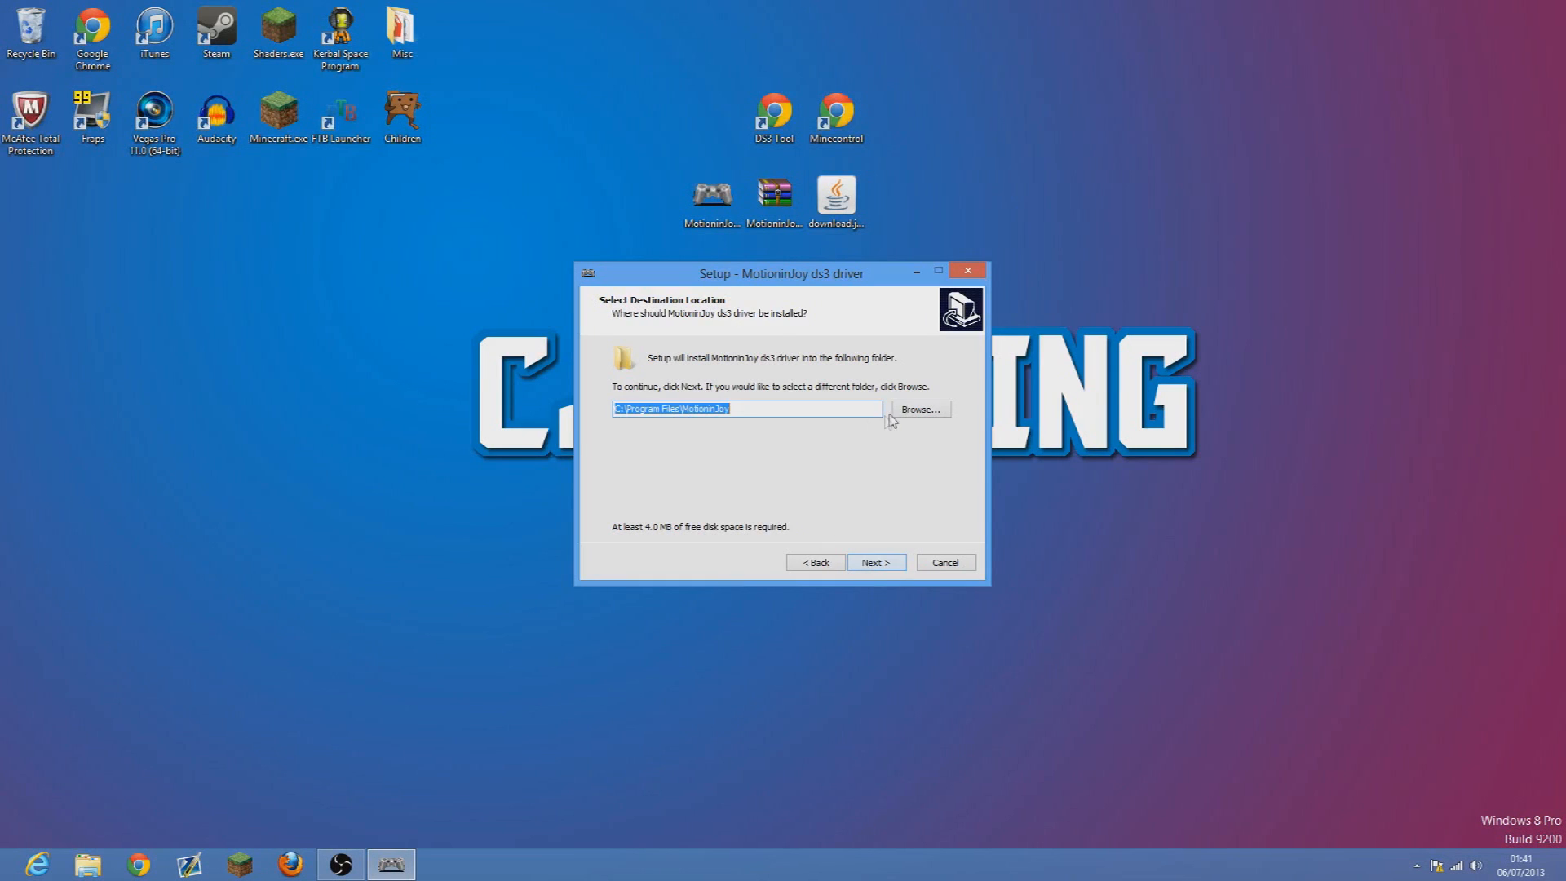
click(920, 408)
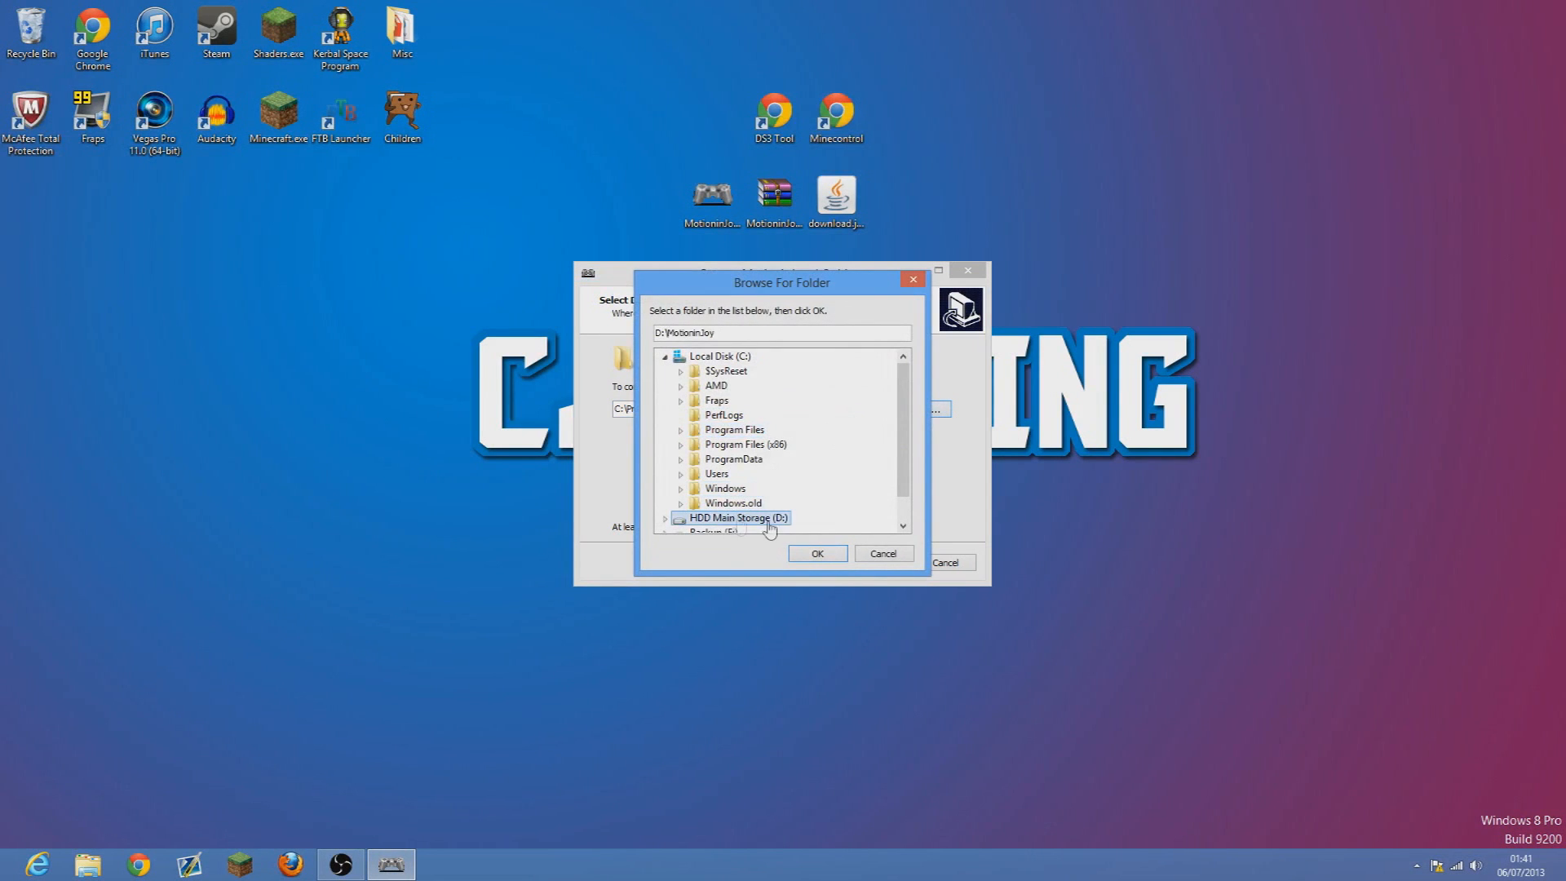
click(817, 553)
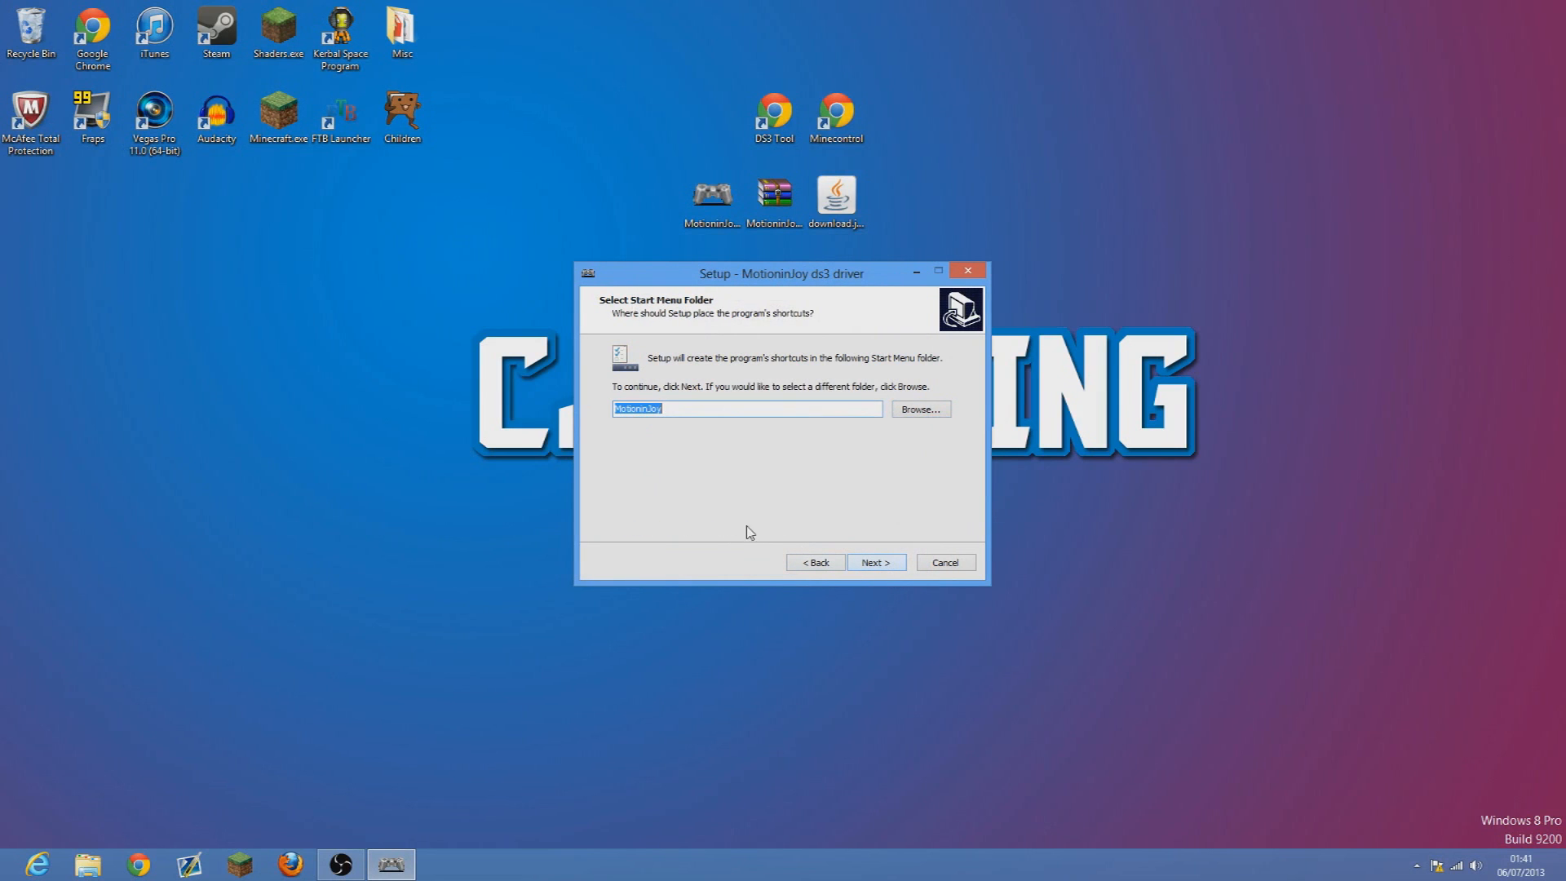
click(876, 562)
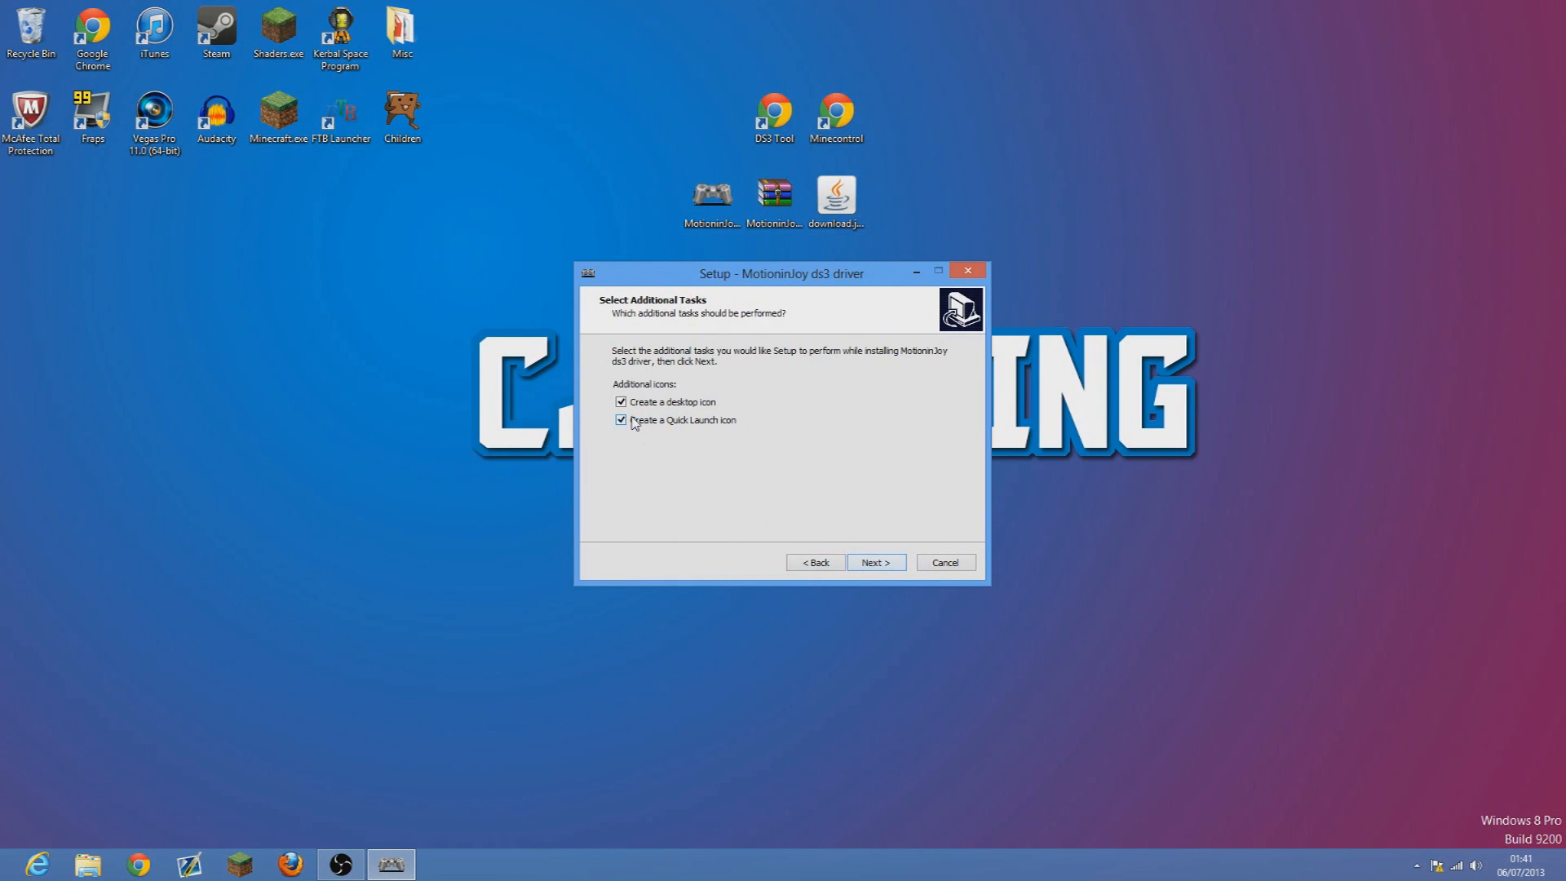
click(876, 562)
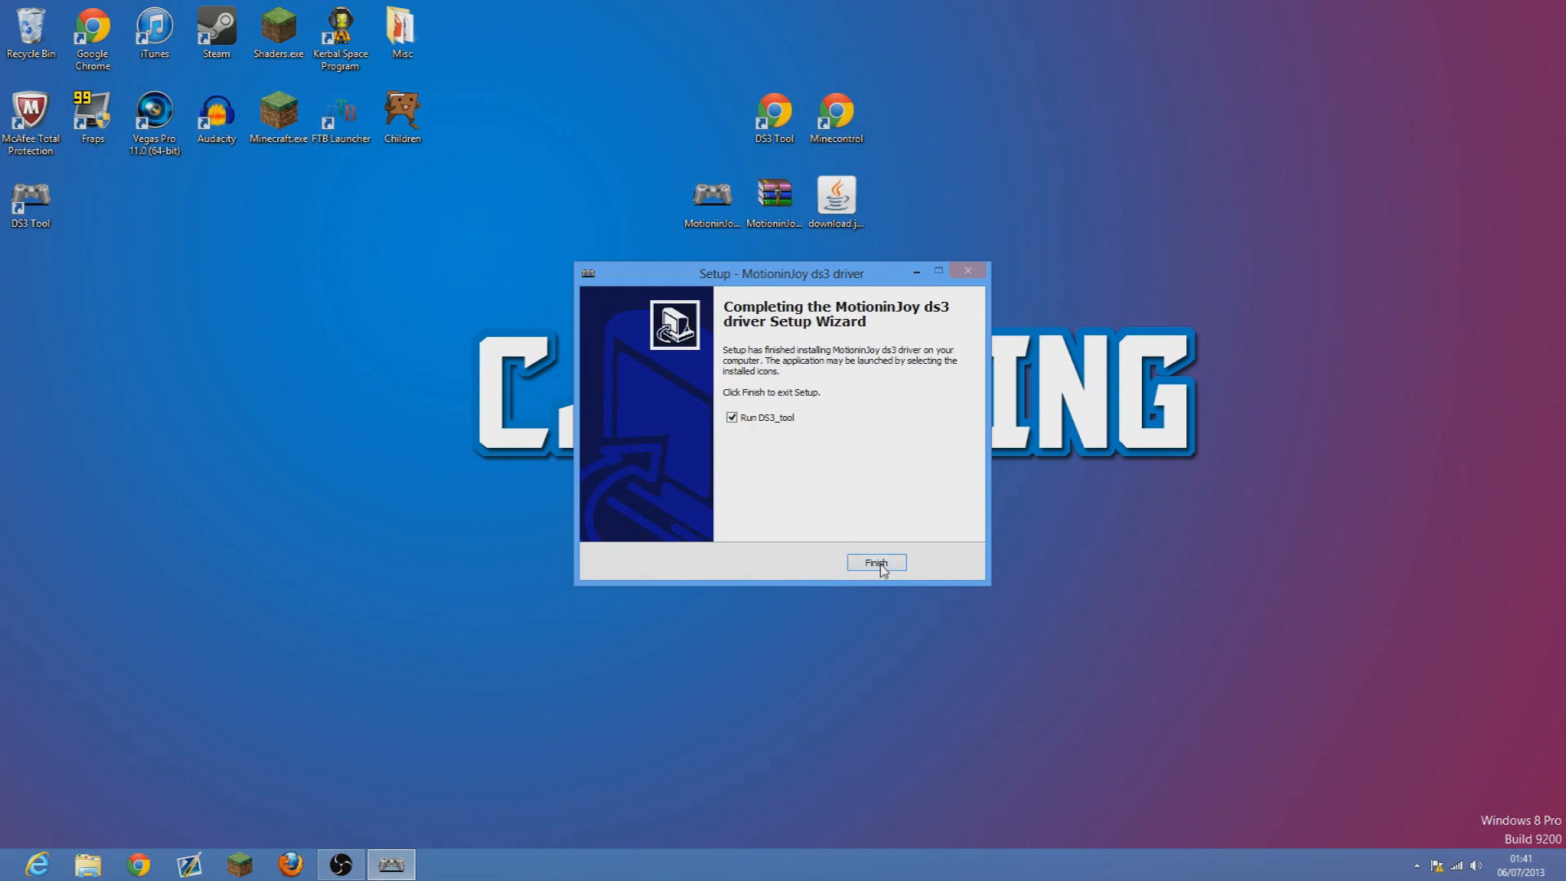
click(876, 562)
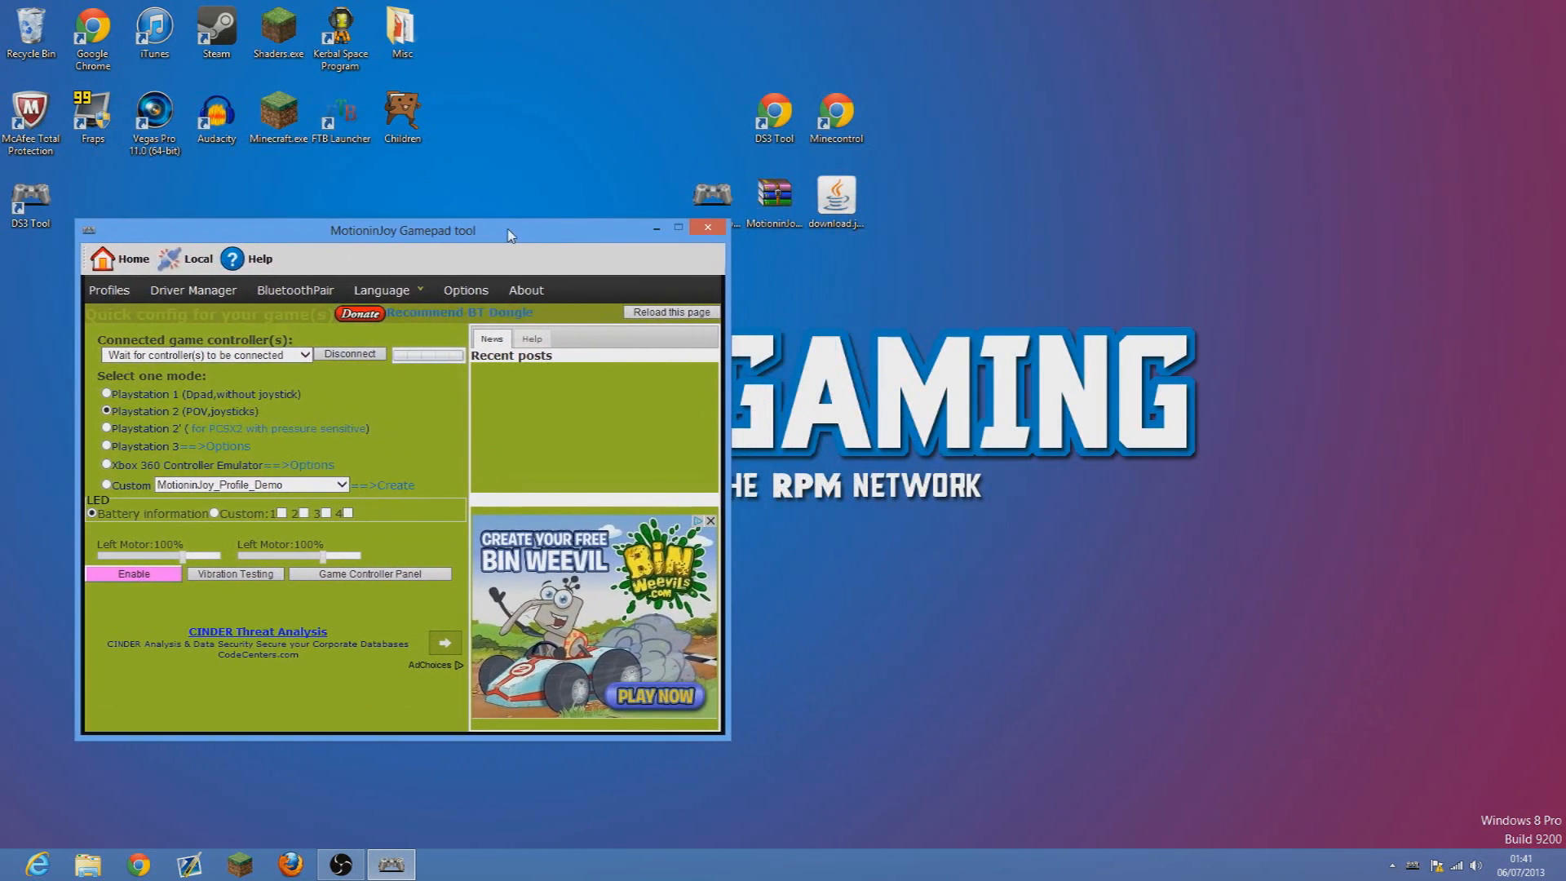
Run the DS3 Tool shortcut as administrator and select Xbox 360 Controller Emulator mode.
click(708, 227)
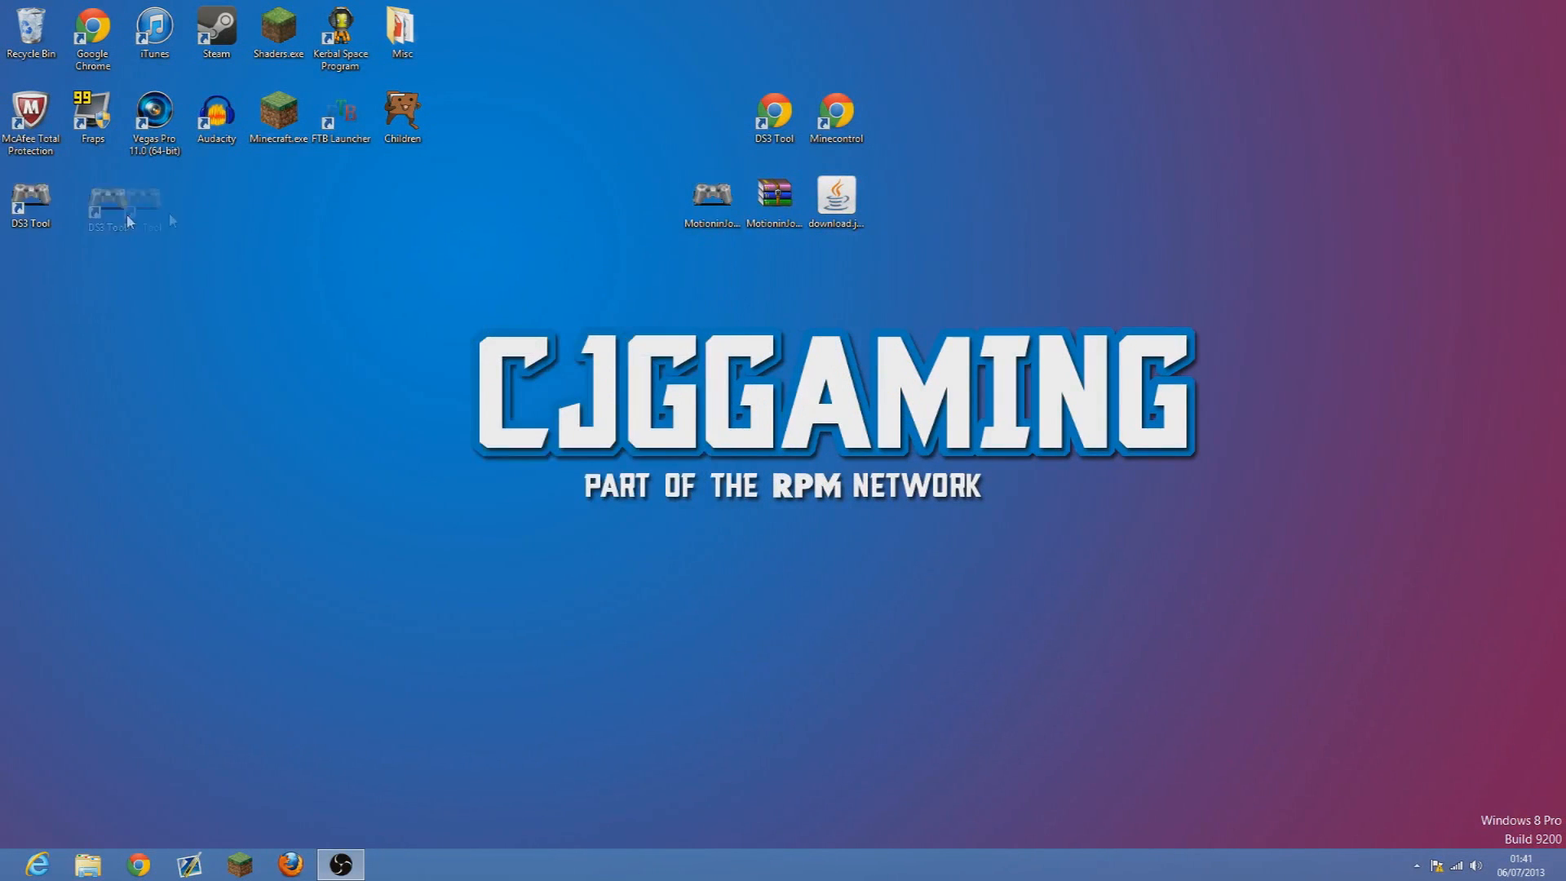
right_click(705, 114)
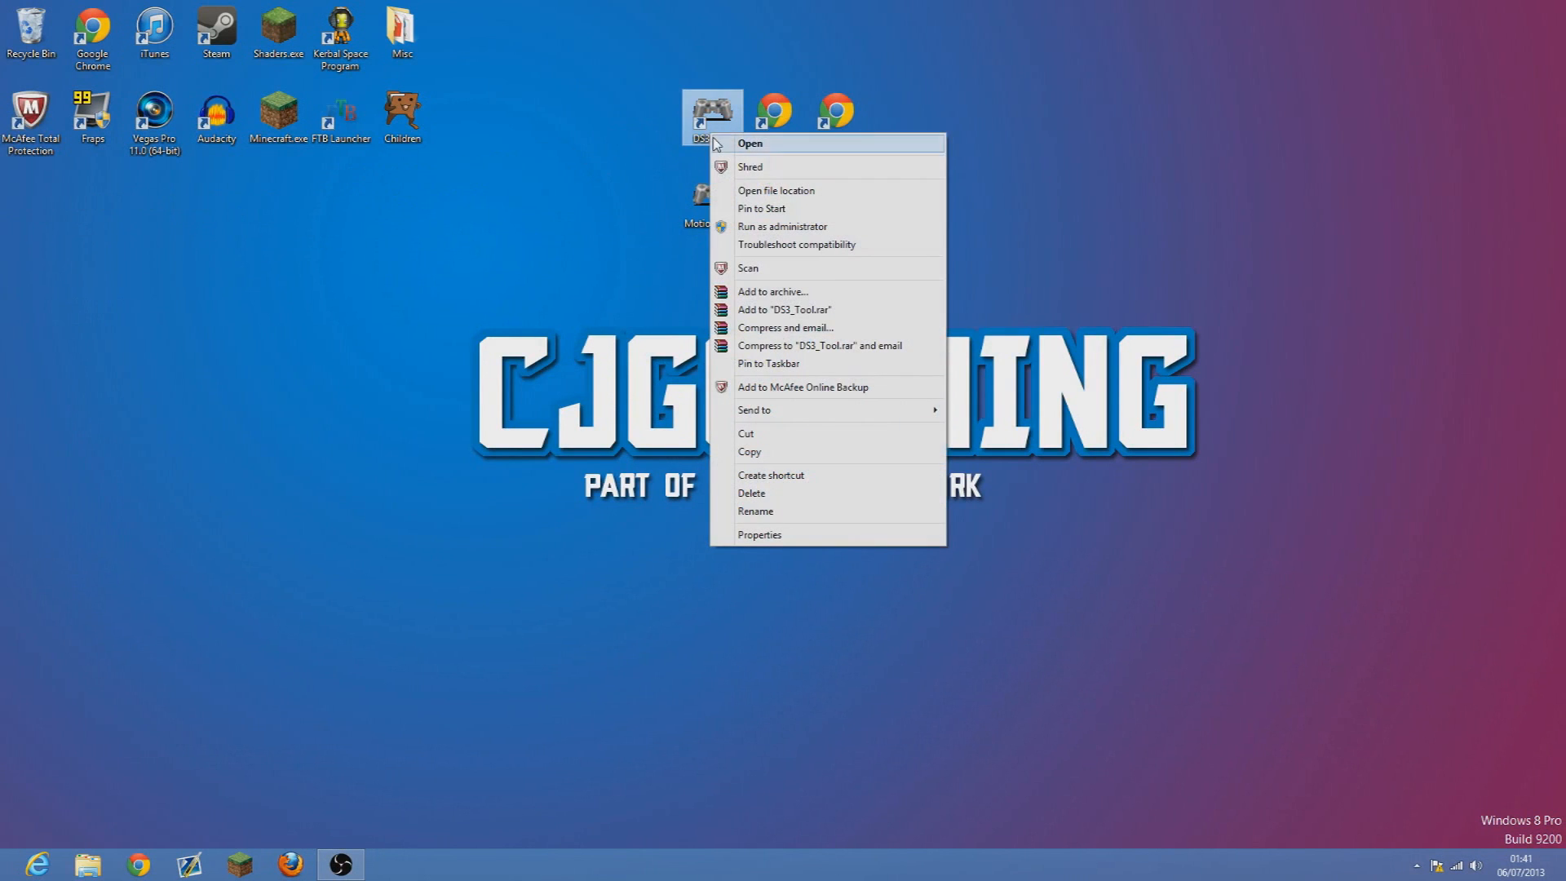
mouse_move(785, 226)
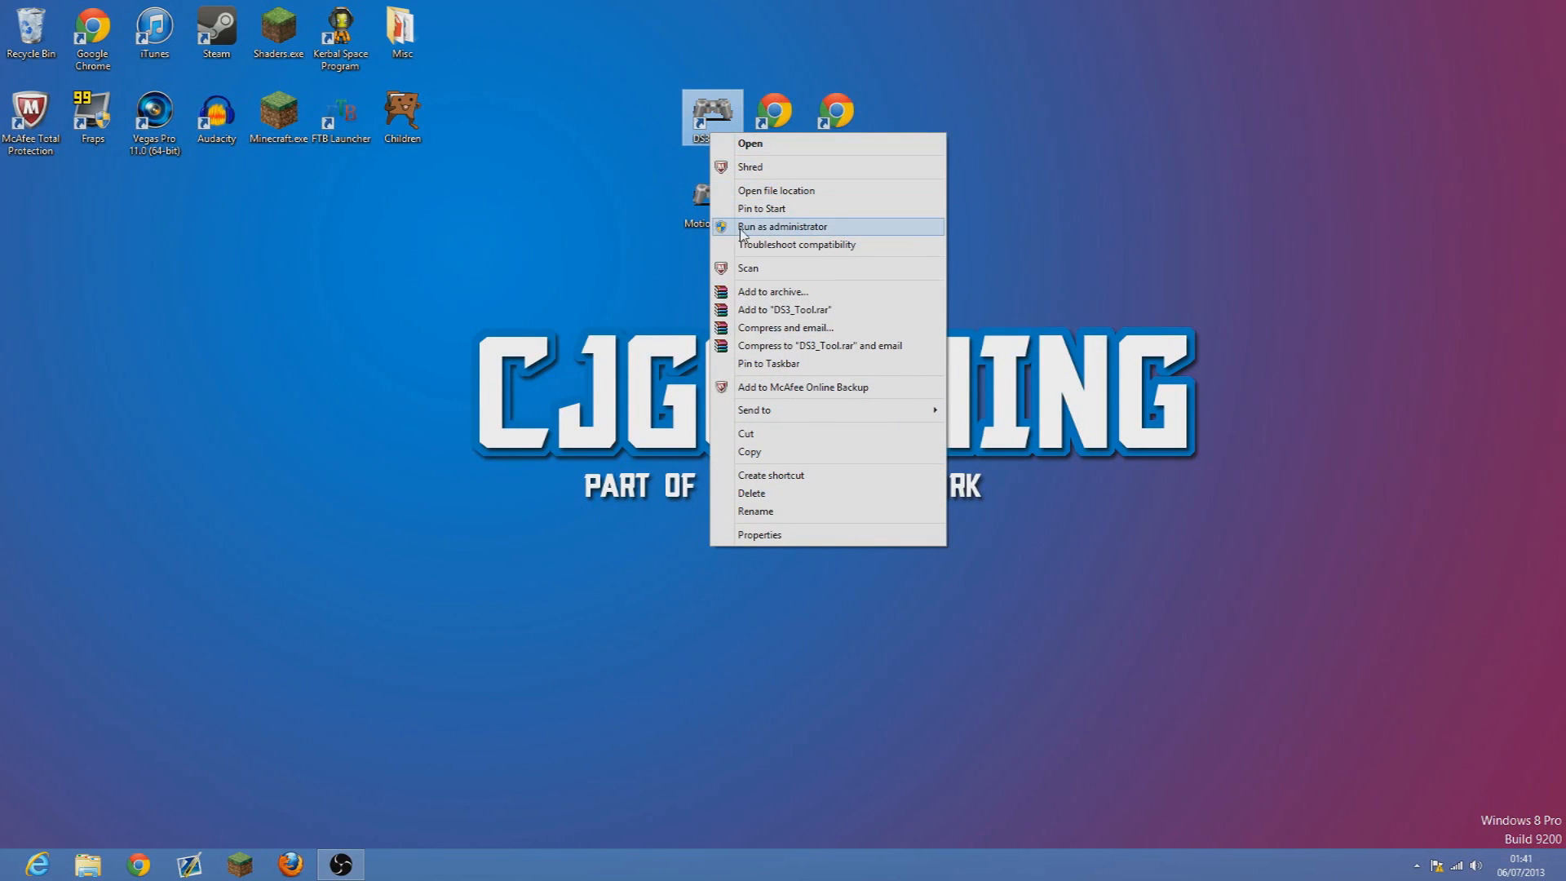
click(786, 227)
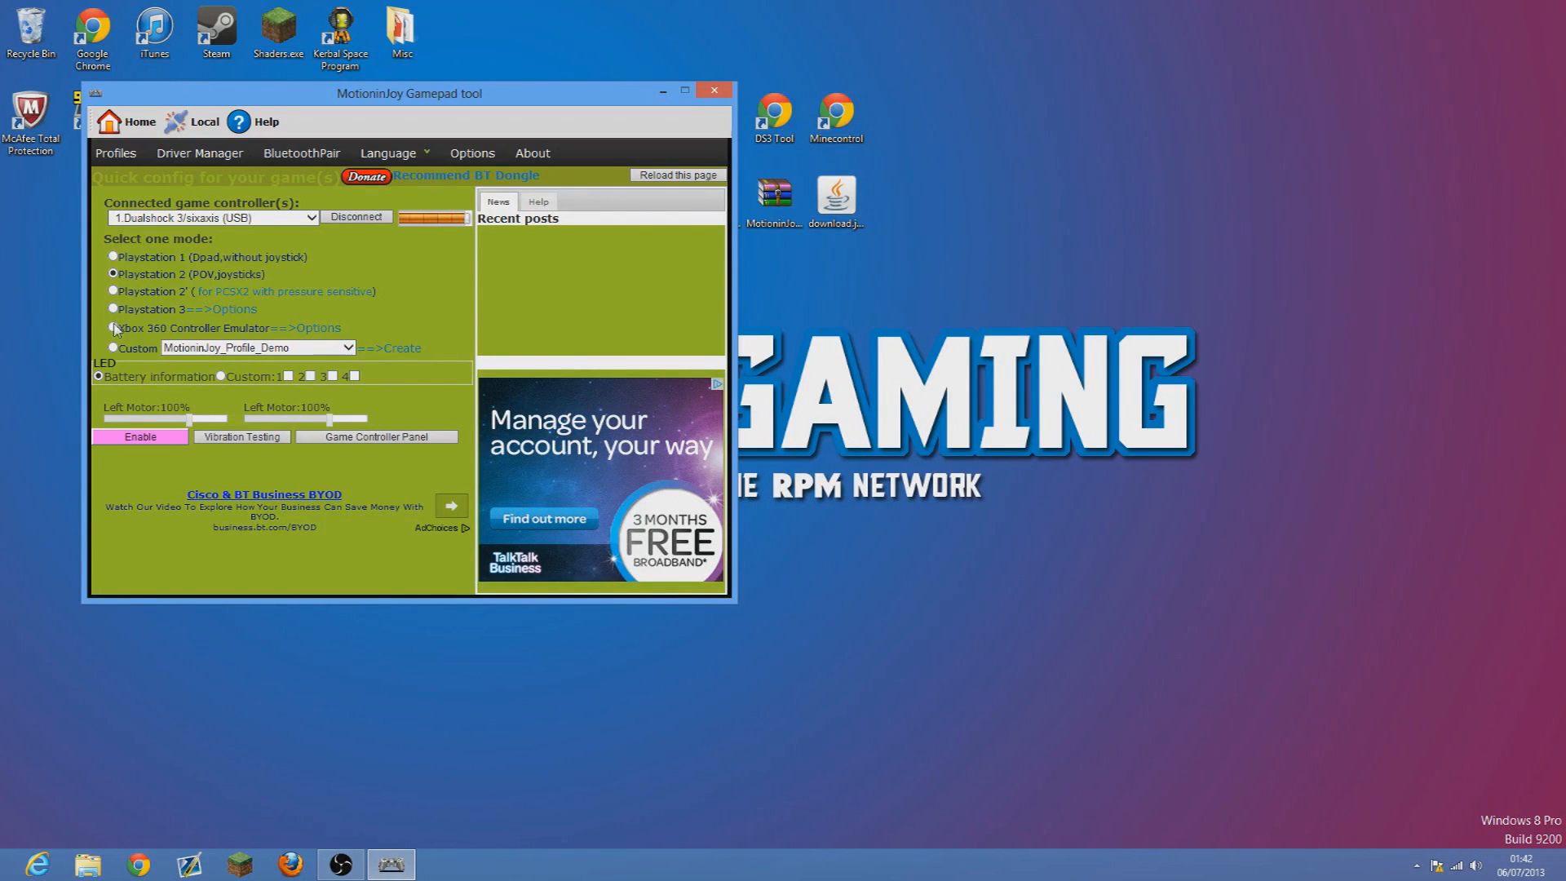
click(111, 328)
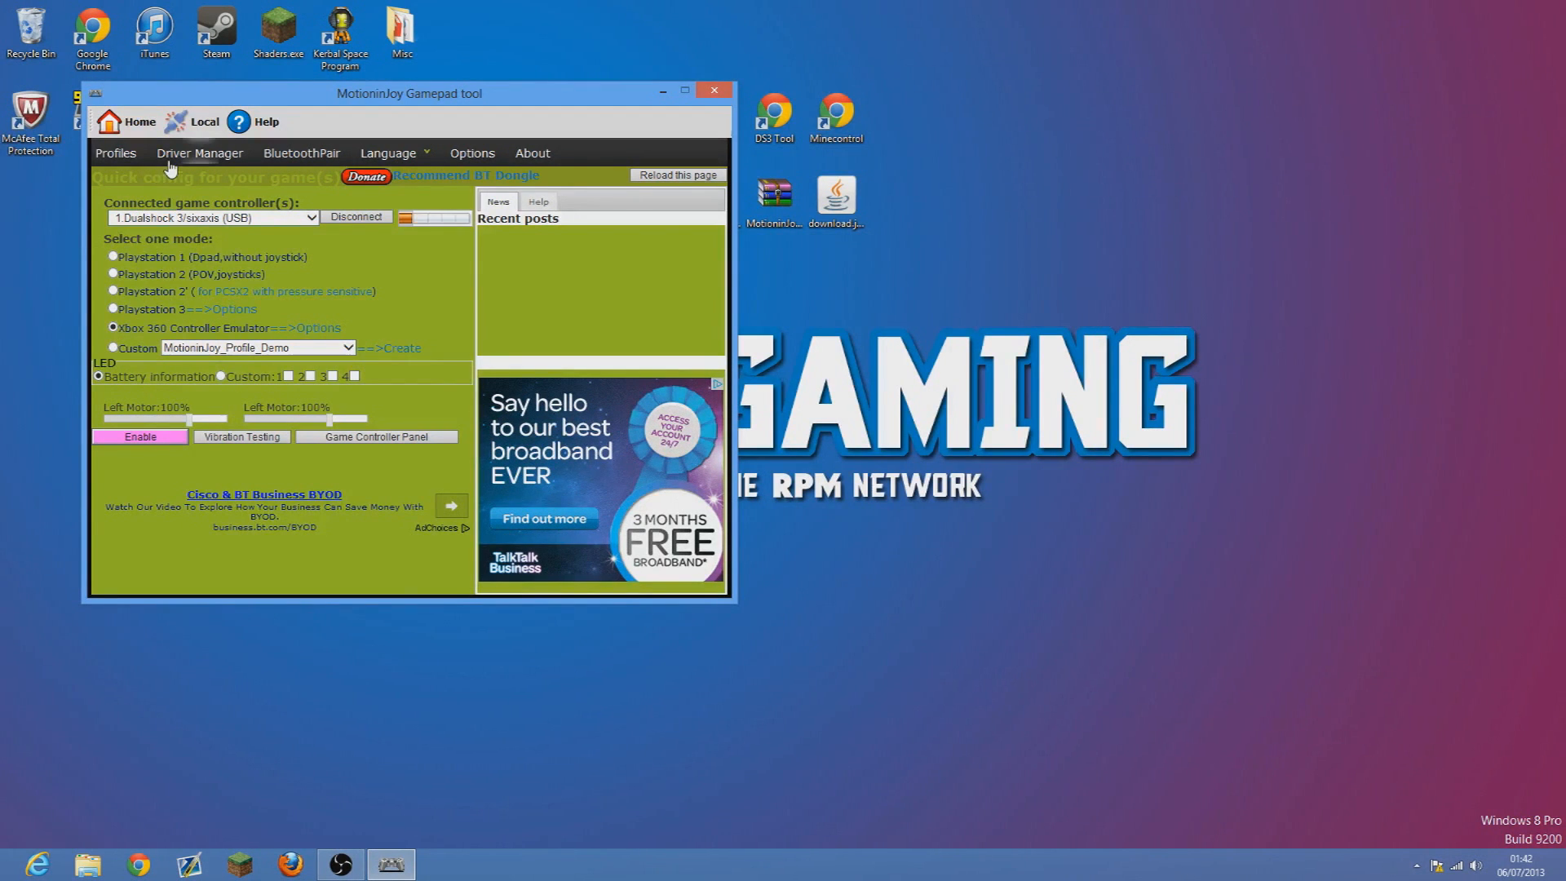
In Driver Manager, tick the Dualshock 3's USB hardware entry and load the driver.
click(199, 153)
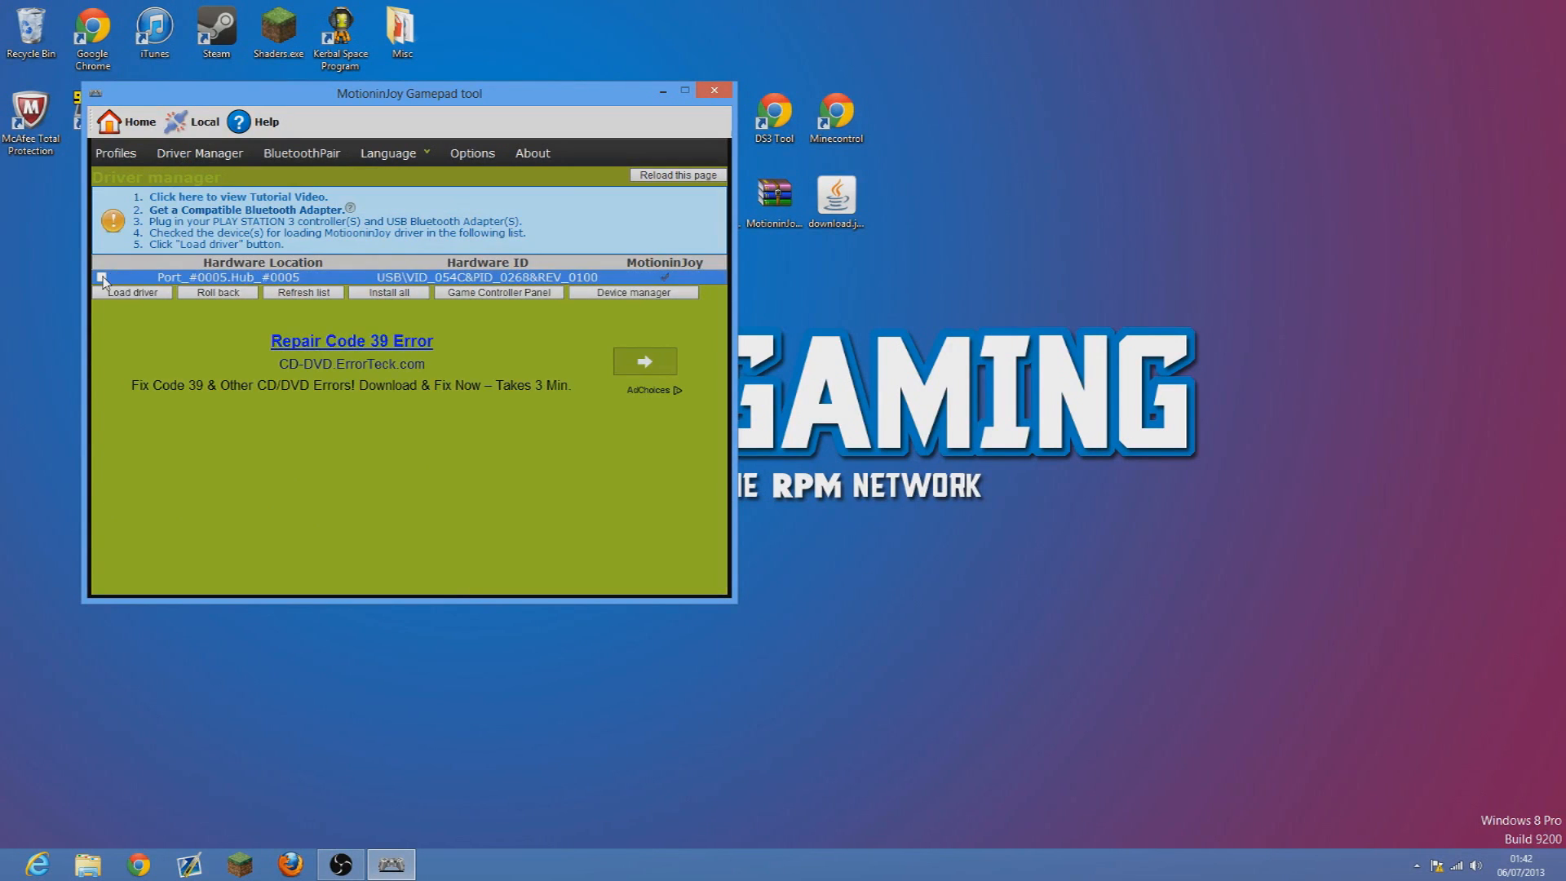
click(104, 278)
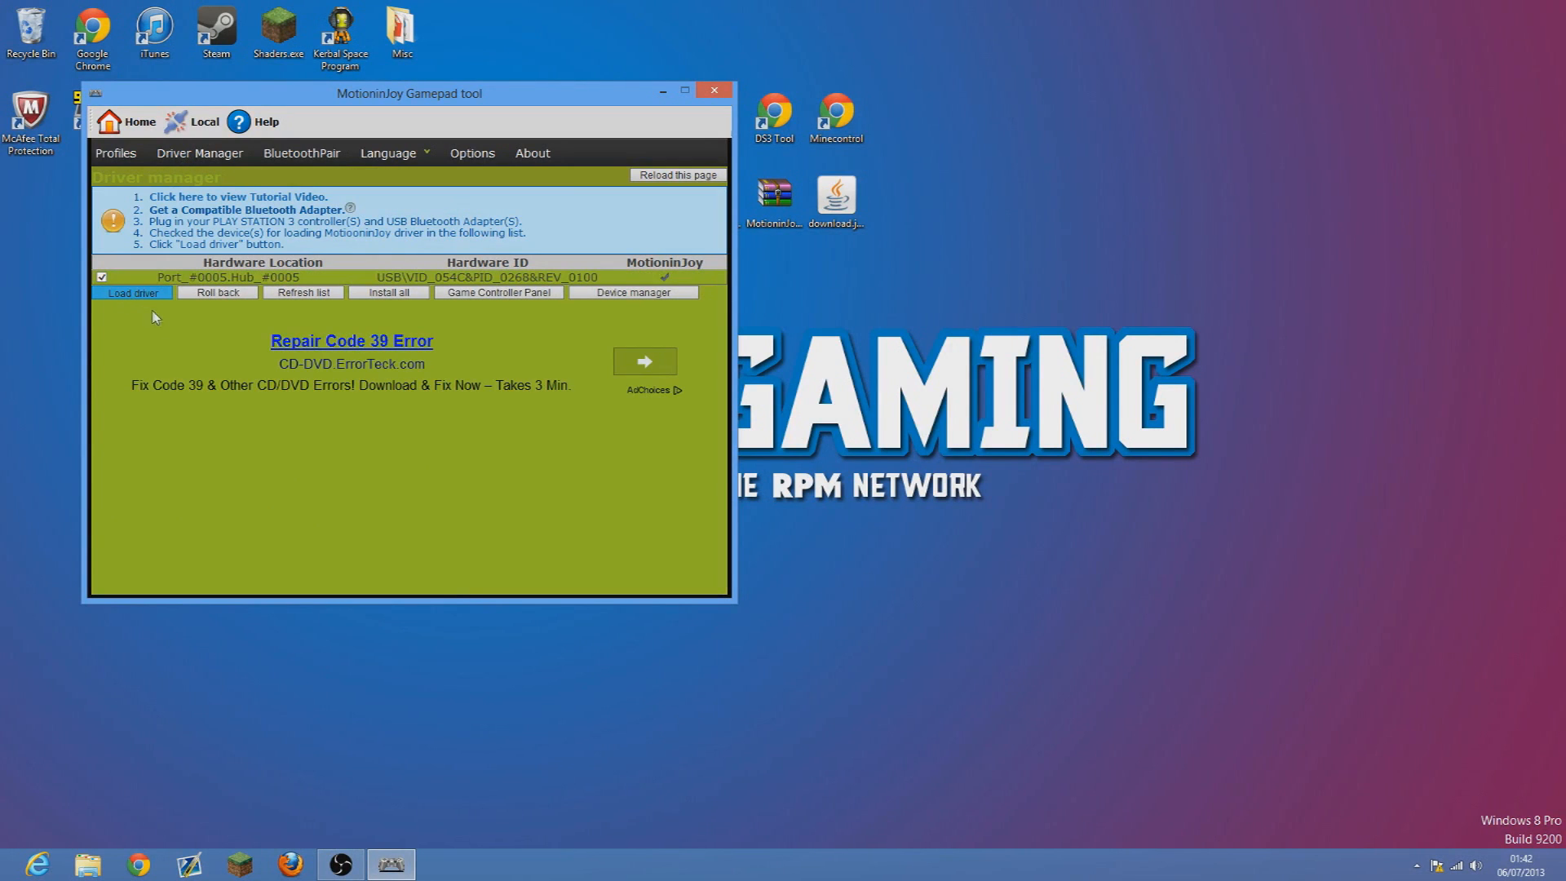
mouse_move(186, 370)
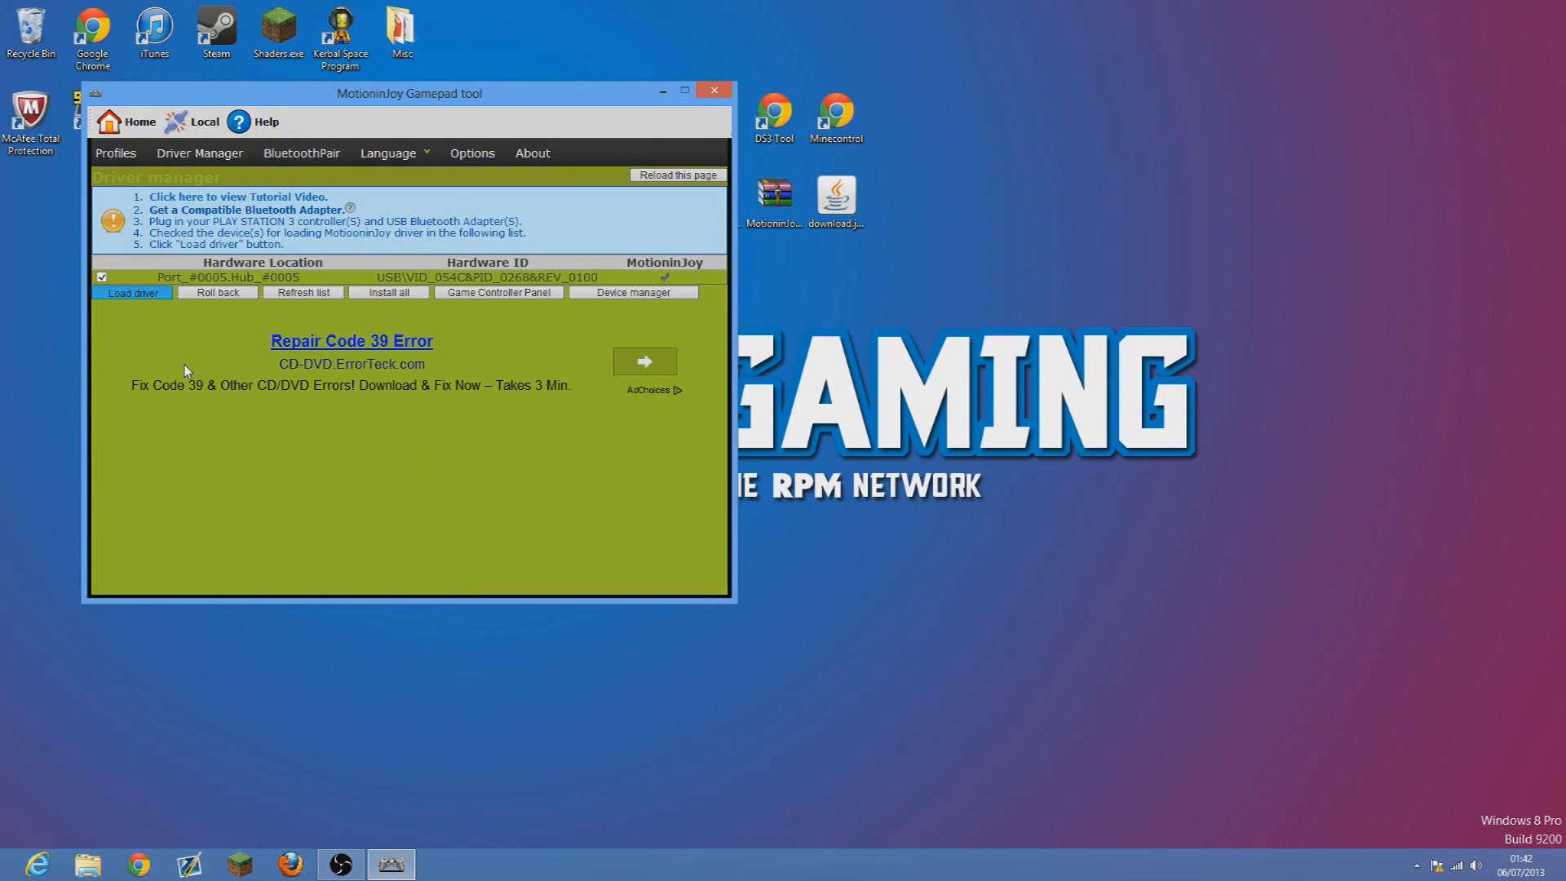
mouse_move(196, 376)
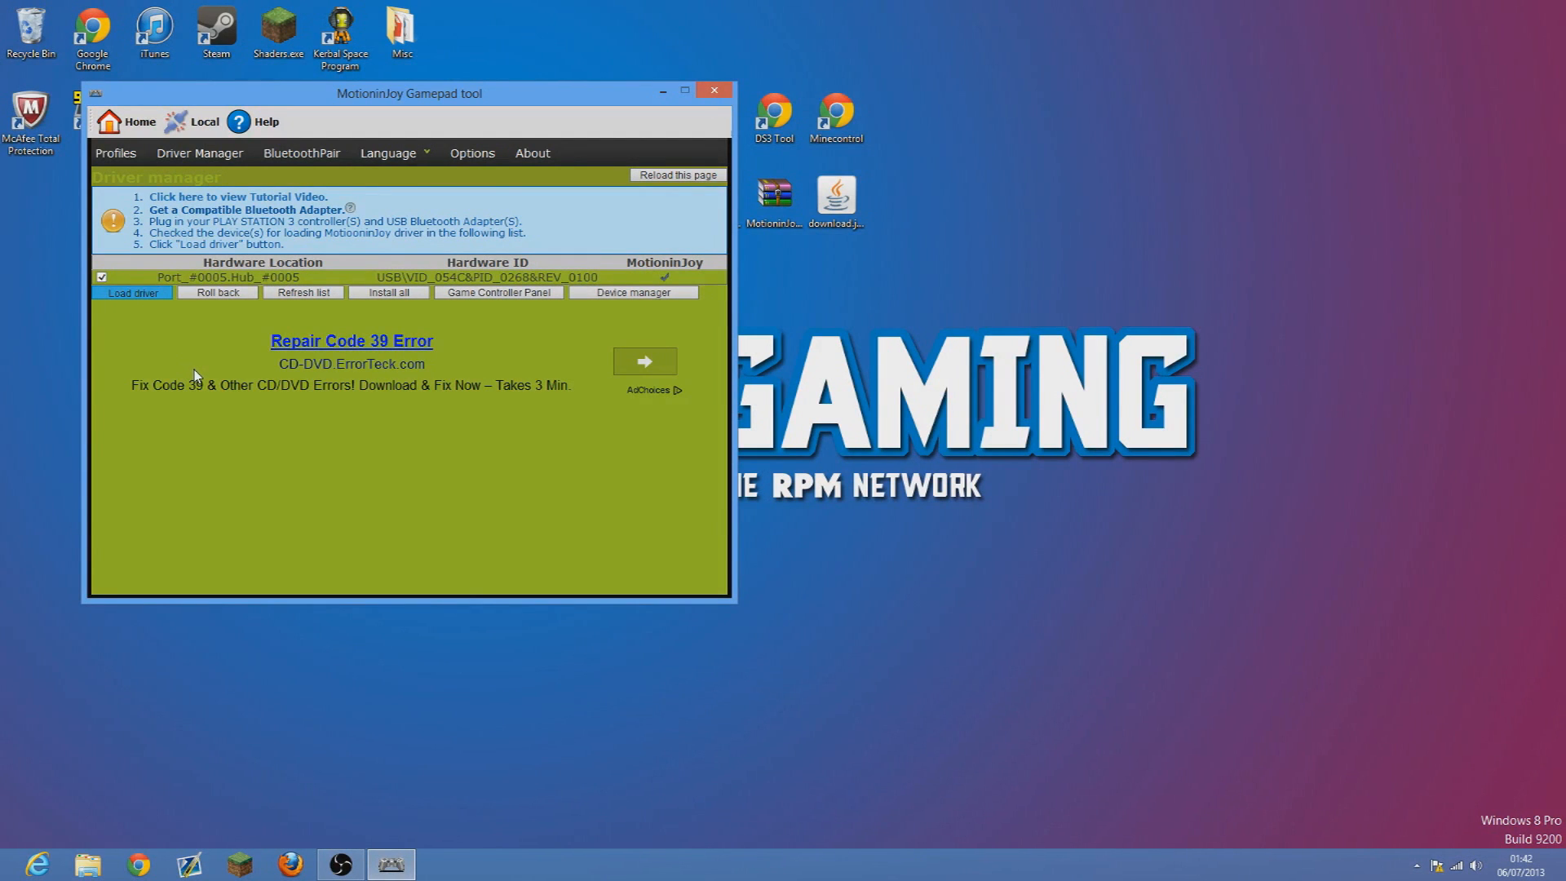
click(130, 292)
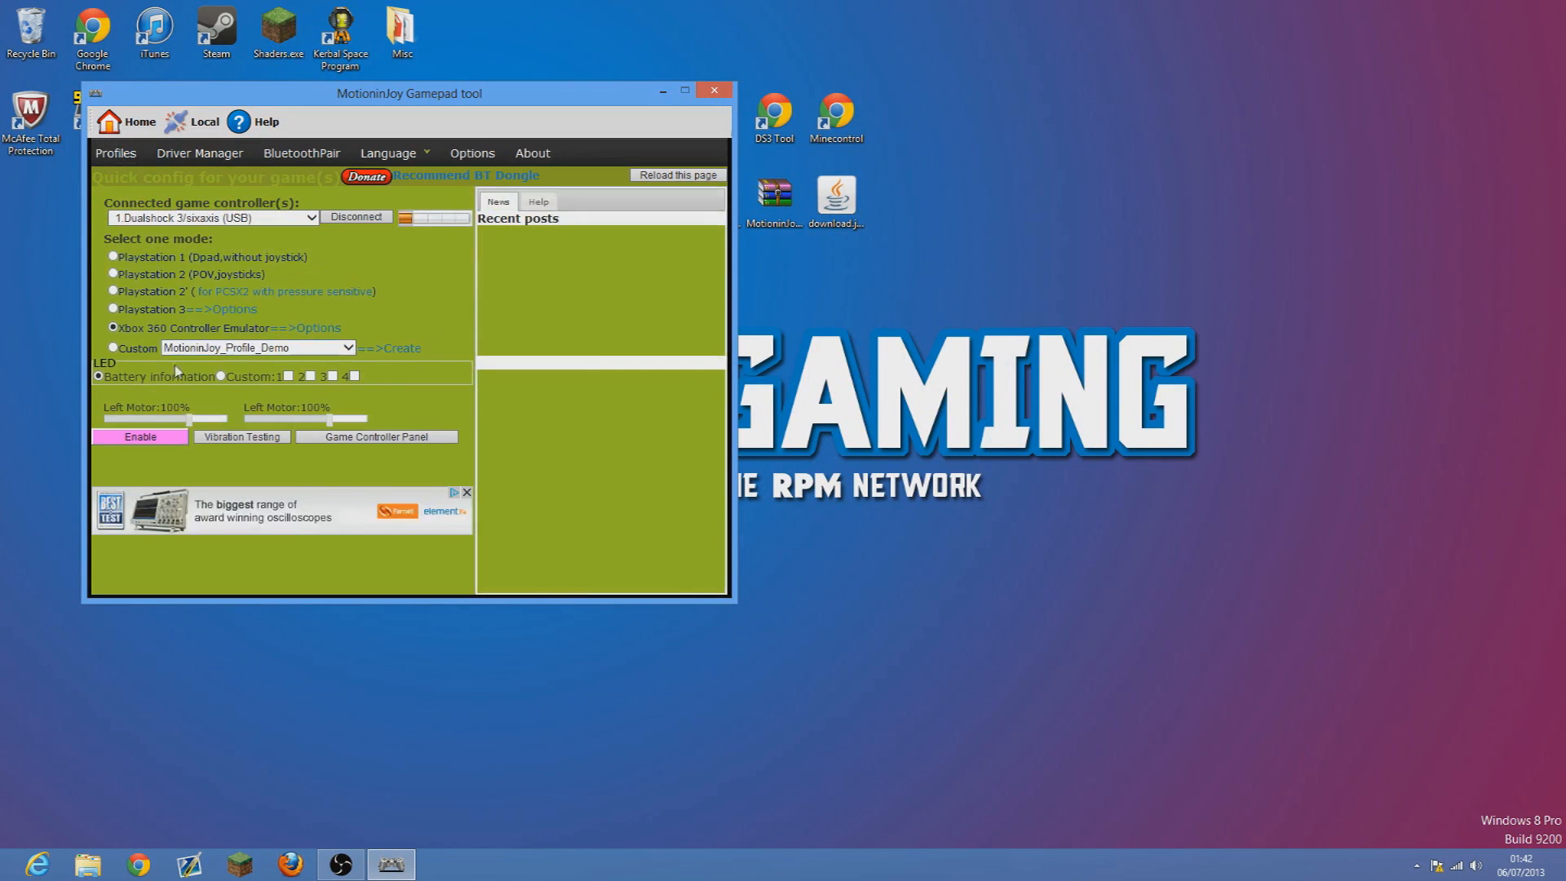
Set the LEDs to Custom and open the Game Controller Panel.
click(139, 436)
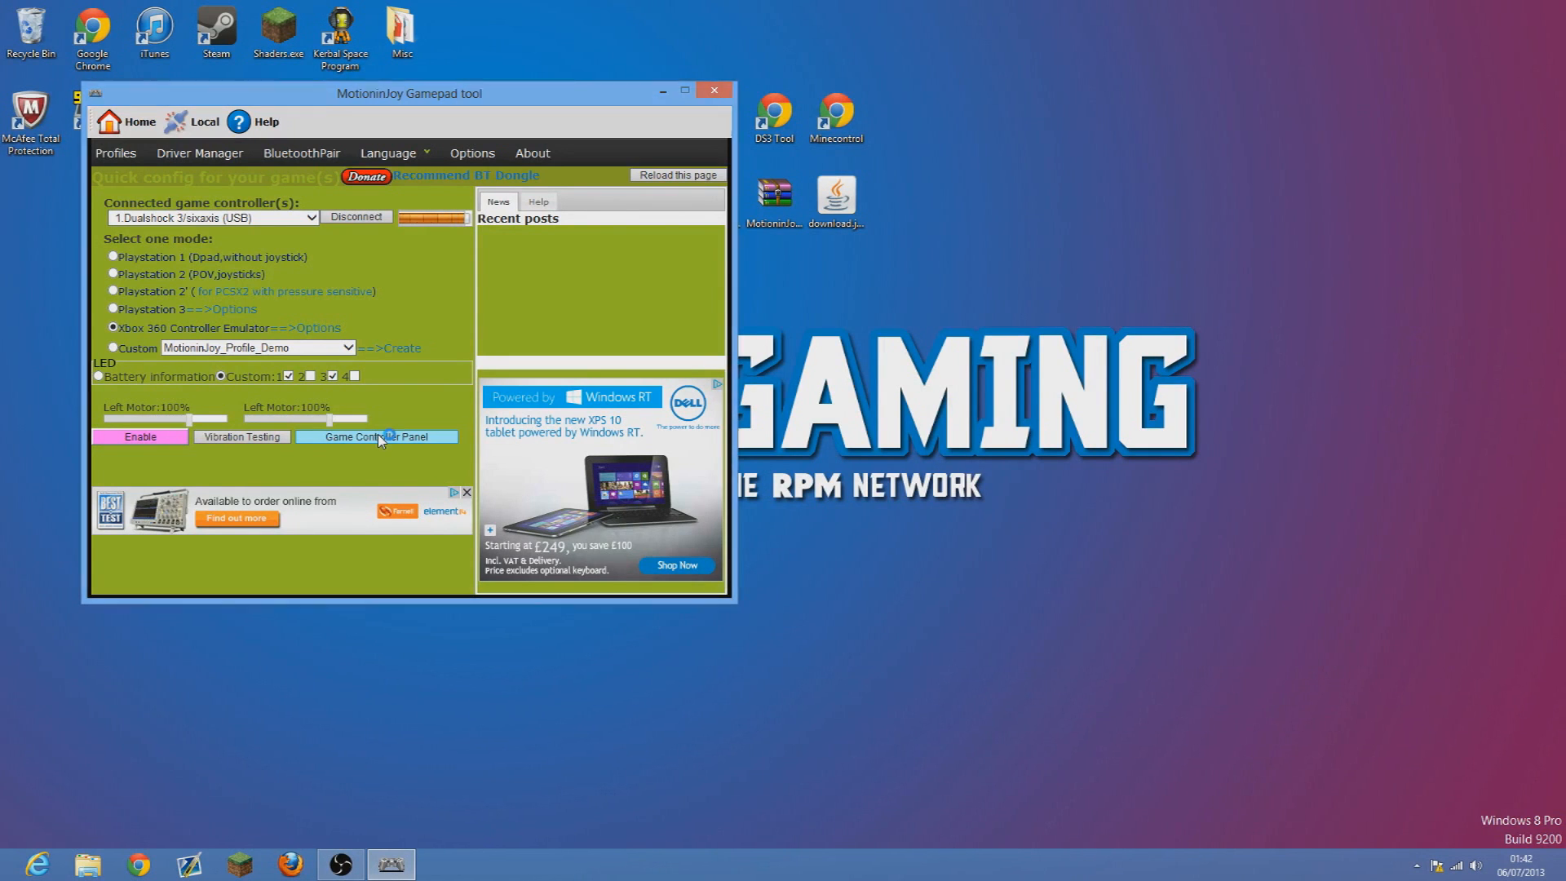
click(378, 436)
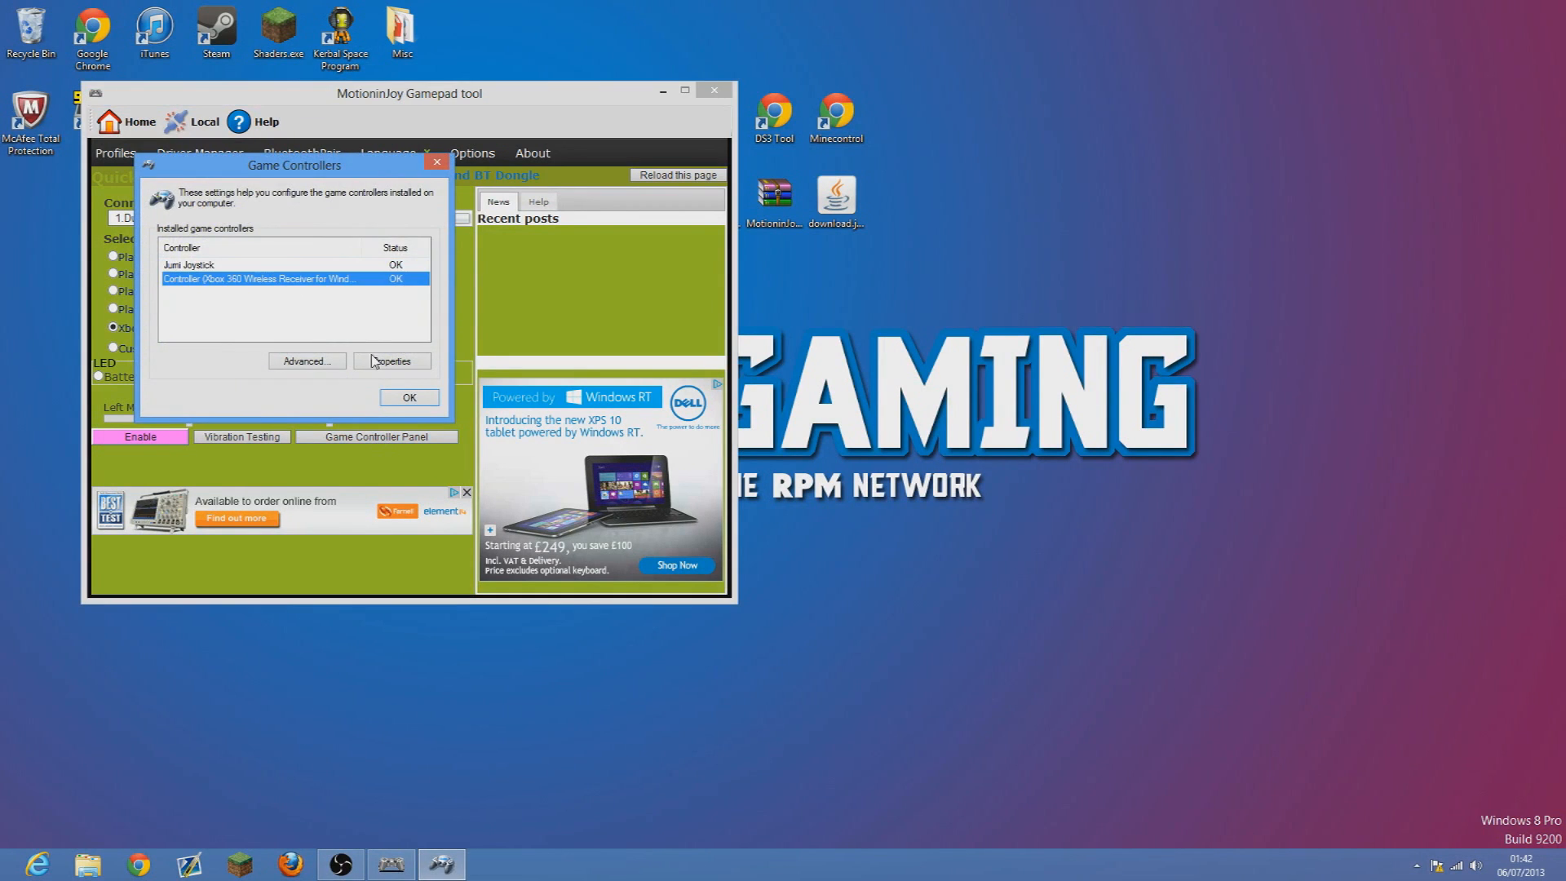
Review the Xbox 360 controller's Test properties, close them, and minimise MotioninJoy DS3 Tool.
click(306, 362)
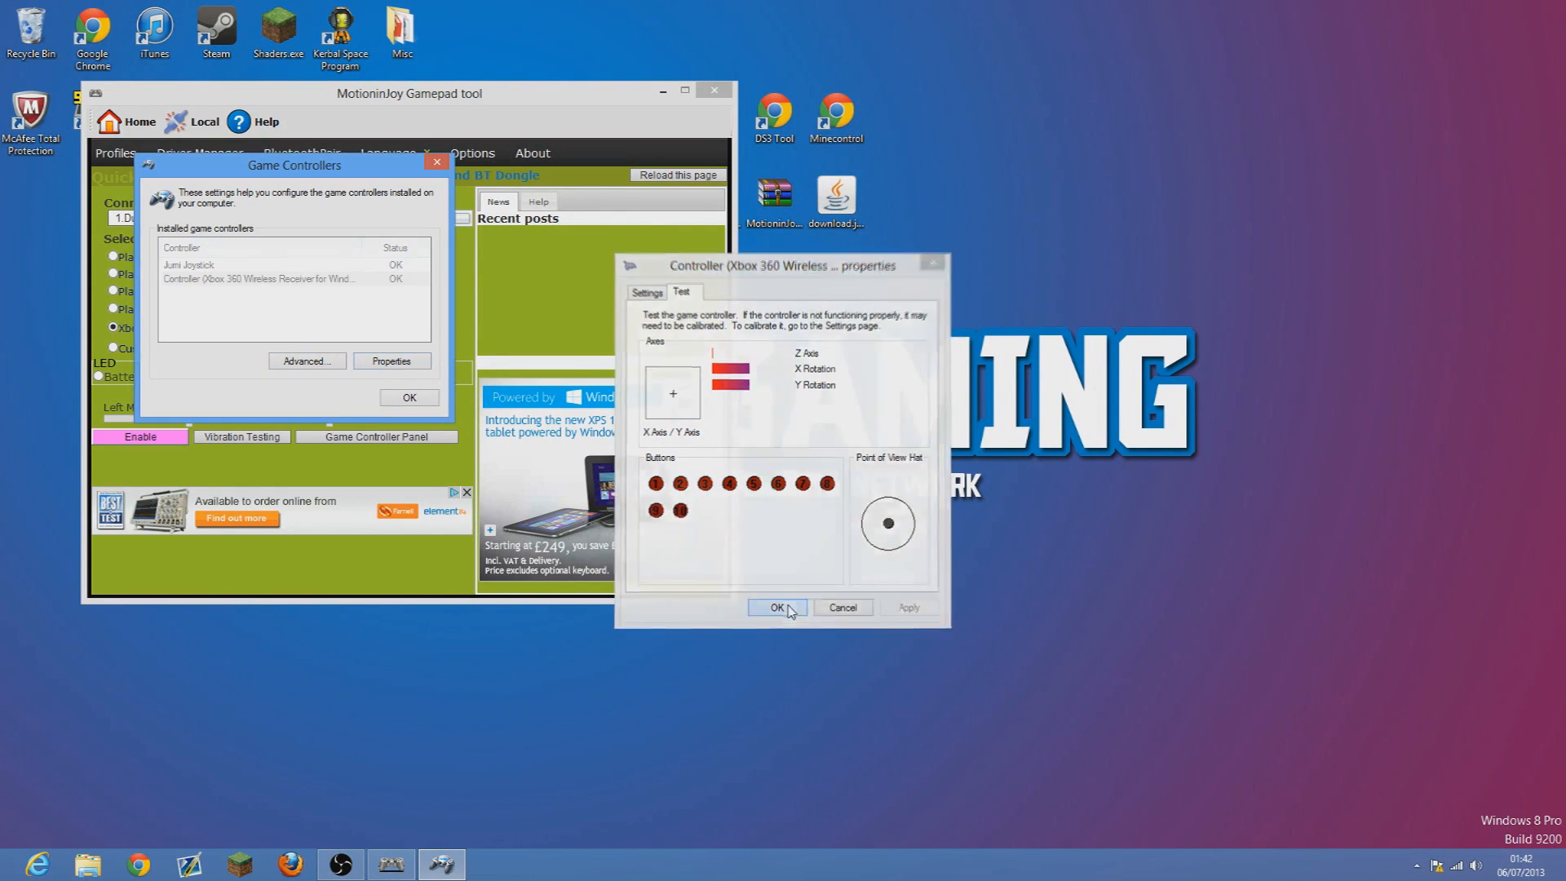
click(776, 607)
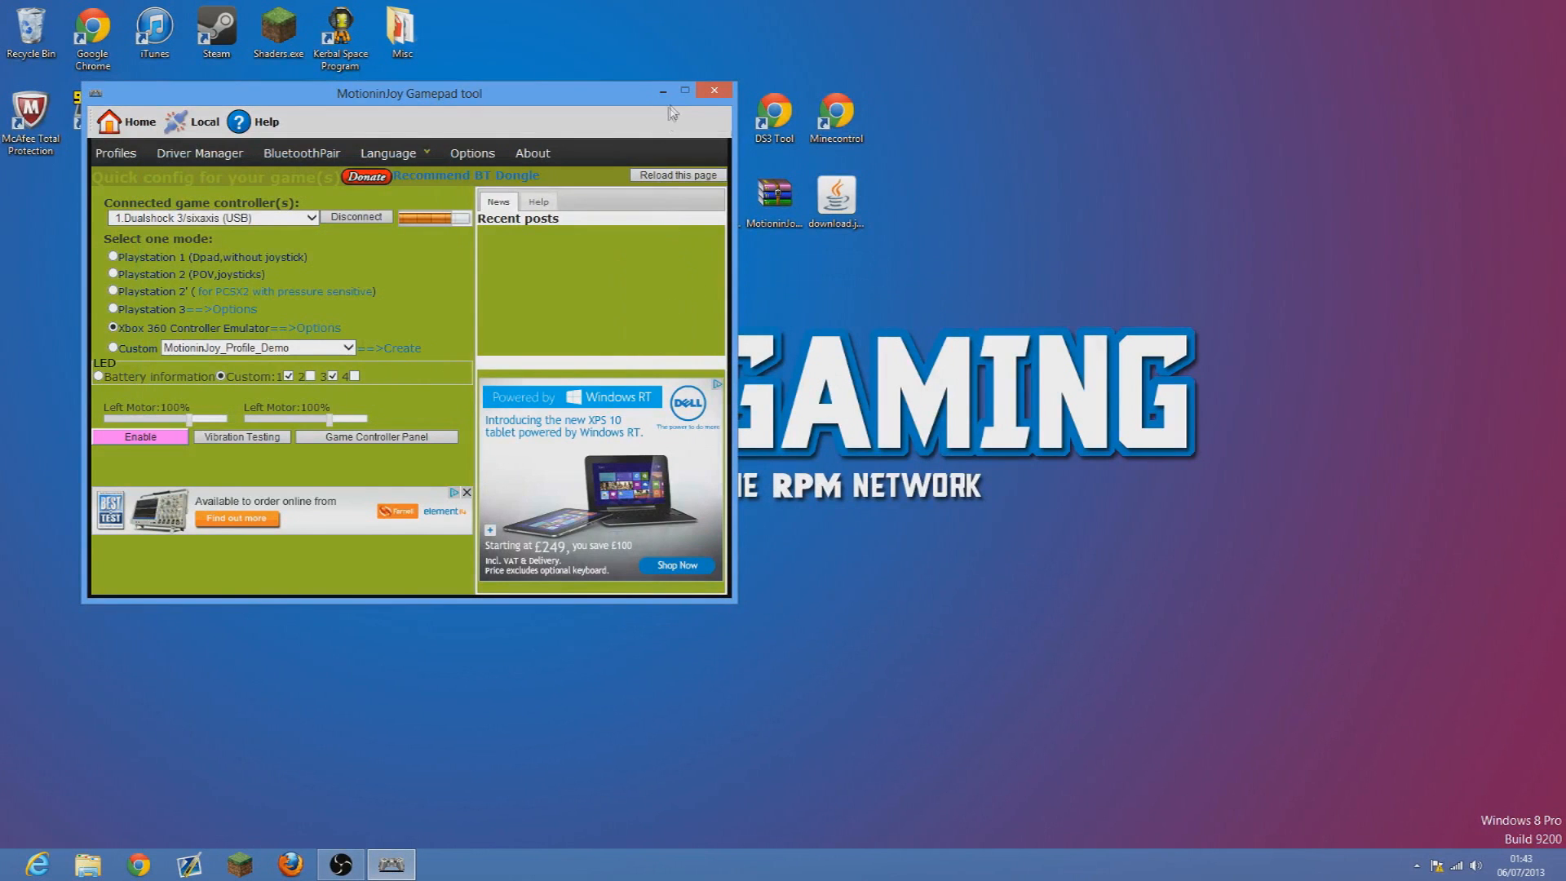
click(715, 89)
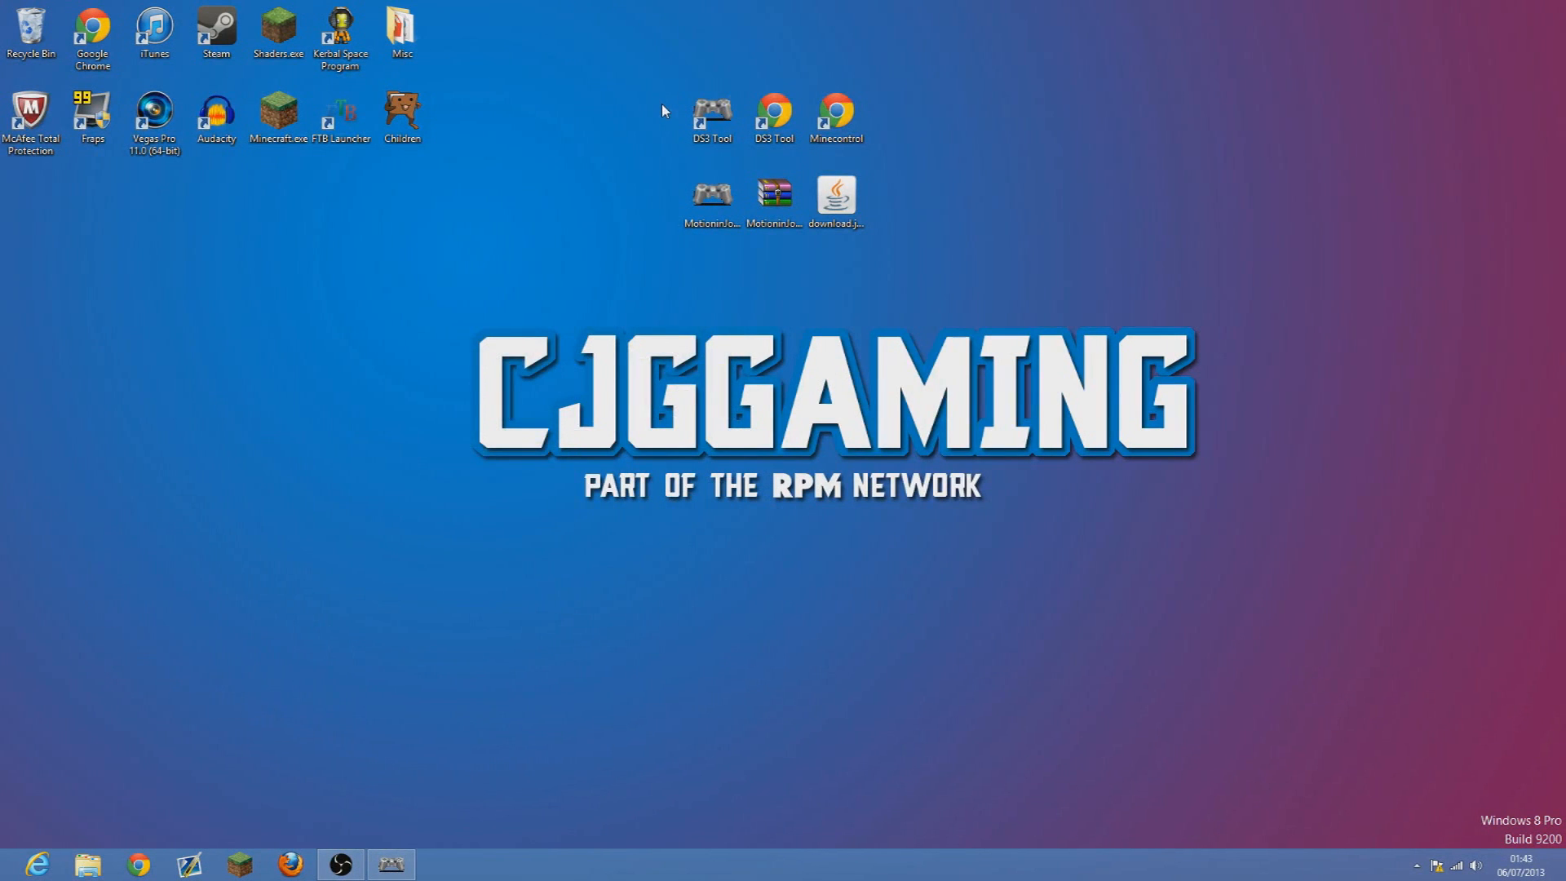
click(712, 113)
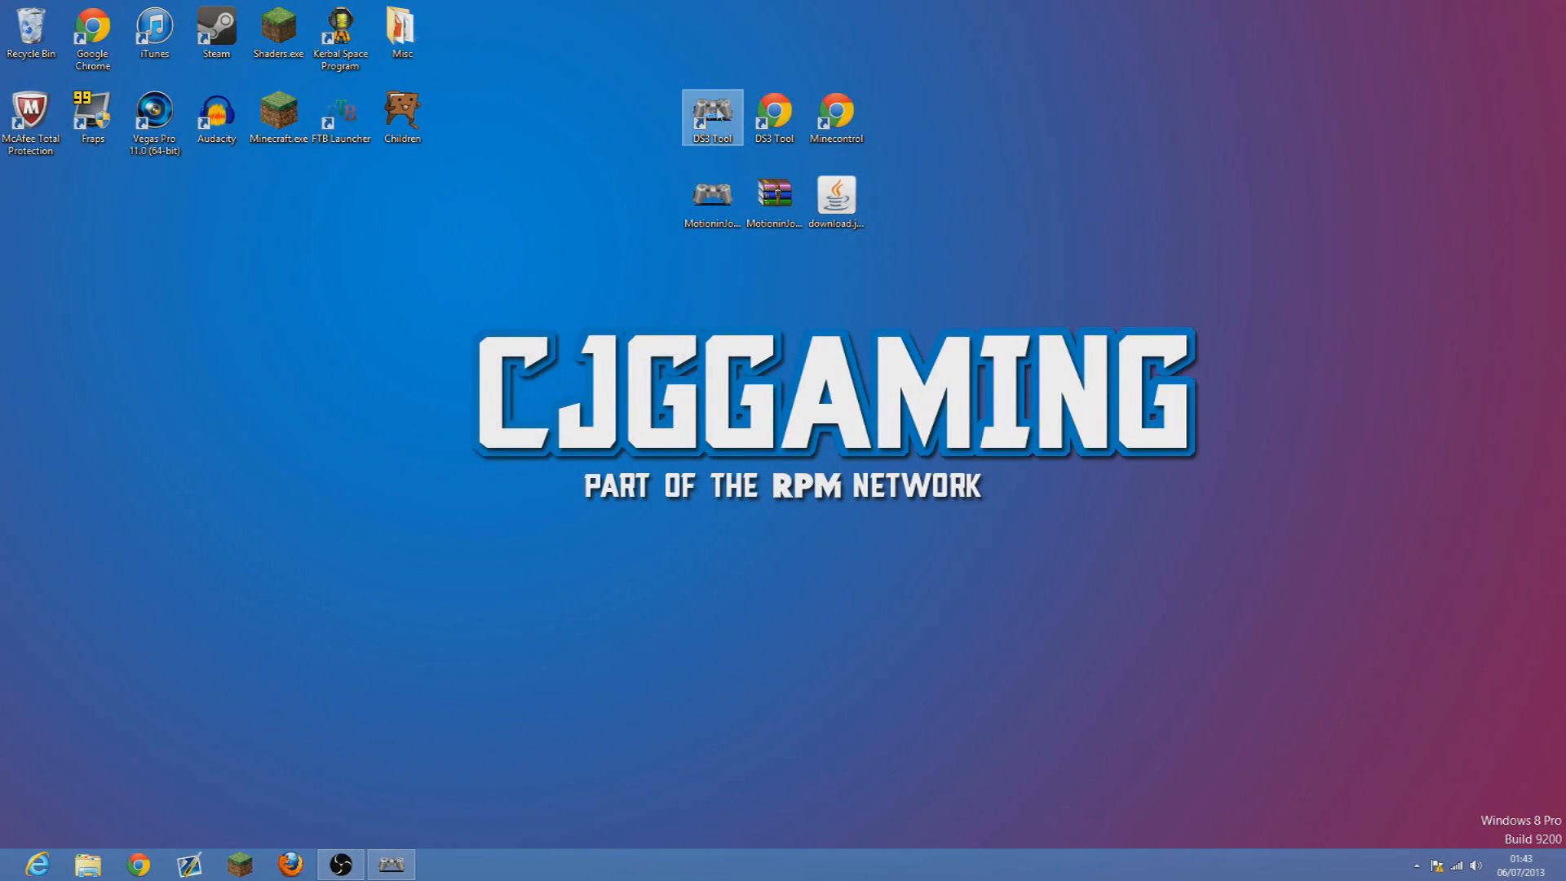
click(837, 116)
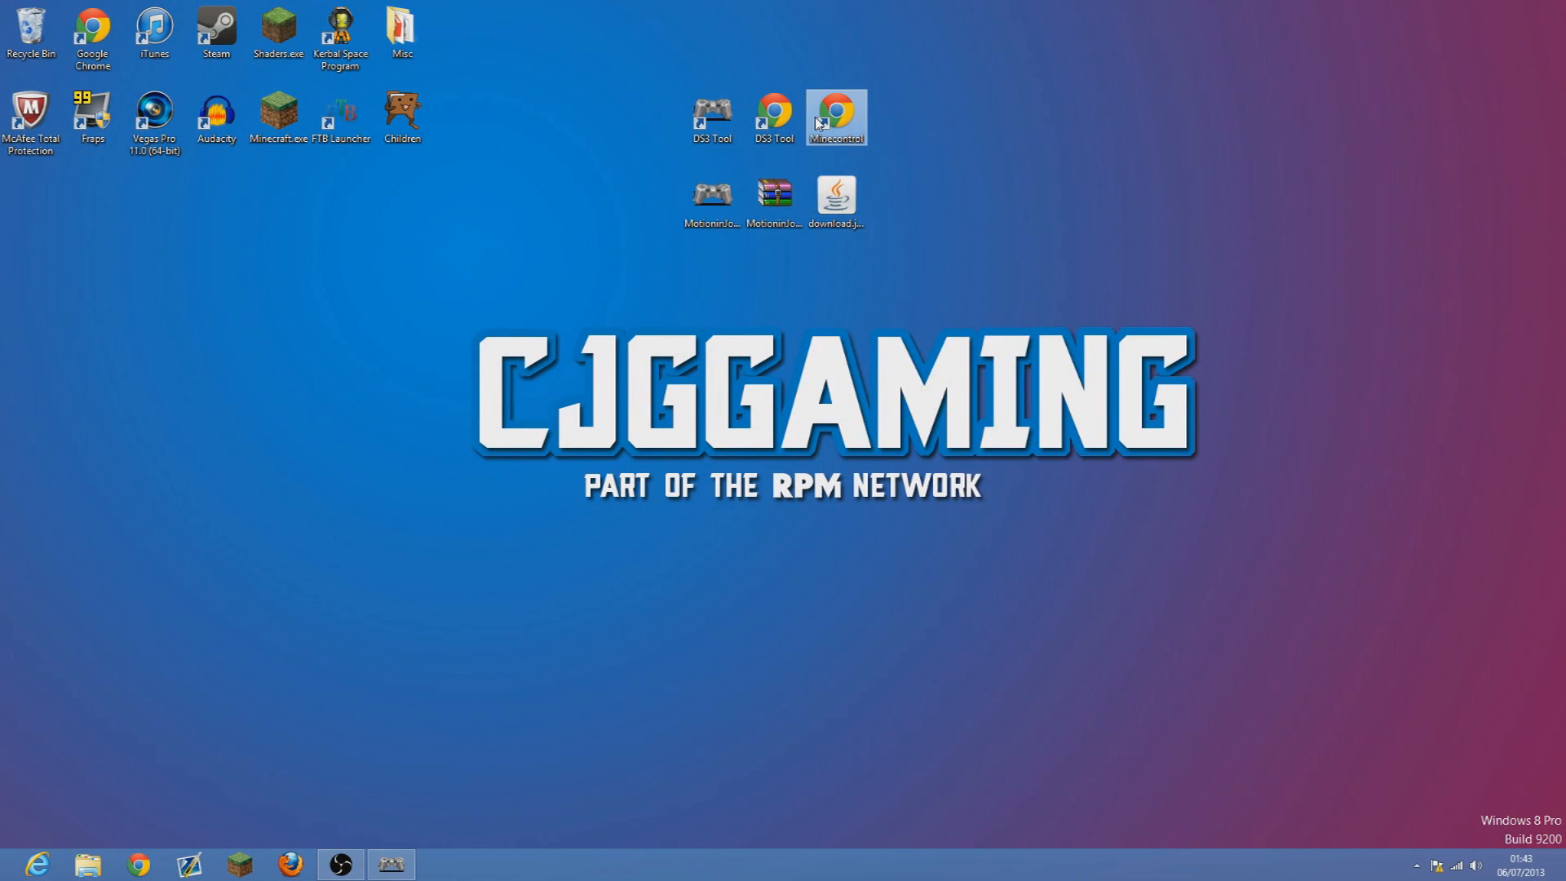
mouse_move(821, 121)
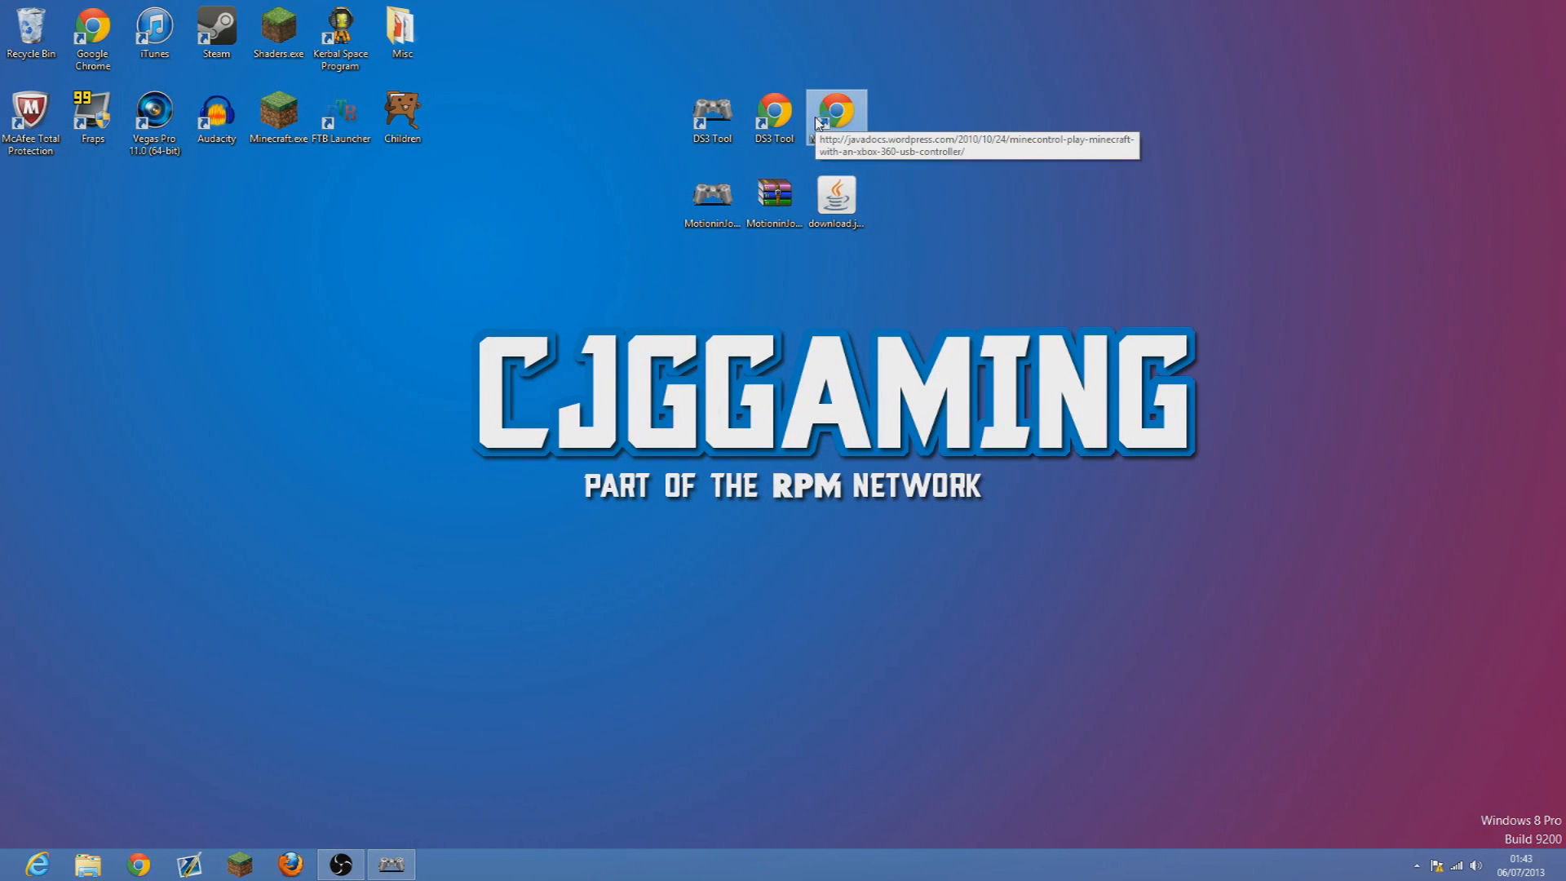
double_click(838, 108)
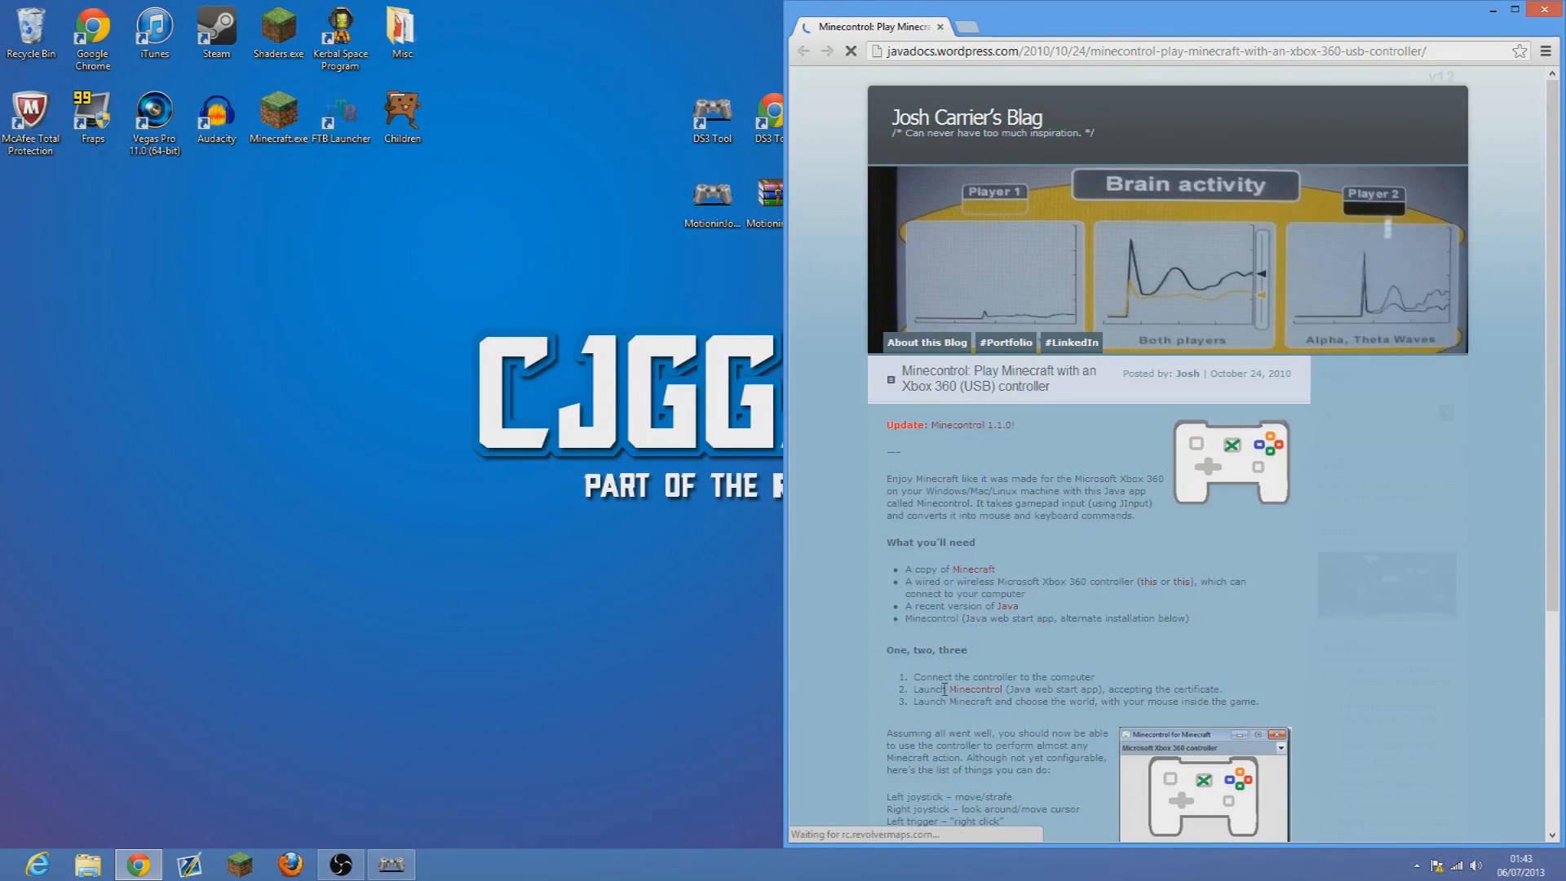
scroll(down, 3)
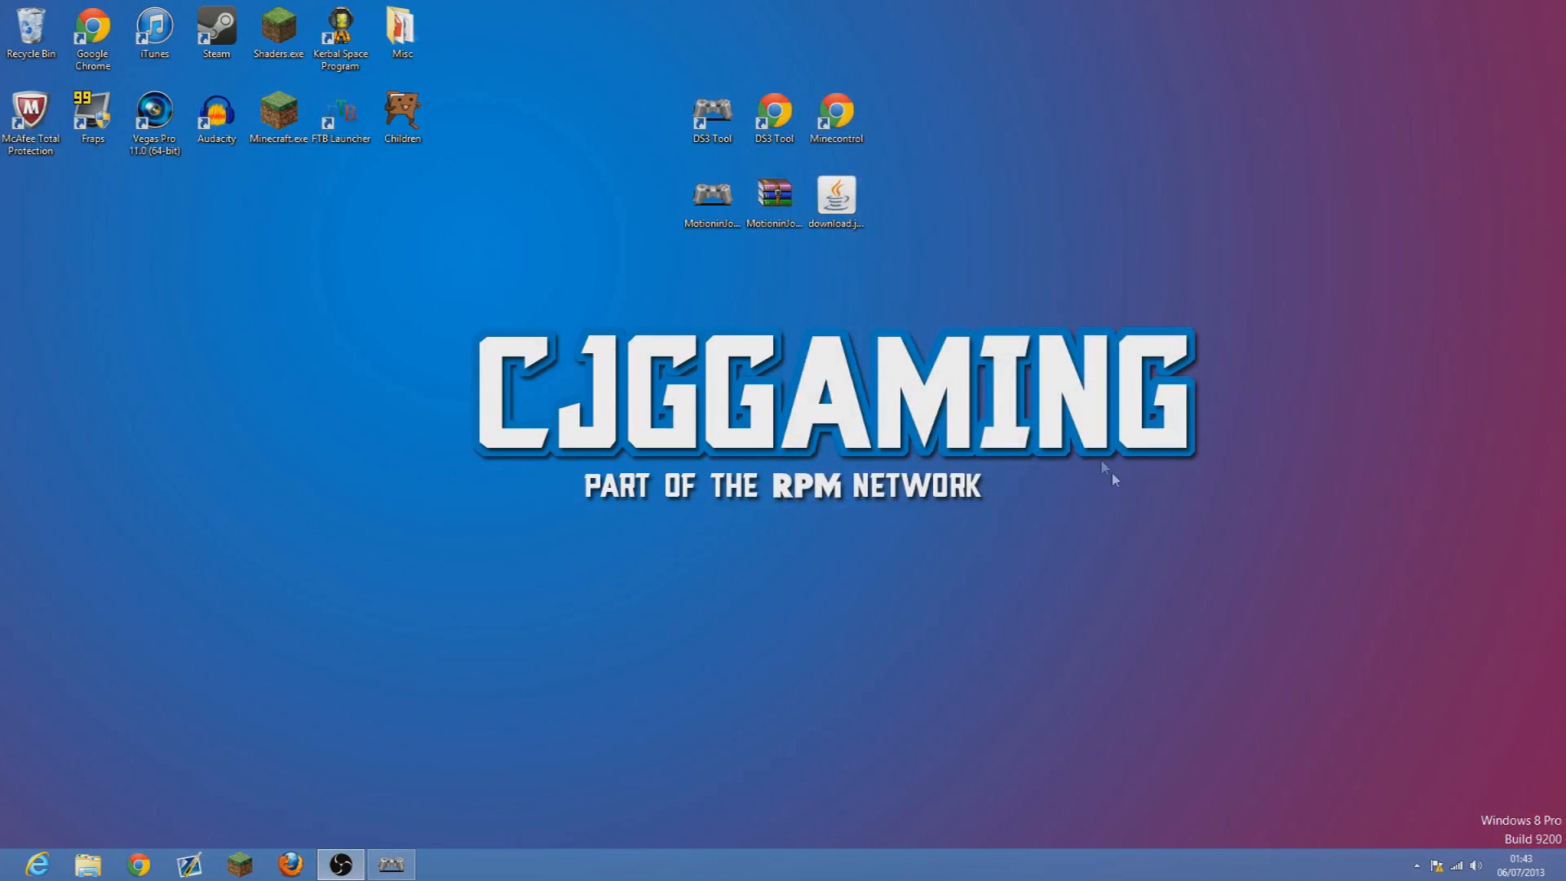
mouse_move(884, 285)
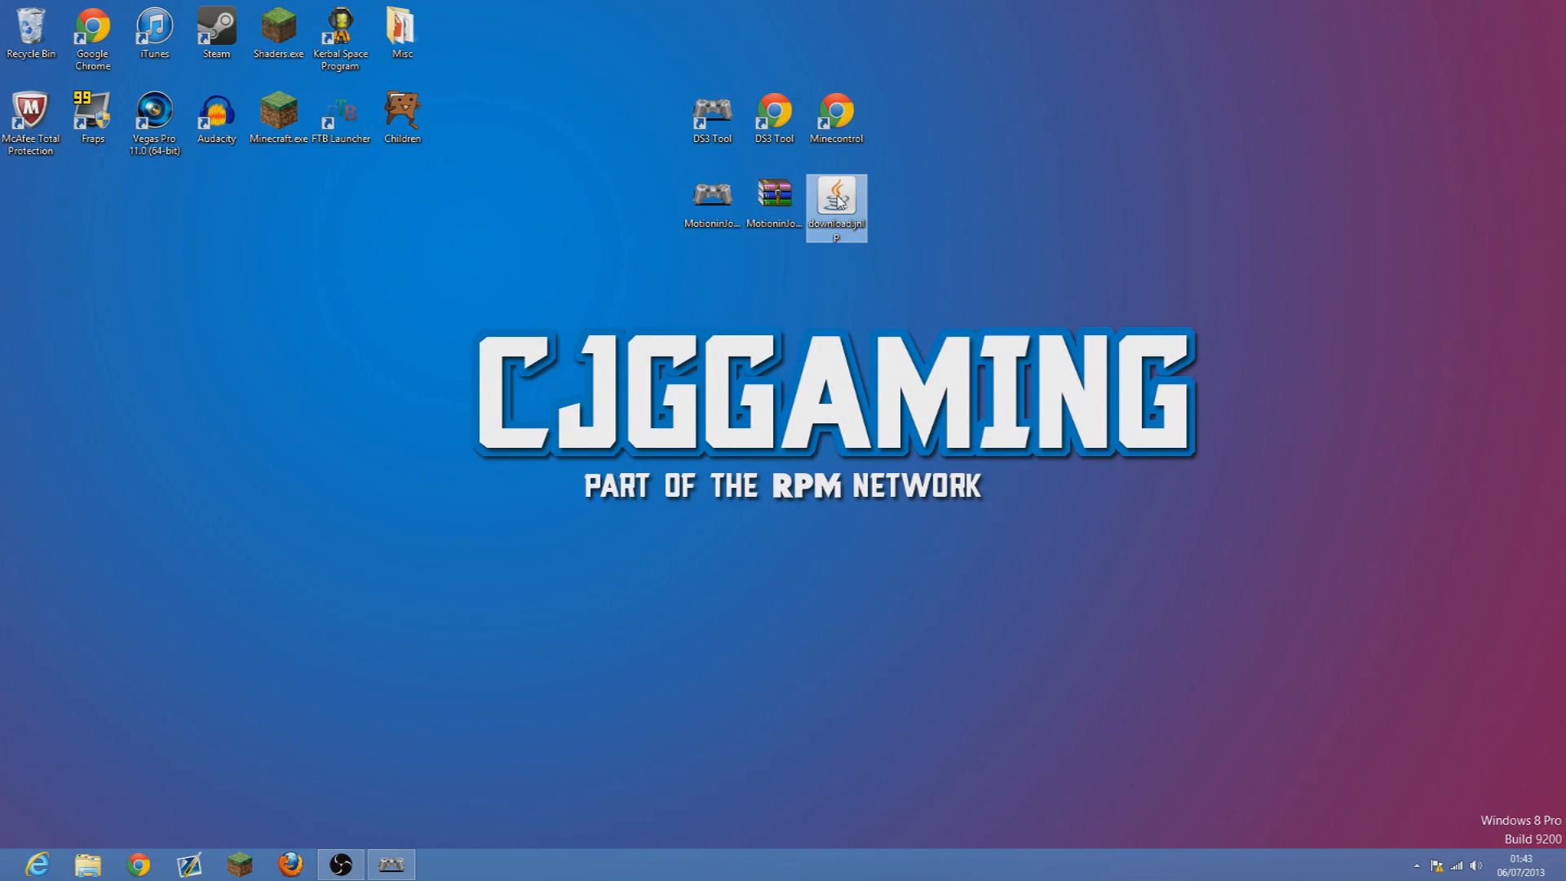
Launch the downloaded Java web start file and the Minecontrol shortcut.
right_click(835, 196)
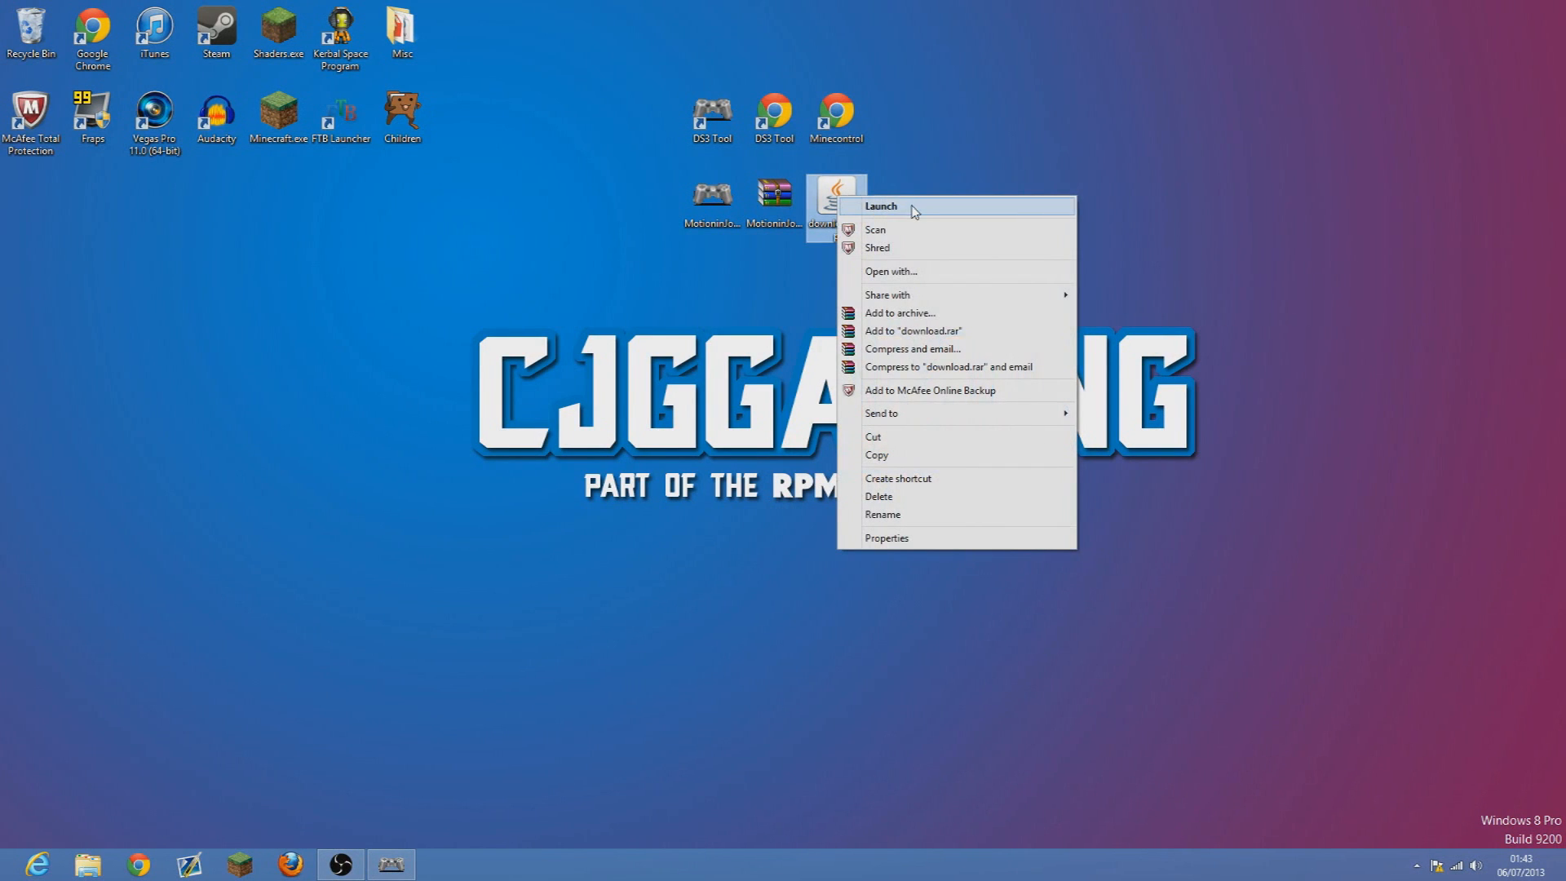
click(881, 204)
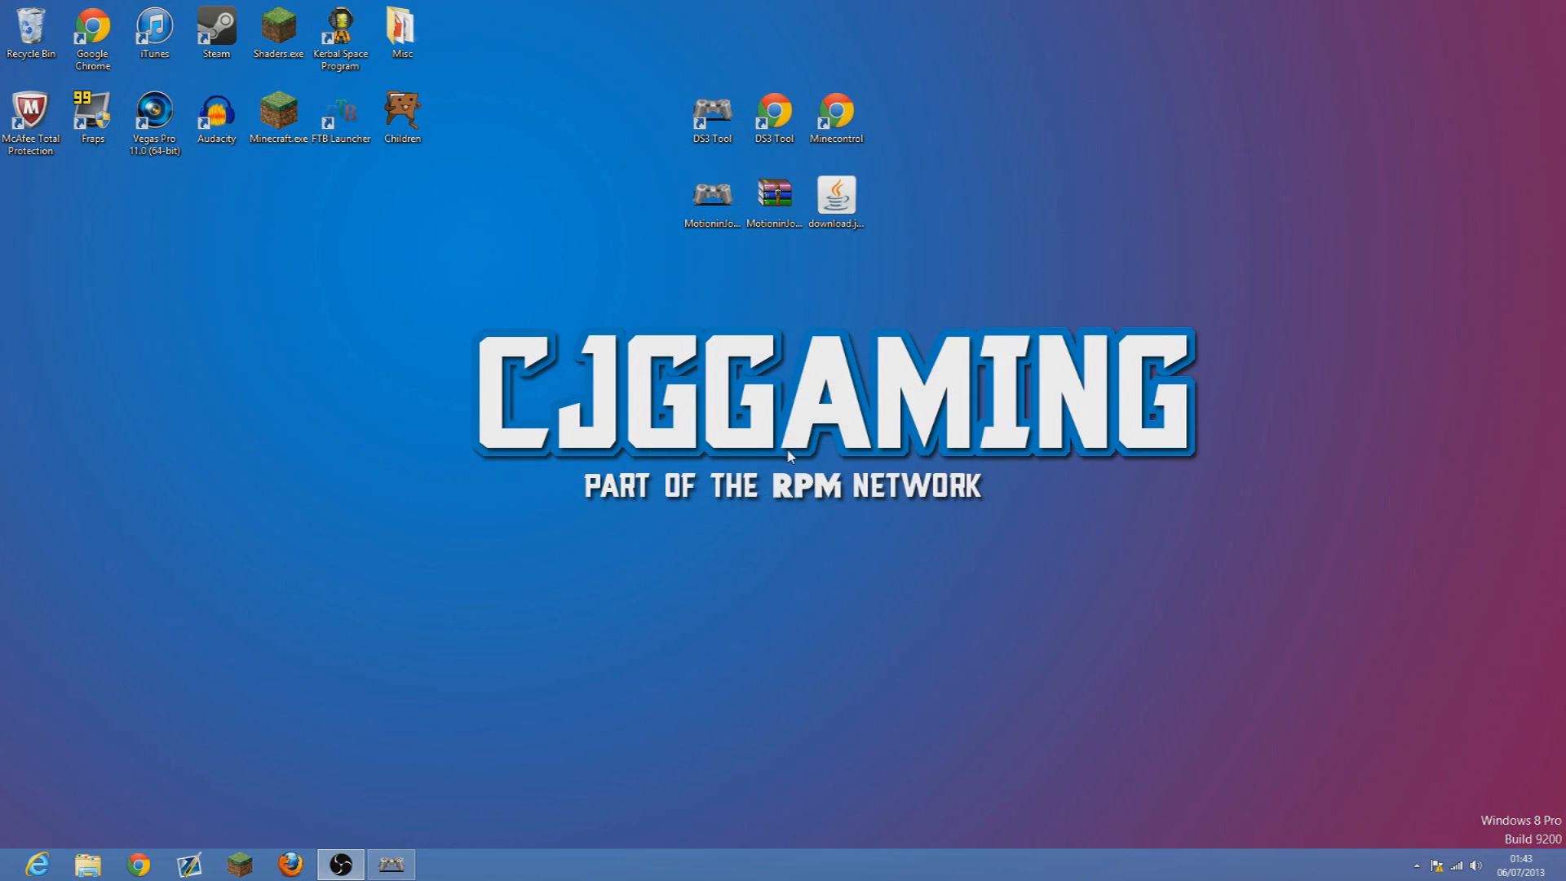
double_click(836, 110)
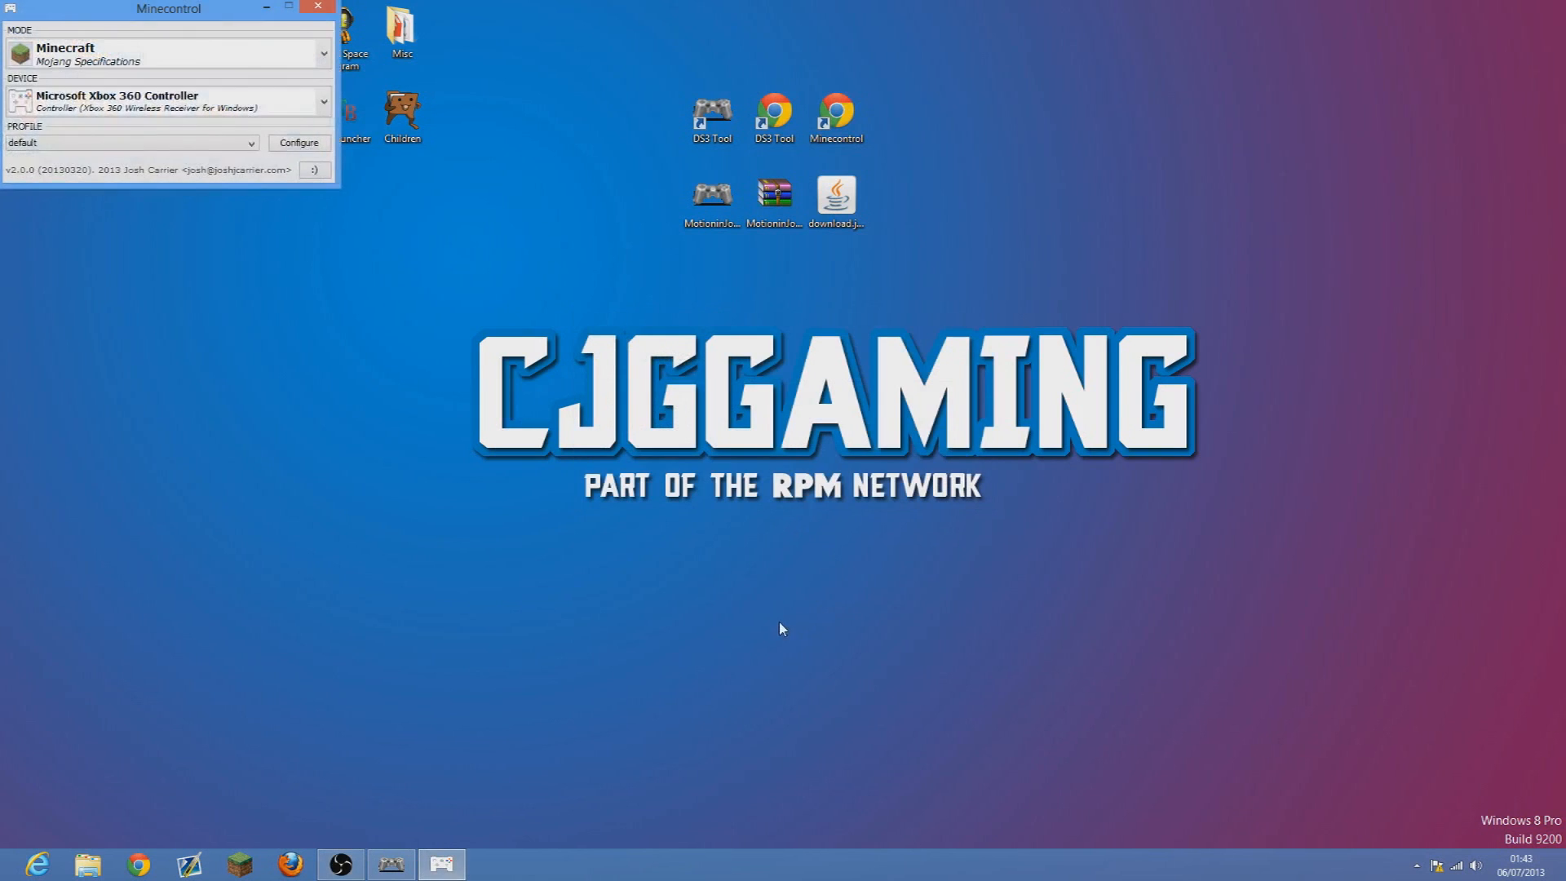
Move the Minecontrol window, keep Microsoft Xbox 360 Controller as device, and open the default profile's mappings.
drag(168, 8, 288, 152)
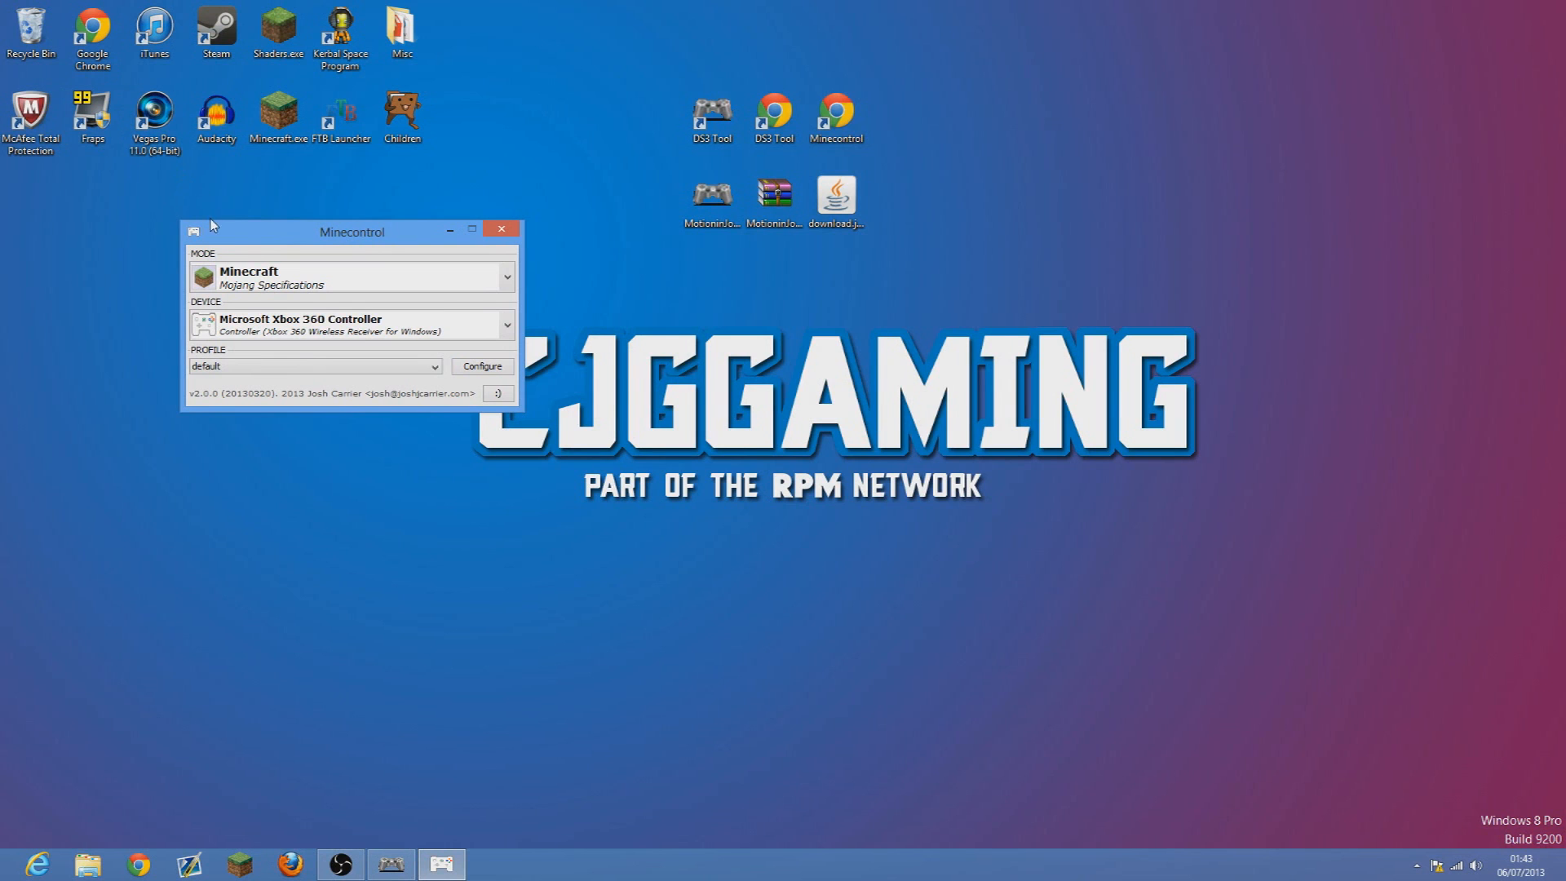
drag(351, 231, 1127, 155)
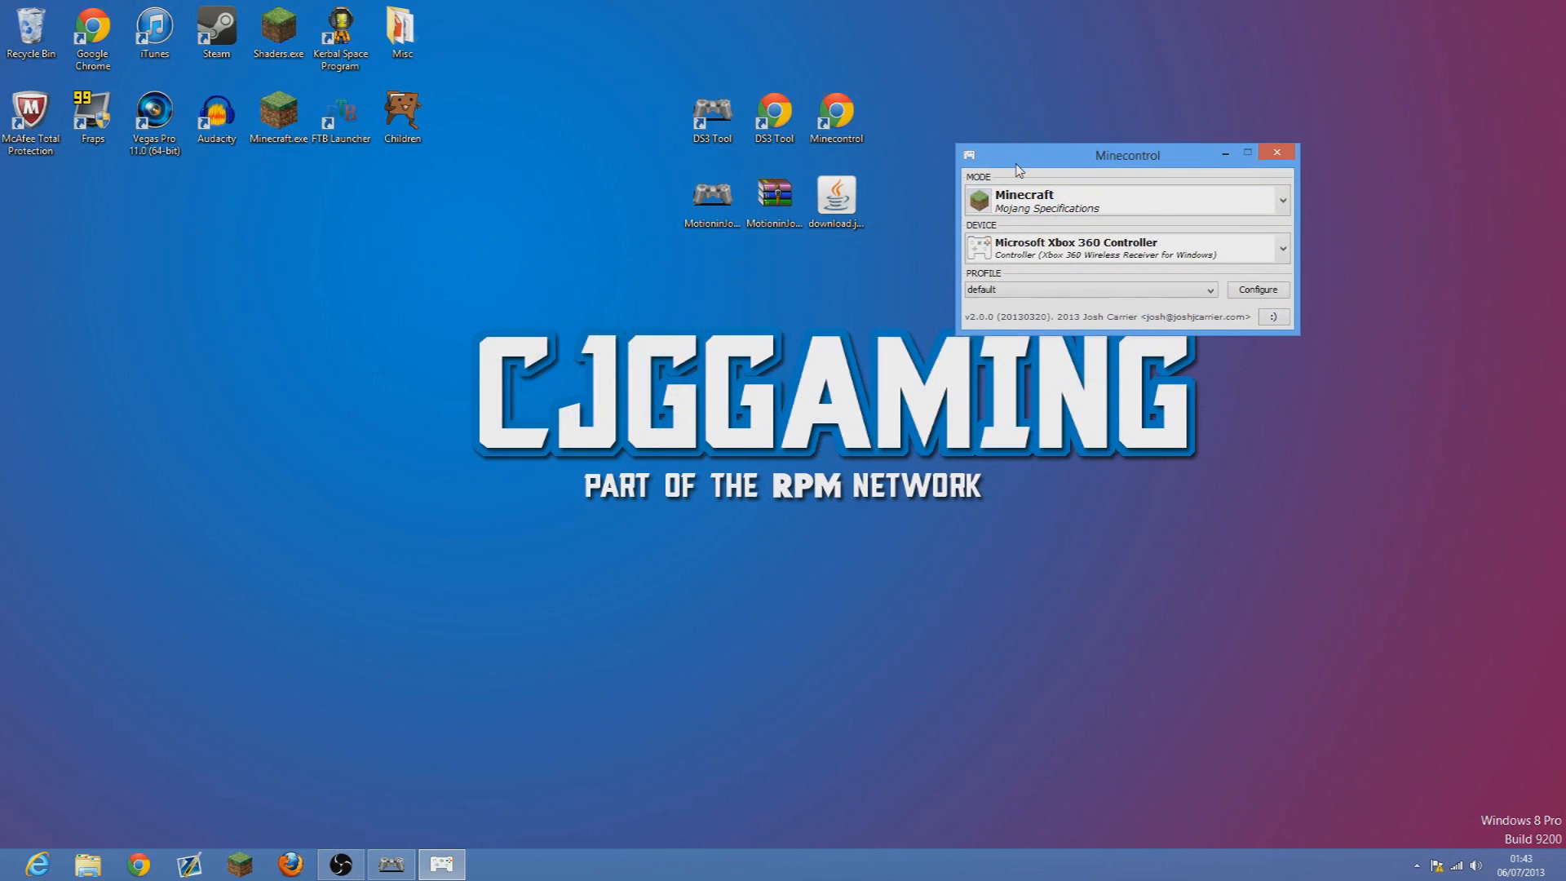
click(1281, 244)
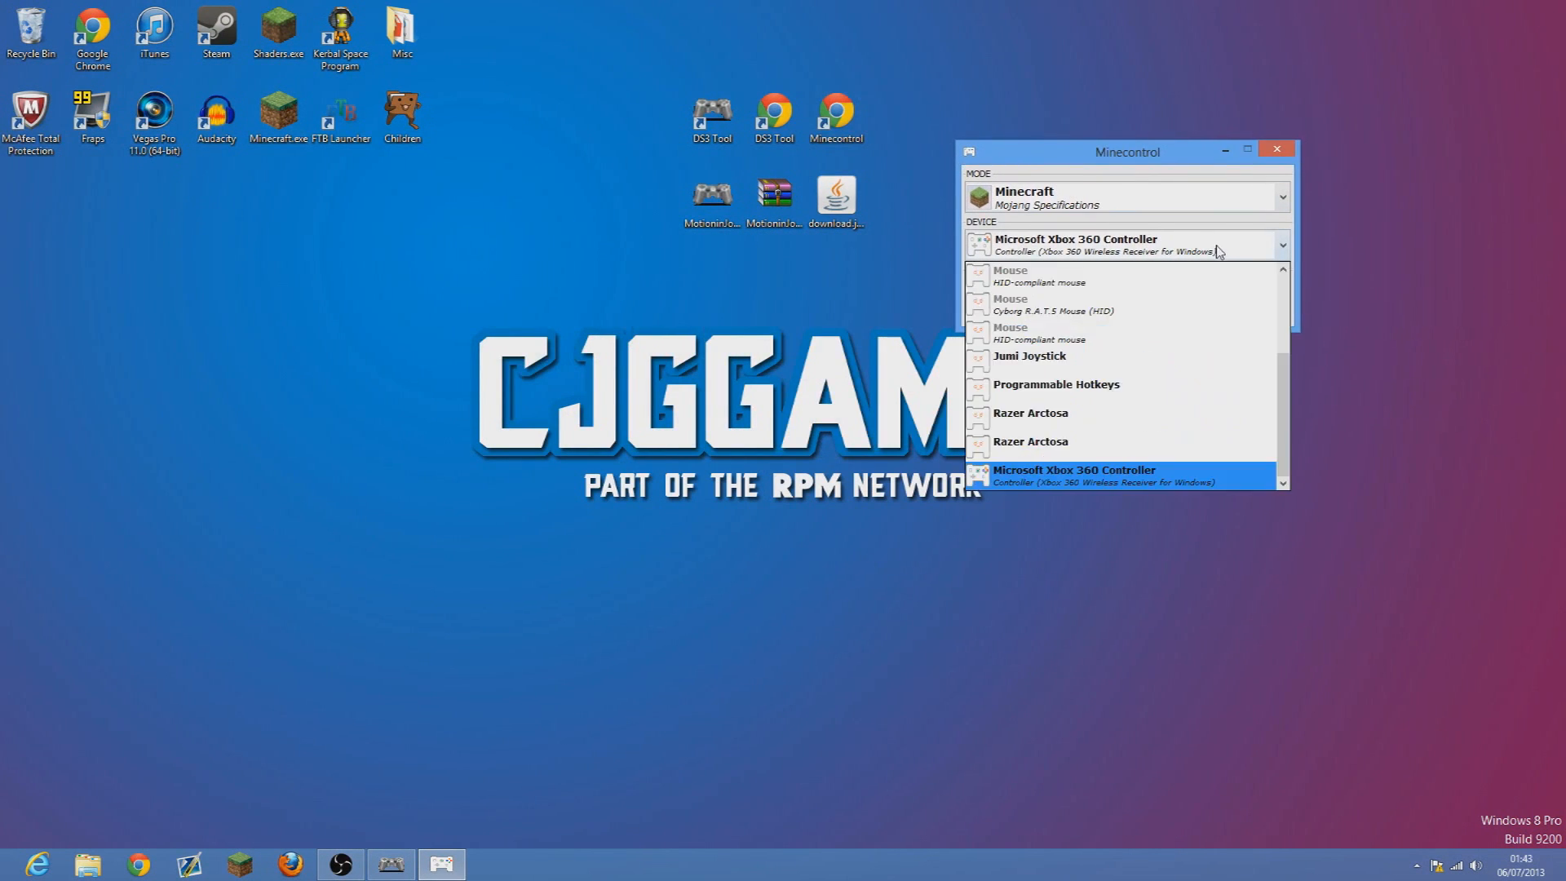
mouse_move(1216, 257)
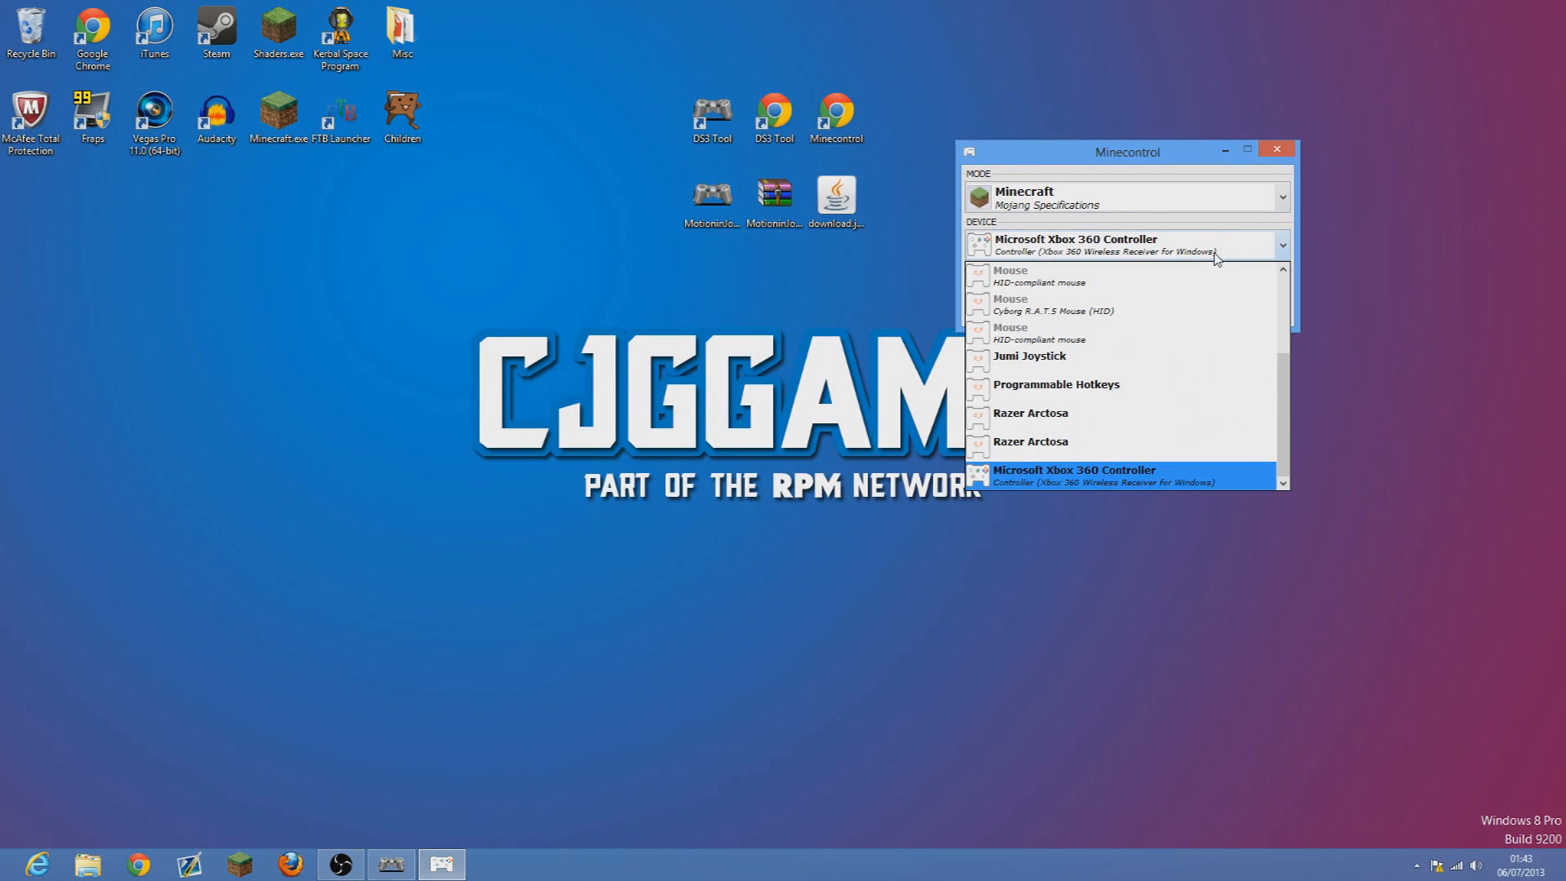
mouse_move(1146, 267)
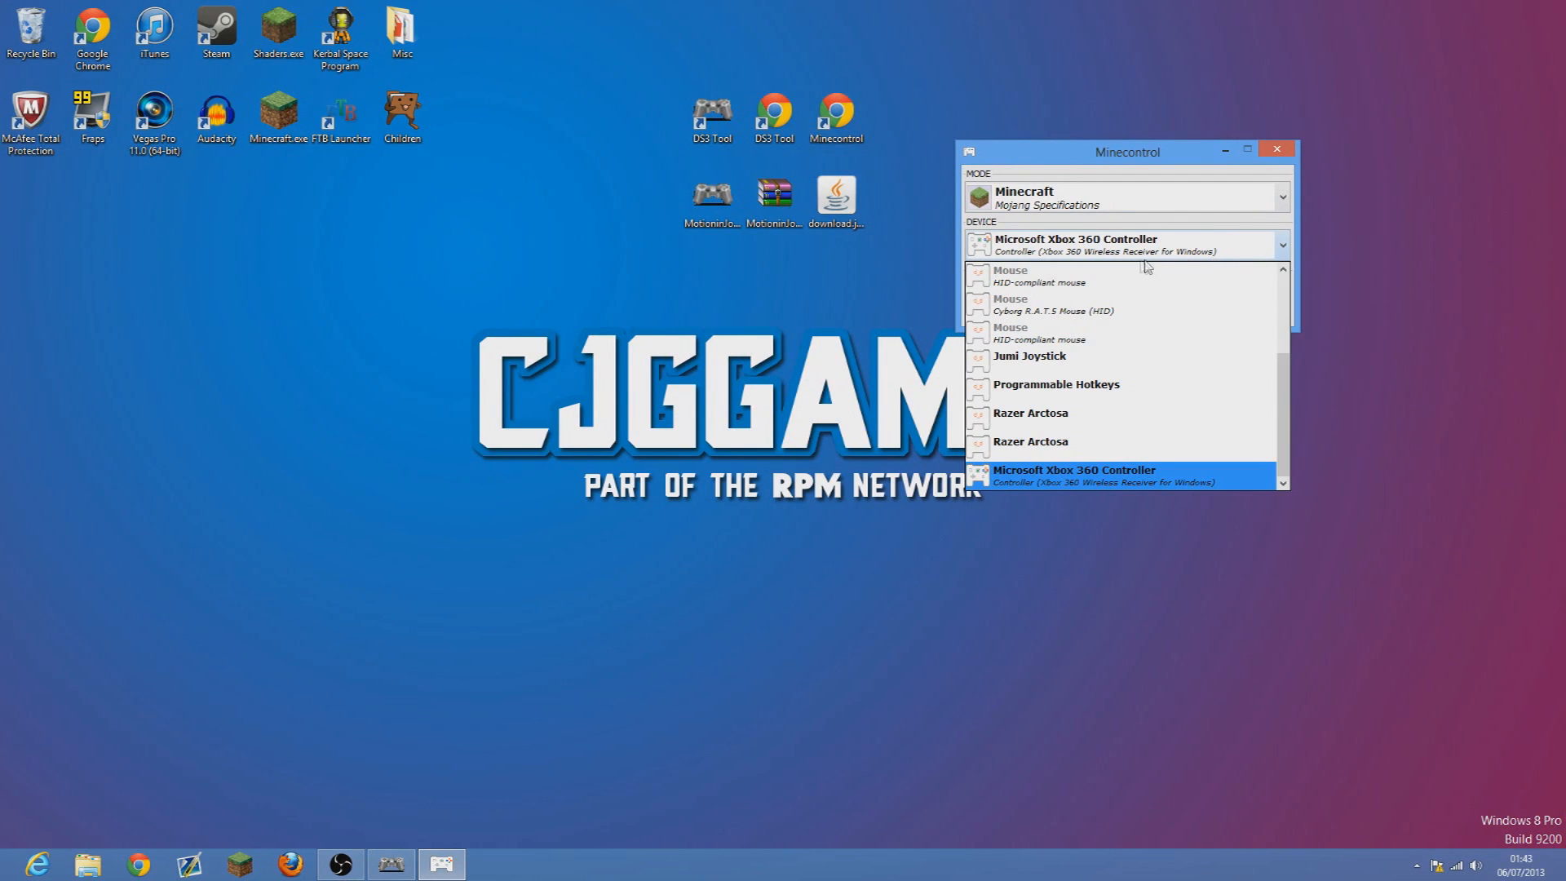
mouse_move(1197, 260)
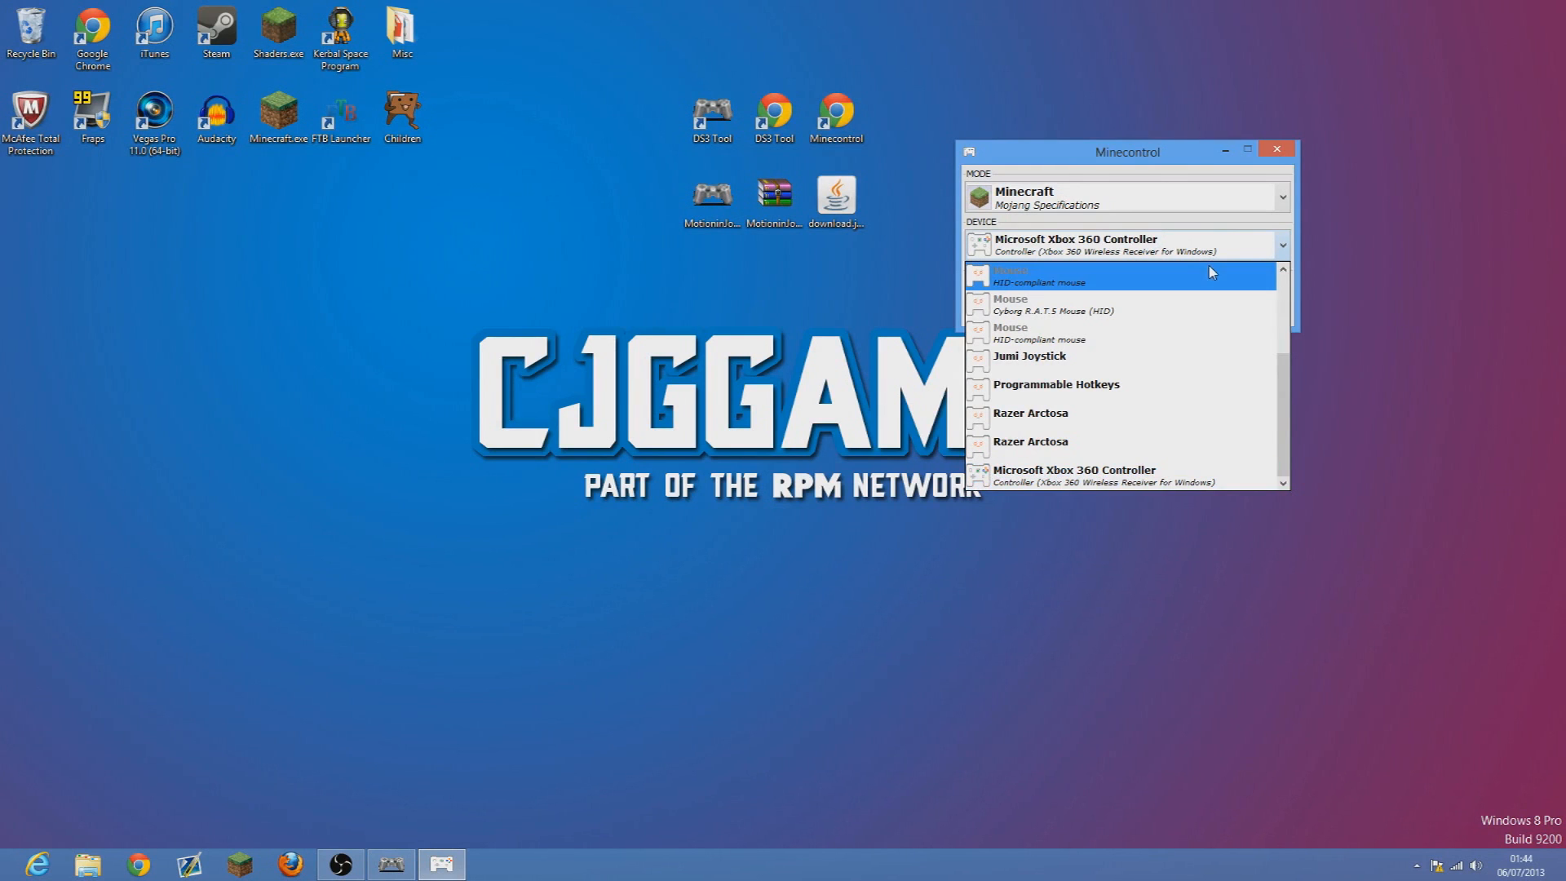
mouse_move(1168, 221)
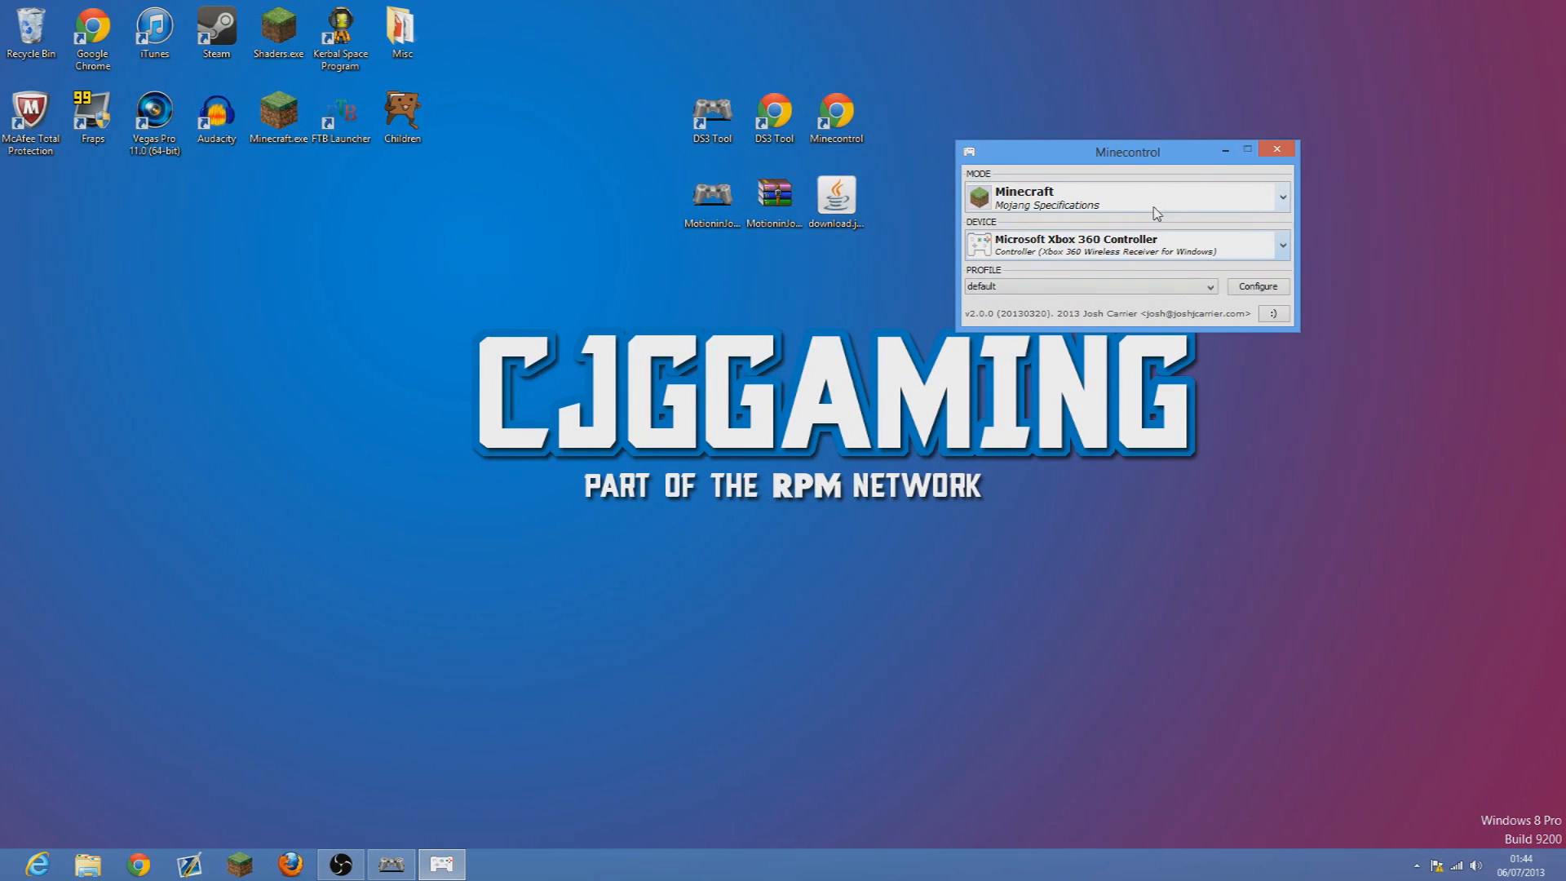
click(1258, 286)
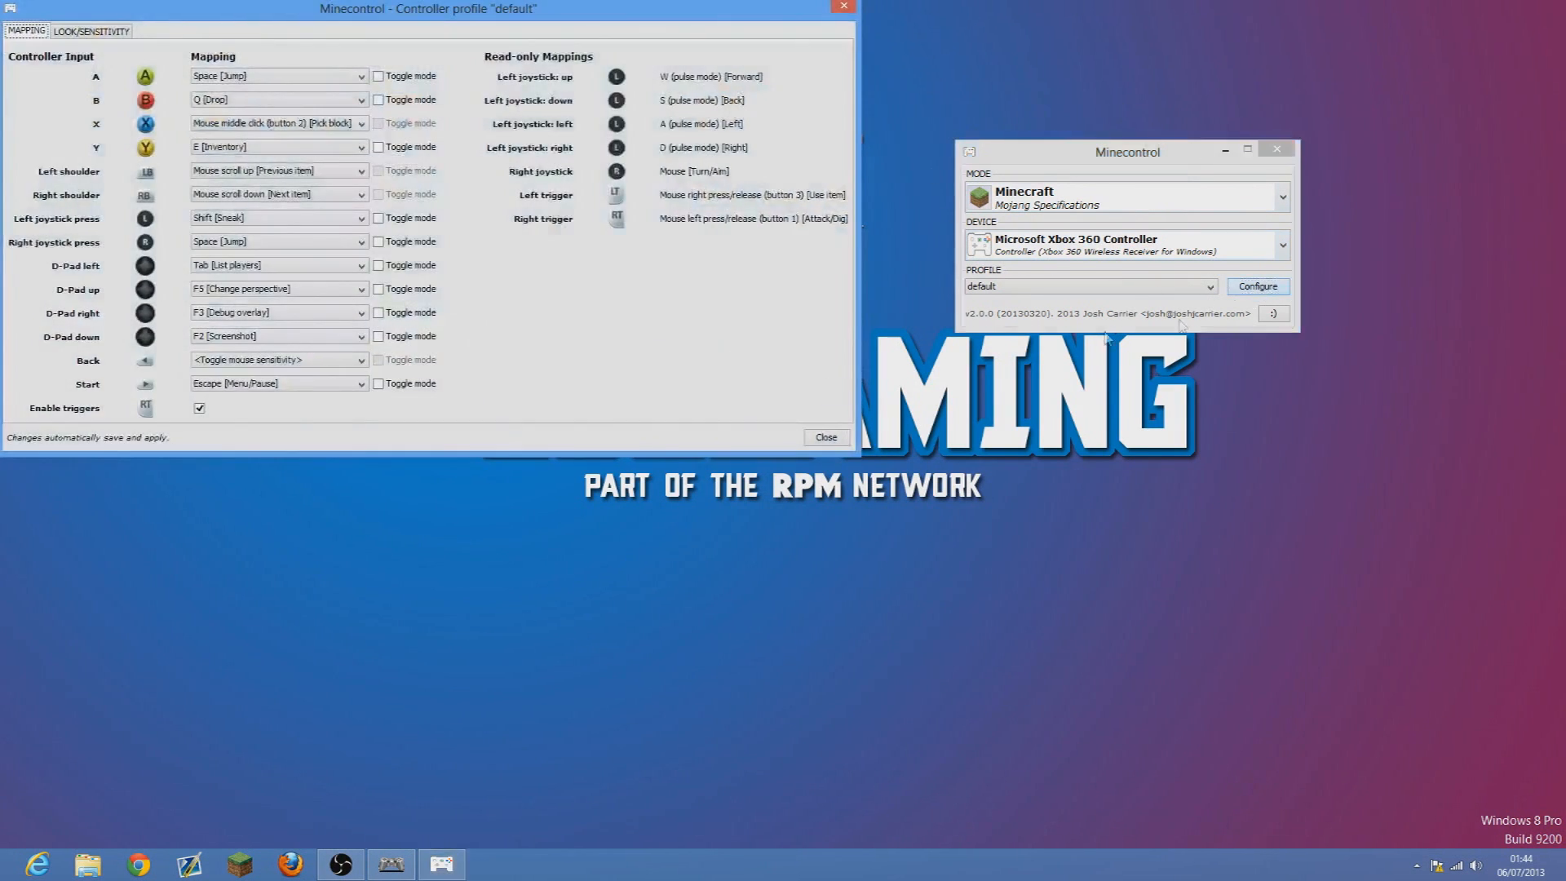
mouse_move(249, 218)
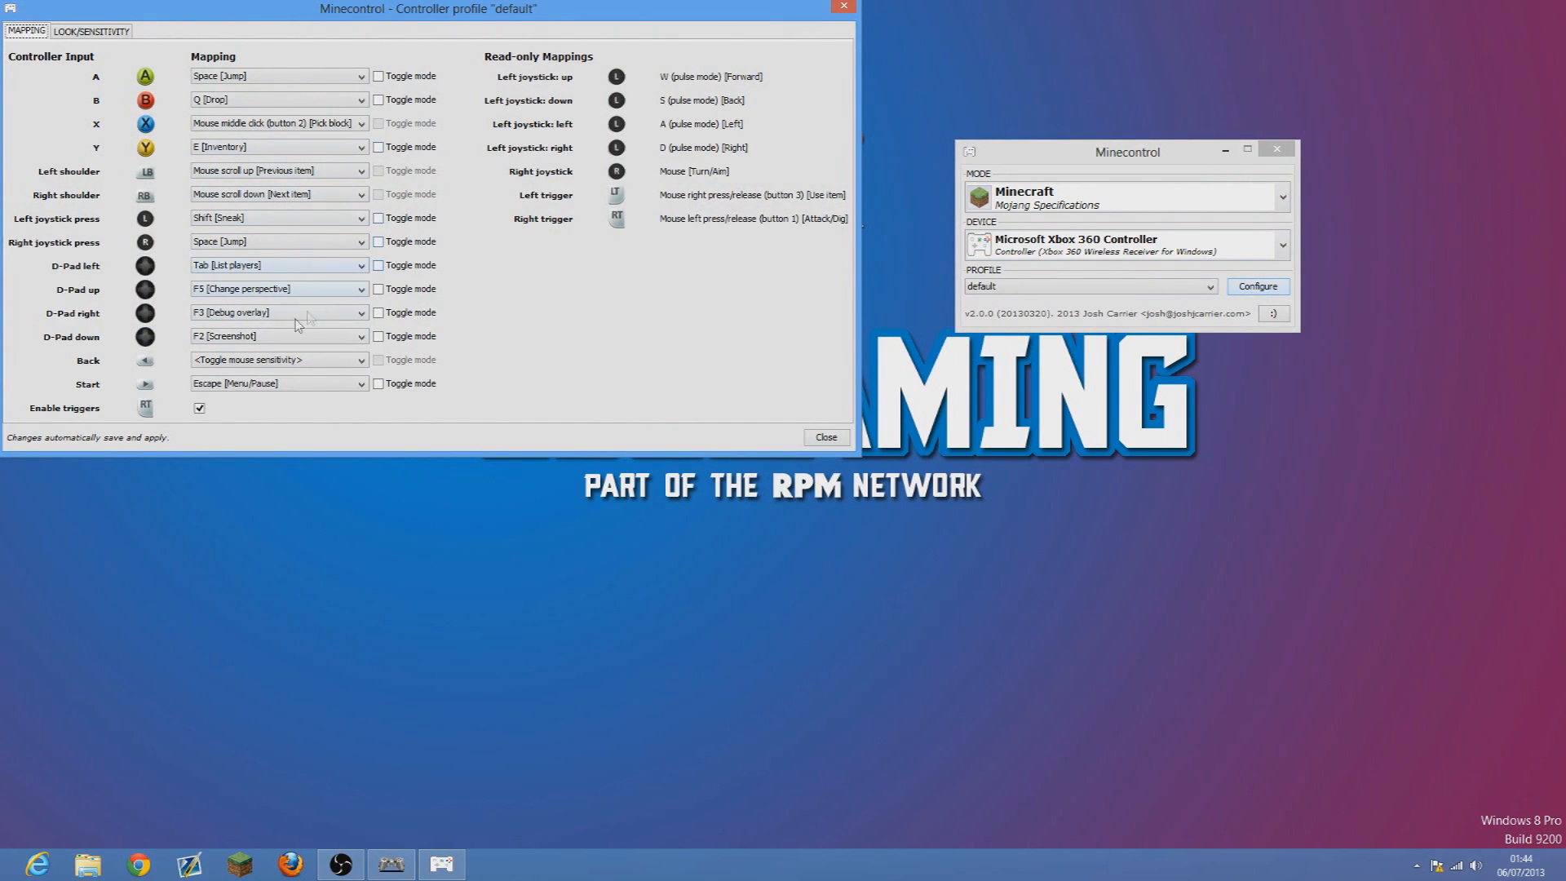
Browse the key options in the Back input's mapping dropdown.
click(279, 360)
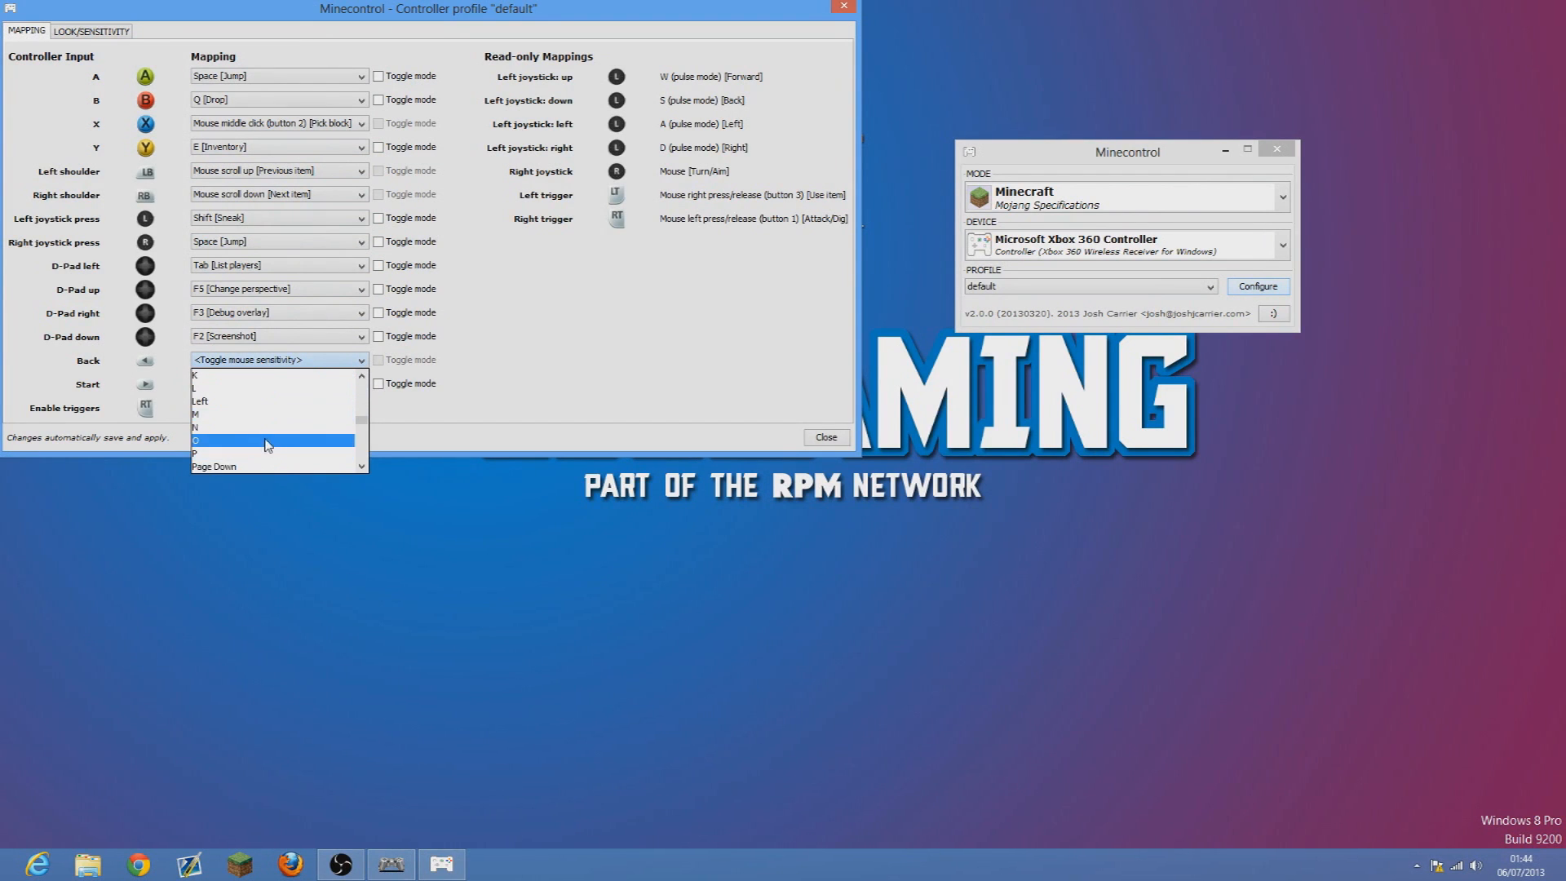
scroll(down, 3)
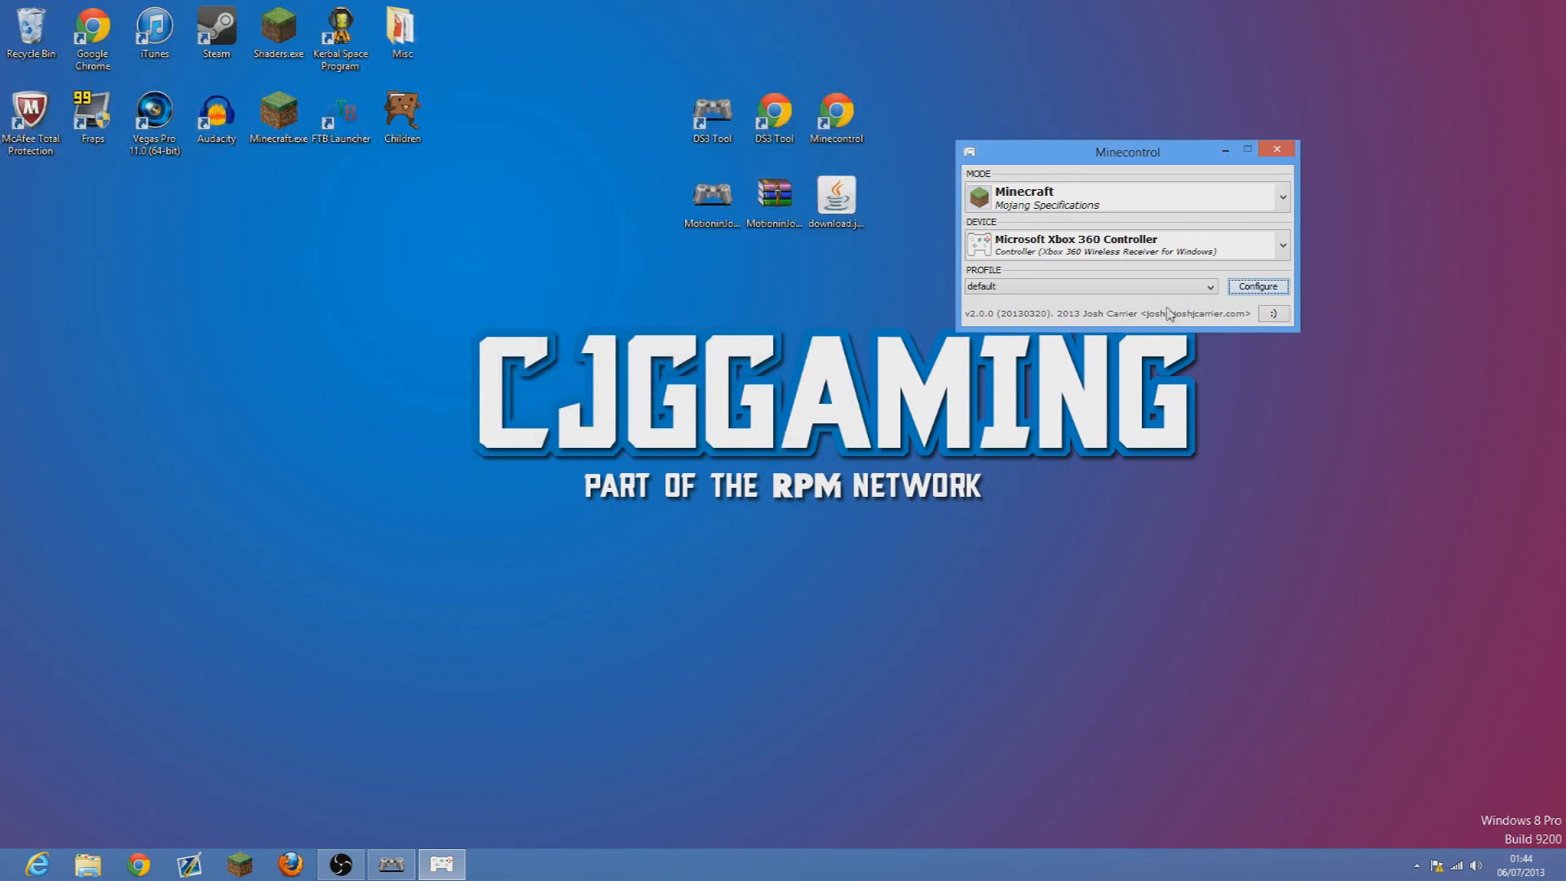
mouse_move(664, 349)
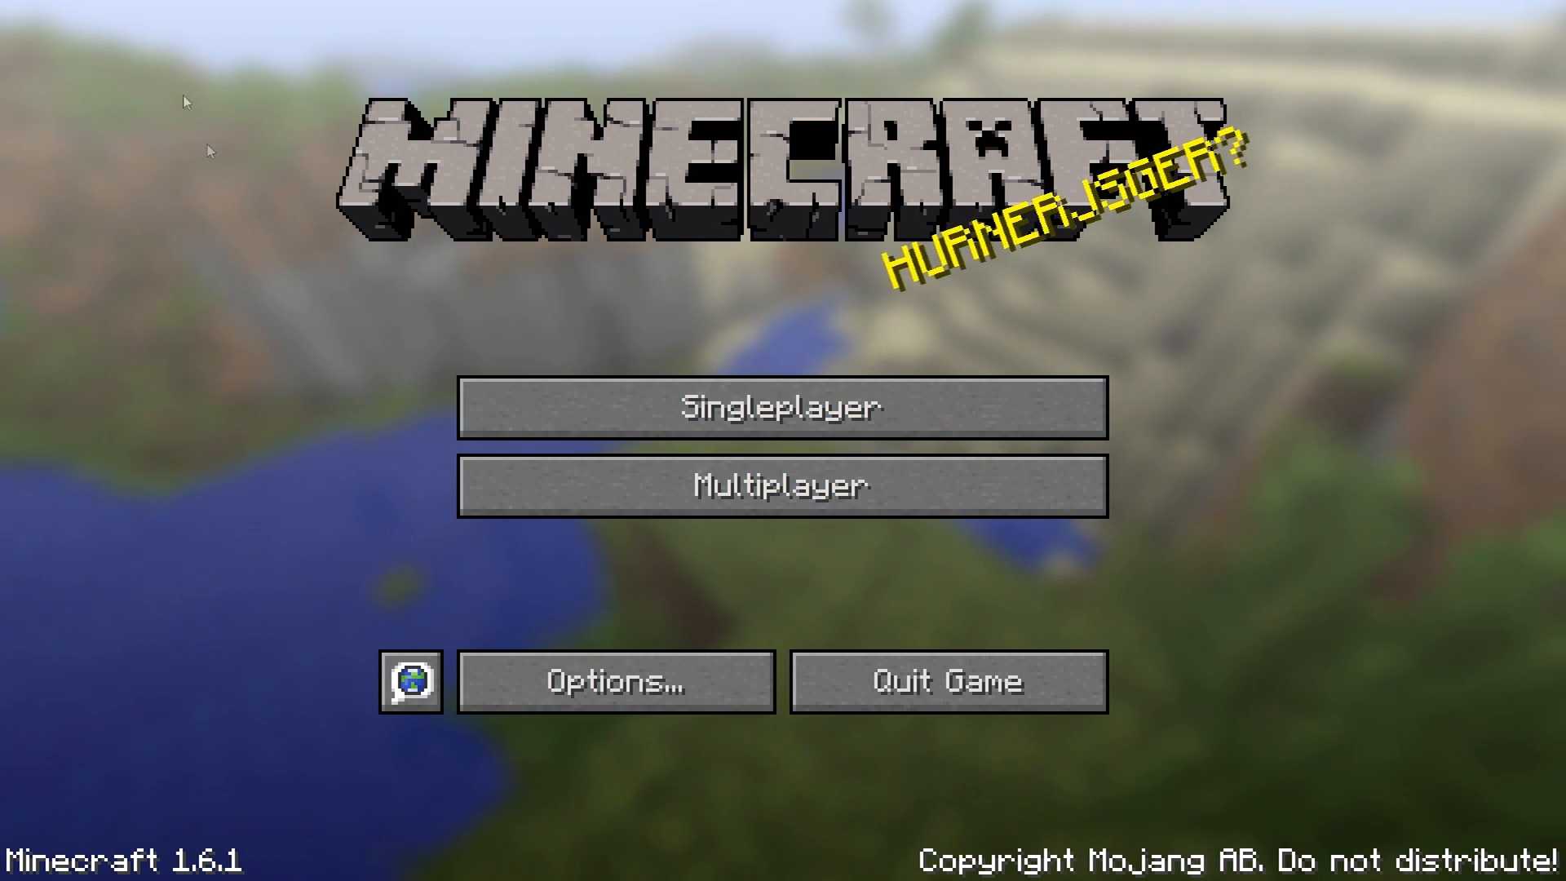
mouse_move(663, 439)
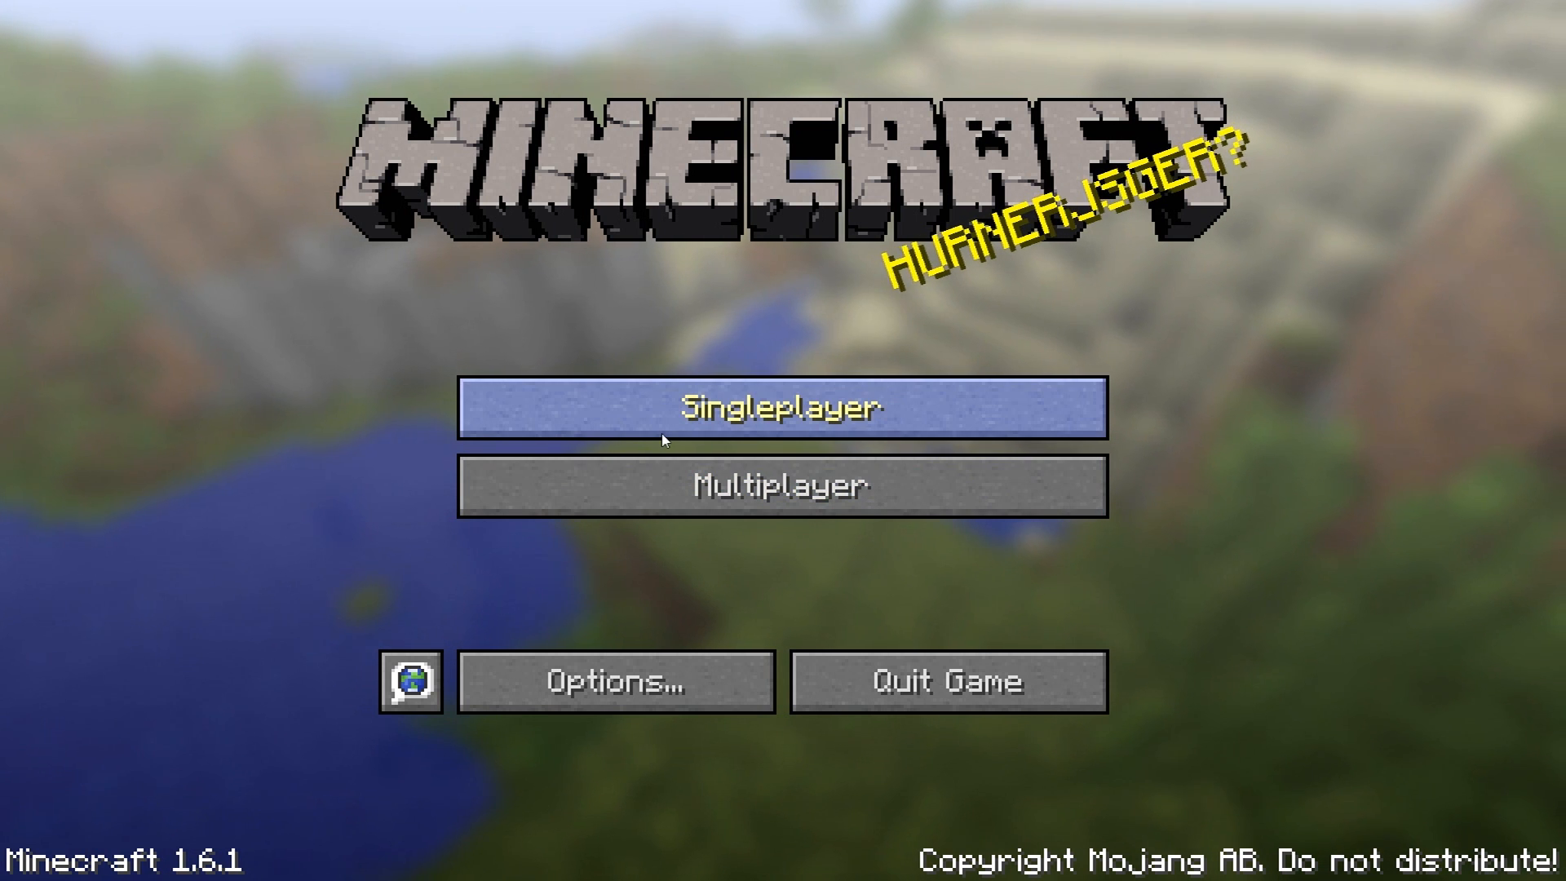
Start a Singleplayer game from the Minecraft main menu.
click(779, 407)
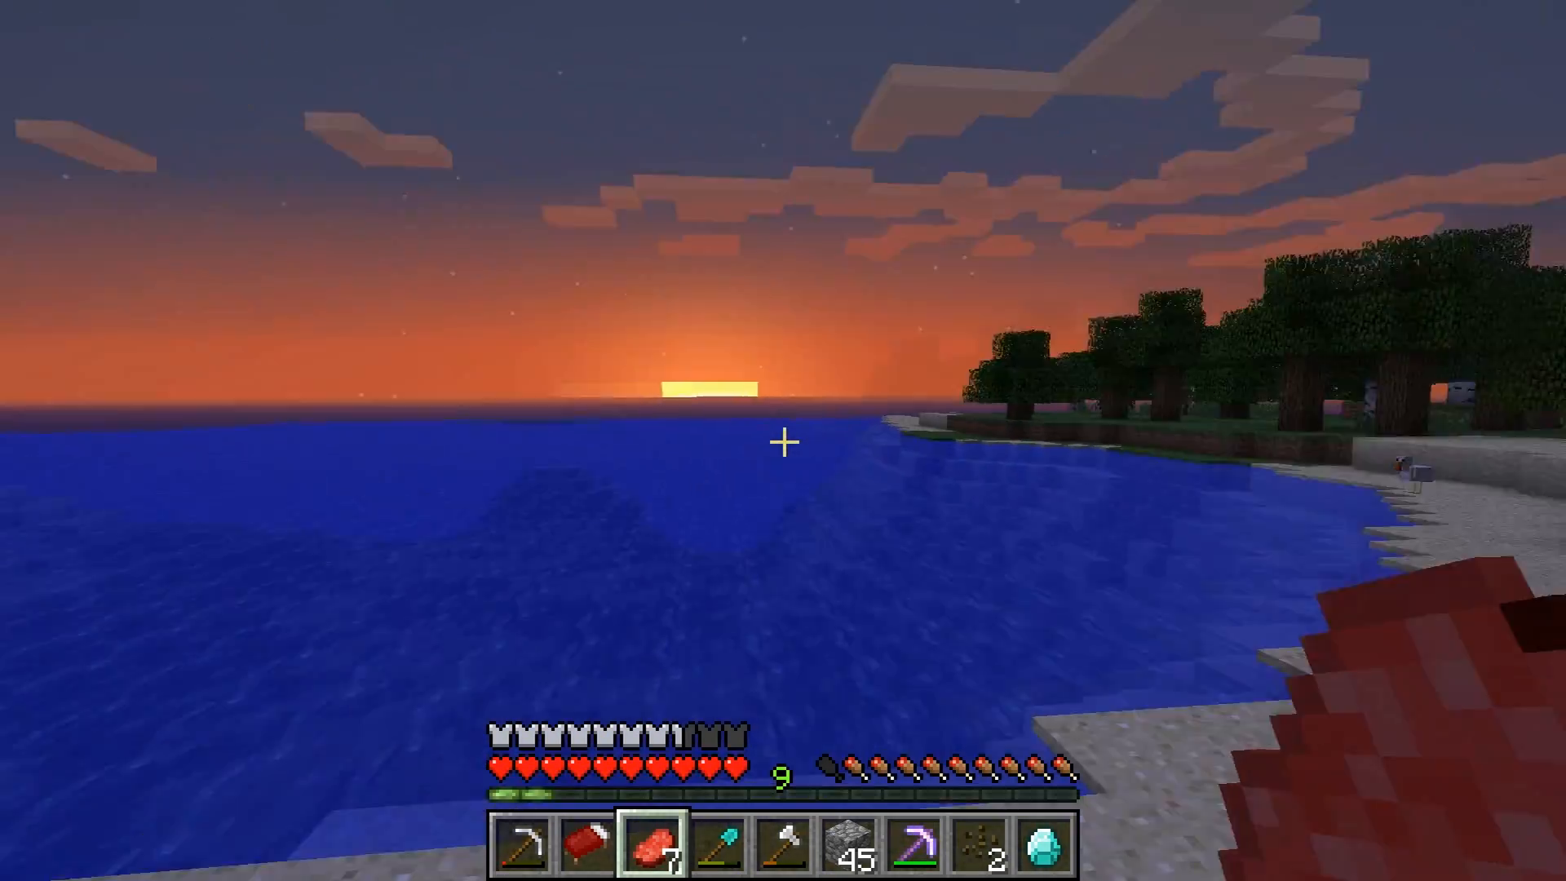
mouse_move(783, 442)
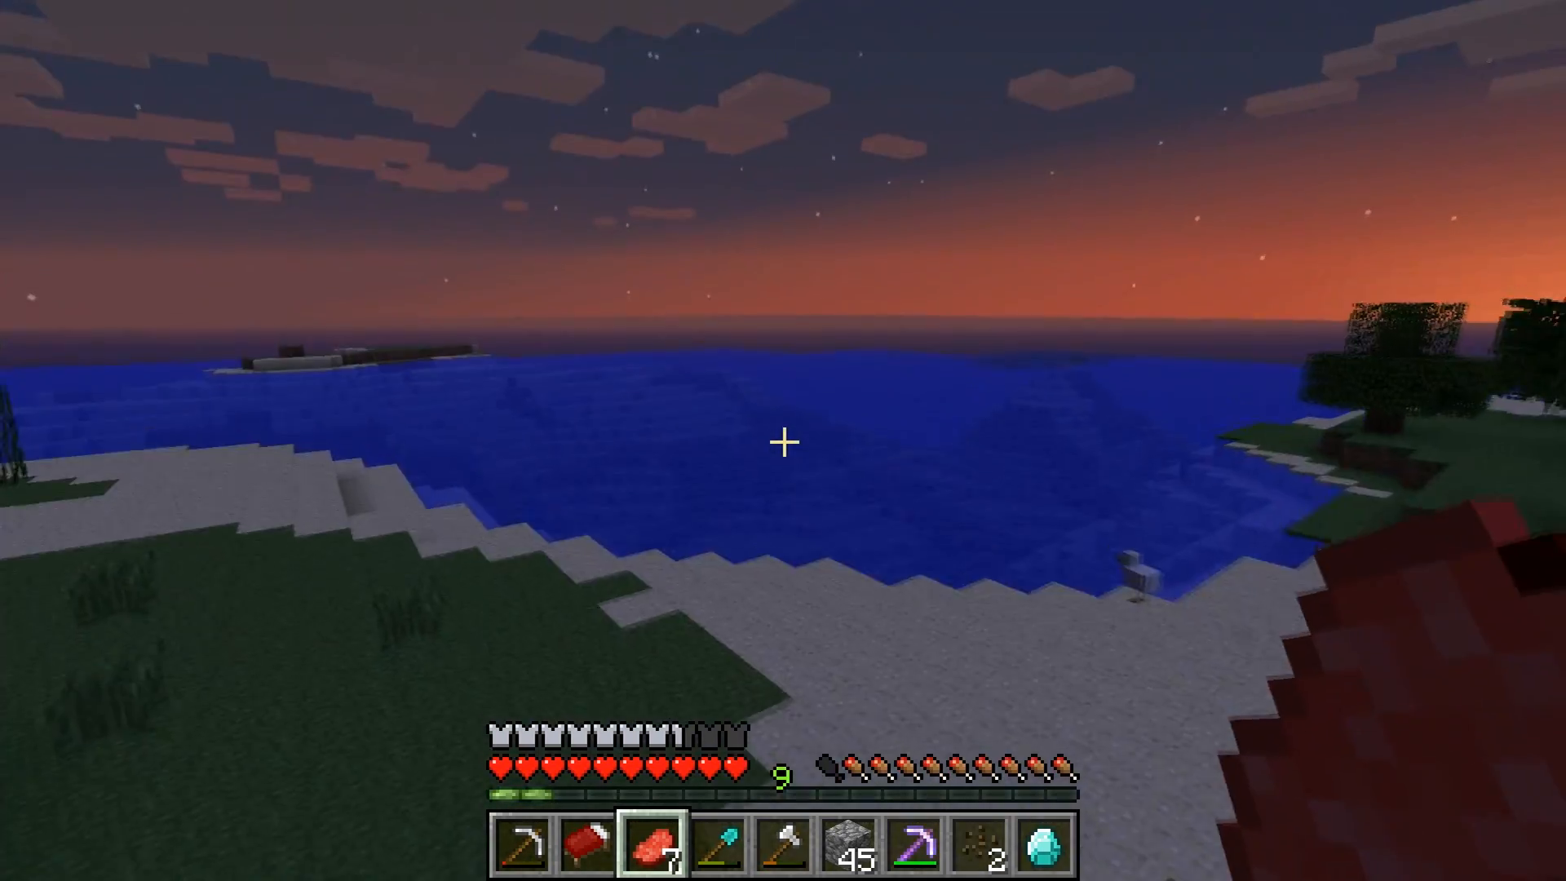
mouse_move(782, 442)
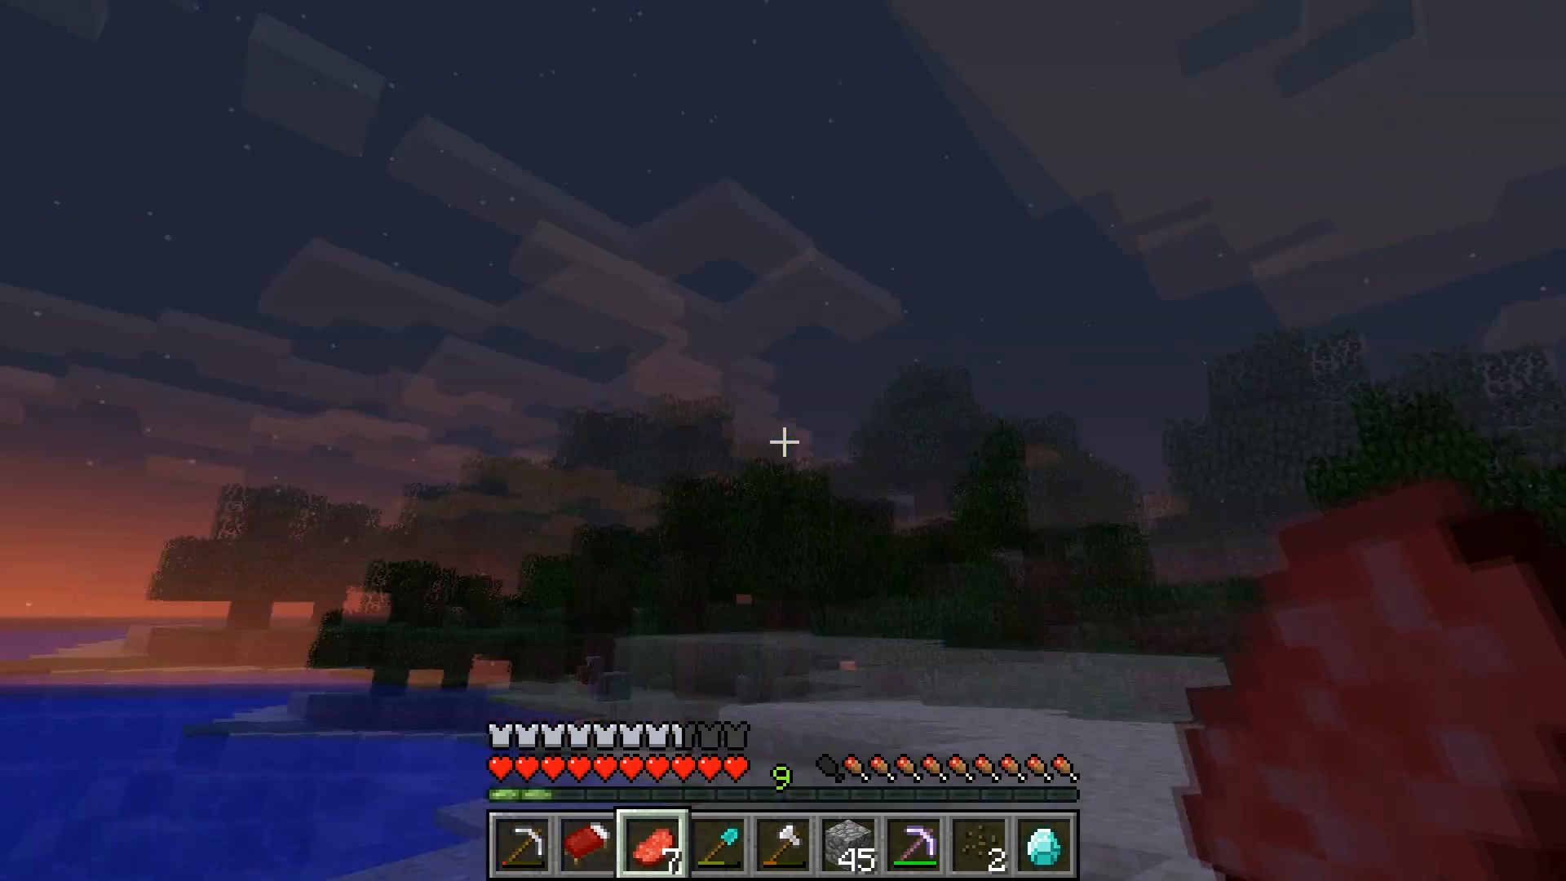
mouse_move(783, 440)
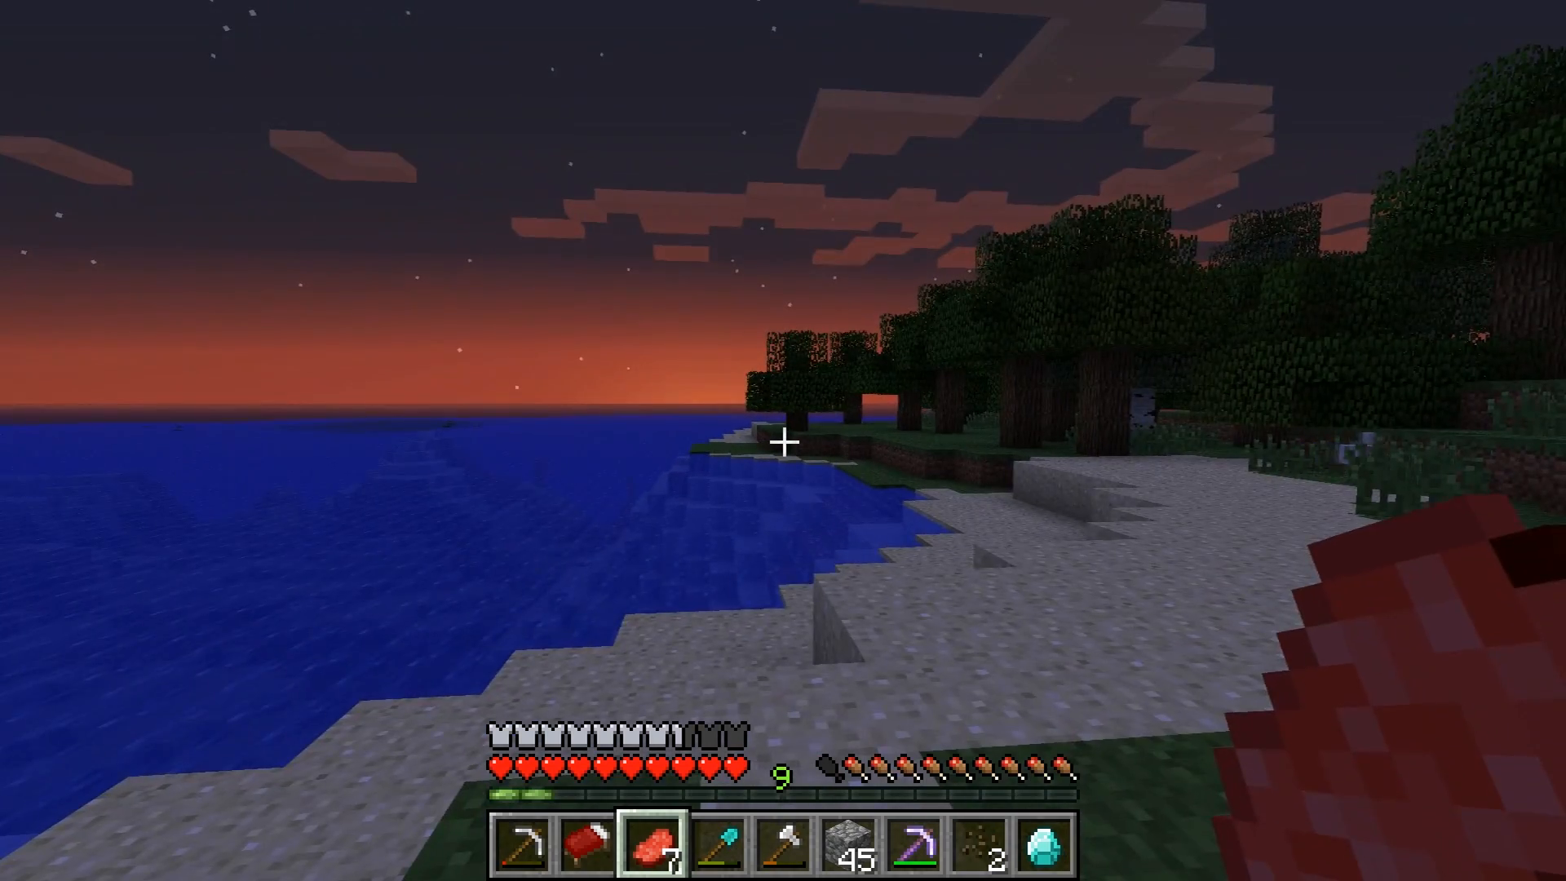
mouse_move(782, 441)
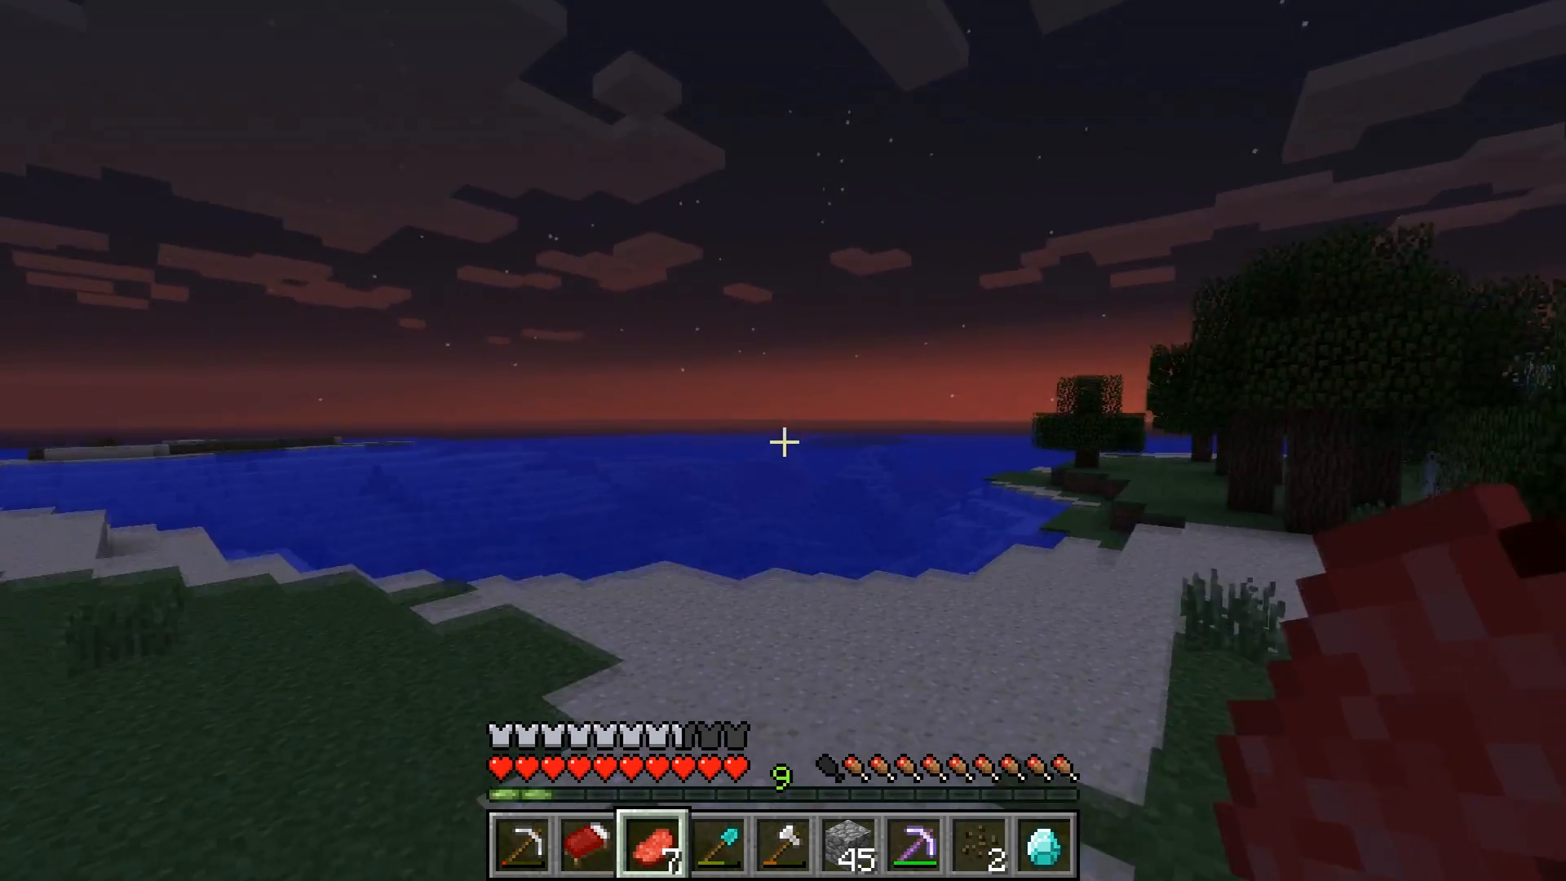
mouse_move(783, 441)
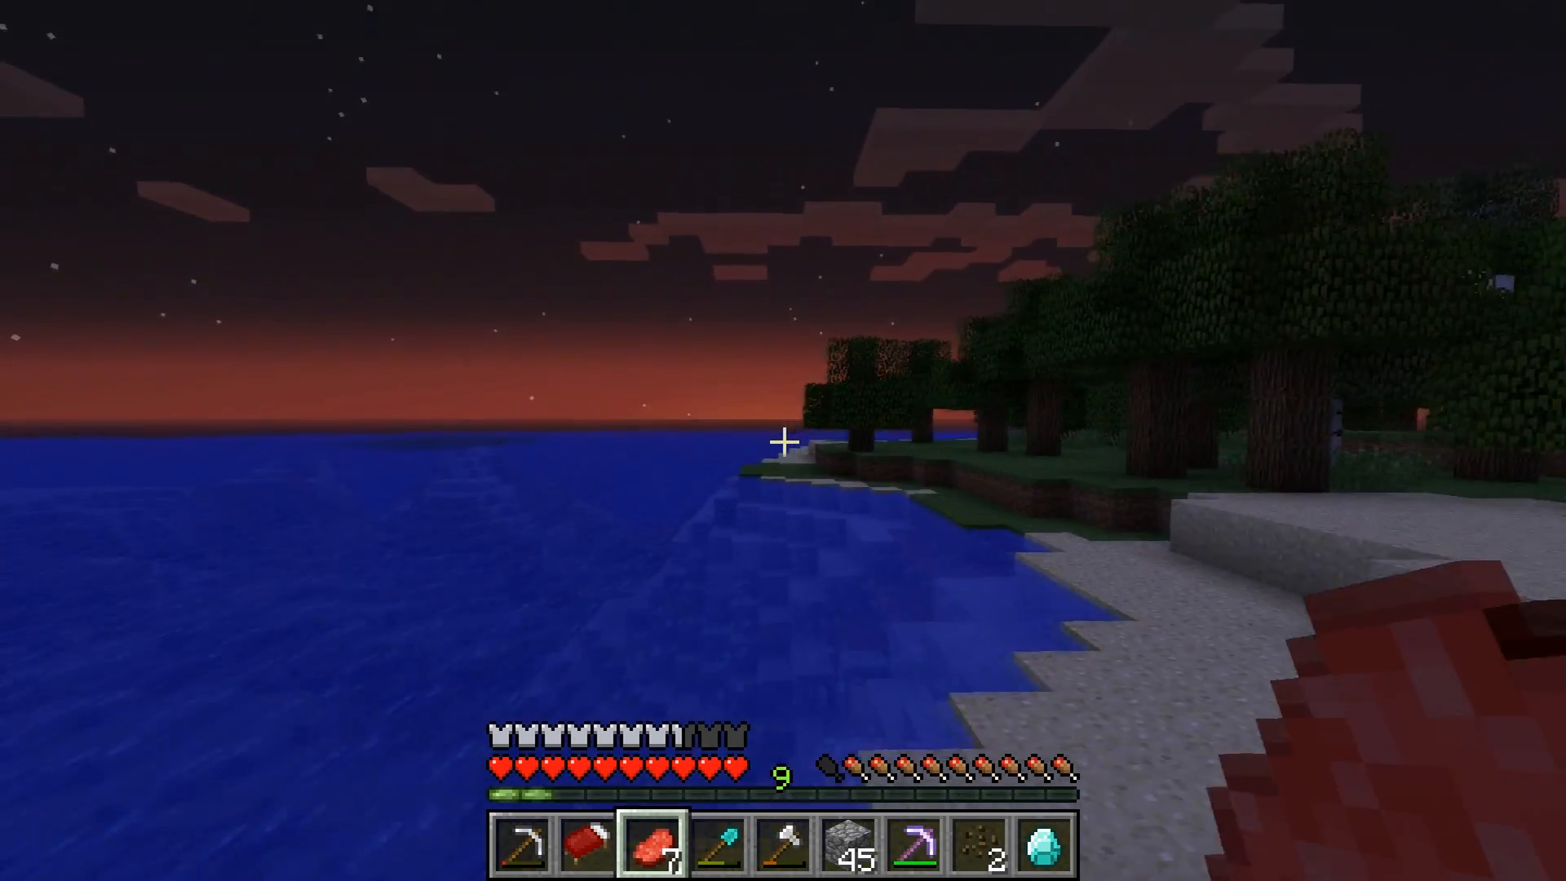